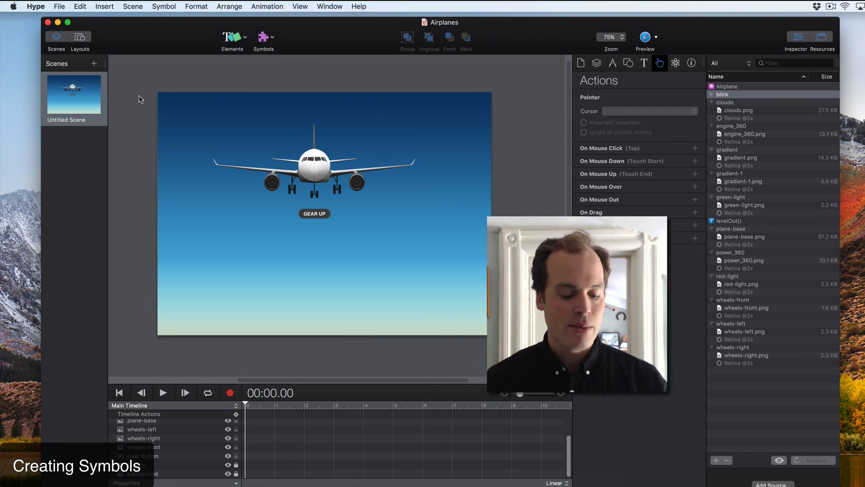
Step: View the GearAway timeline, then return to the Main Timeline
{"action": "left_click", "coordinate": [235, 405]}
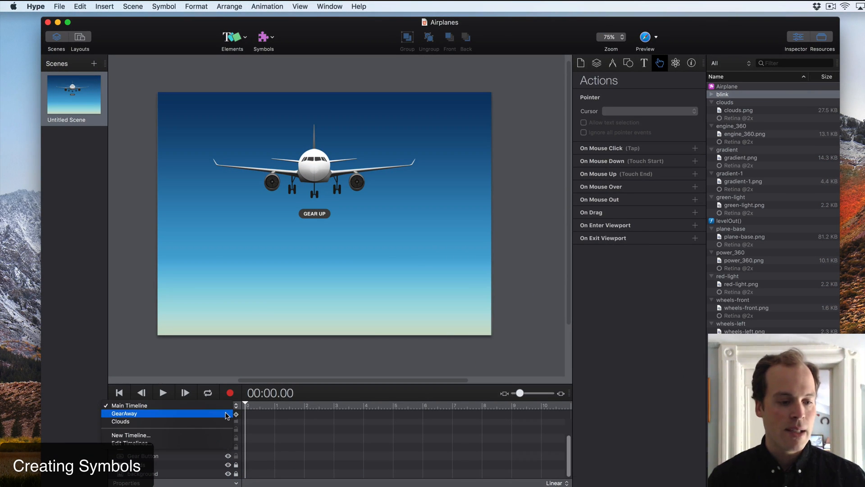
{"action": "left_click", "coordinate": [123, 413]}
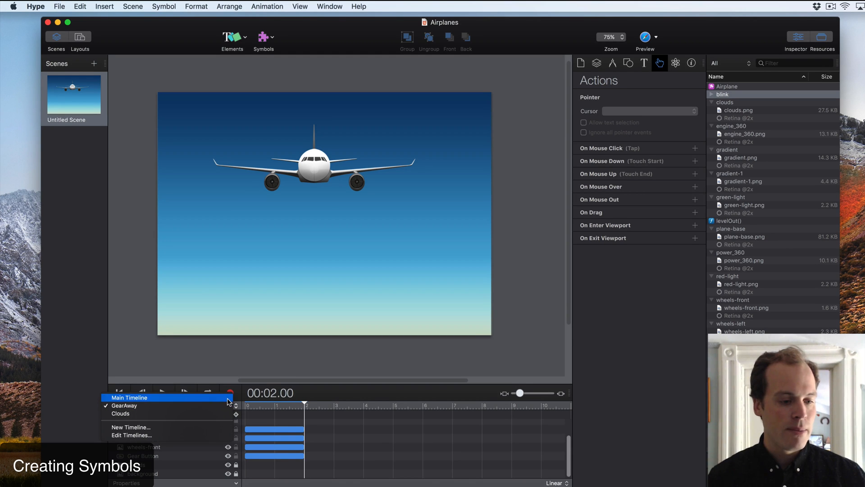
{"action": "left_click", "coordinate": [130, 397]}
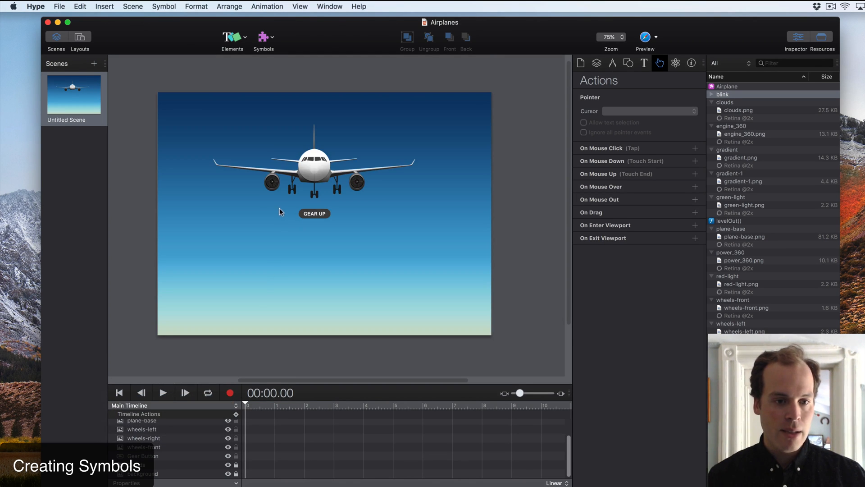
{"action": "mouse_move", "coordinate": [185, 118]}
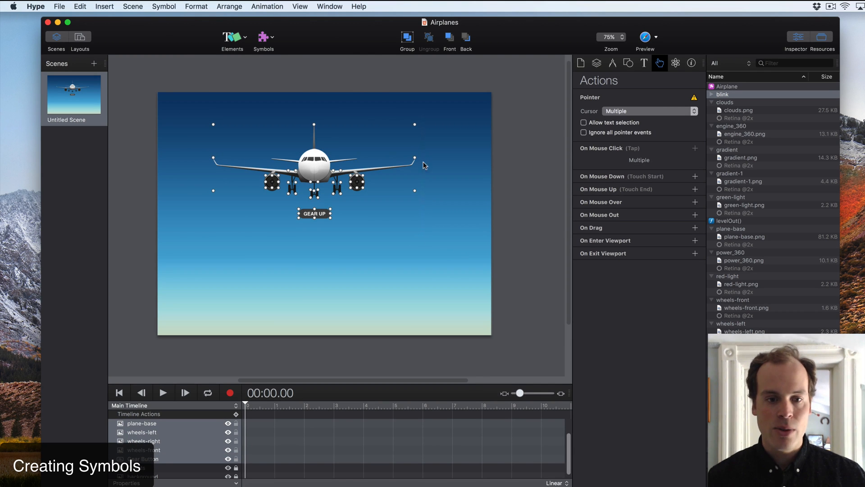
{"action": "mouse_move", "coordinate": [312, 160]}
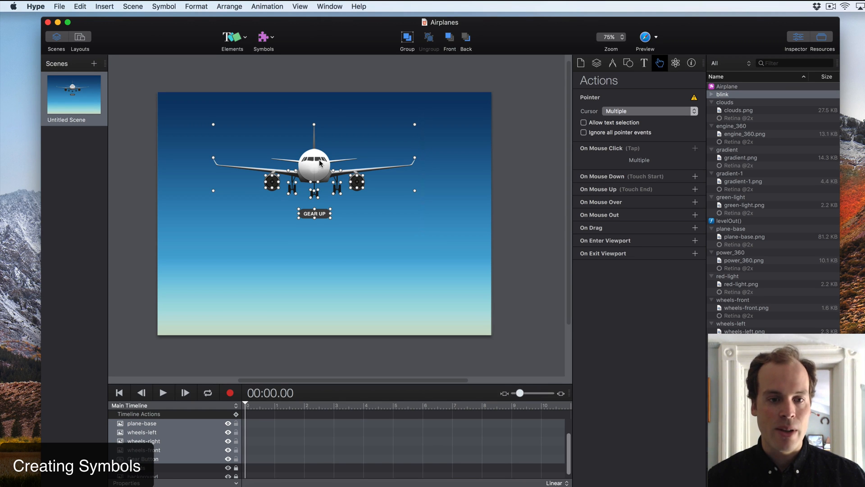
Step: Move the airplane parts and GEAR UP button together up and to the left
{"action": "left_click_drag", "start_coordinate": [315, 165], "coordinate": [270, 146]}
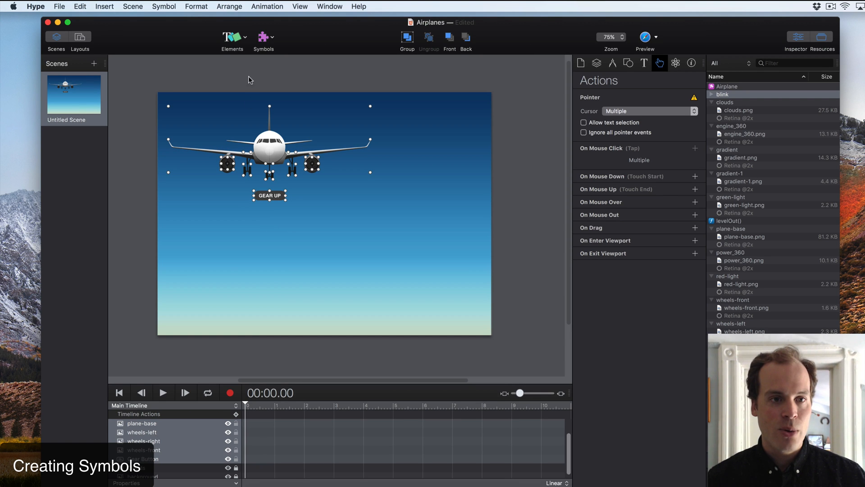
{"action": "left_click", "coordinate": [263, 38]}
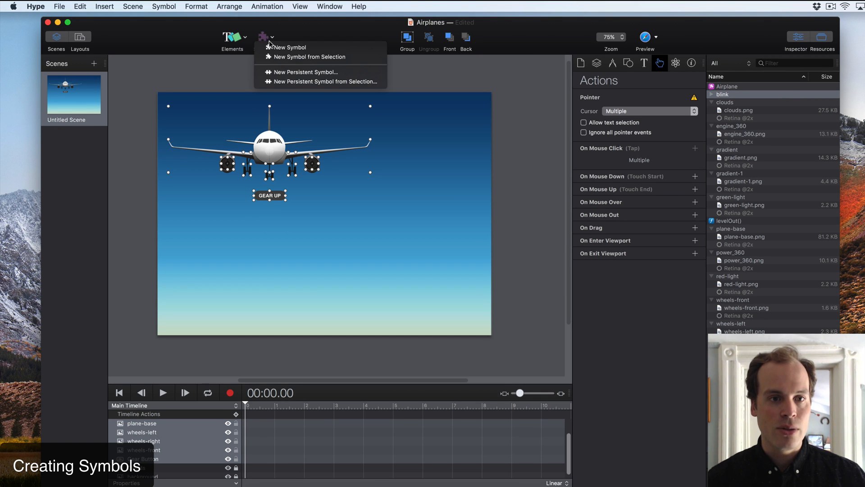
{"action": "mouse_move", "coordinate": [320, 56]}
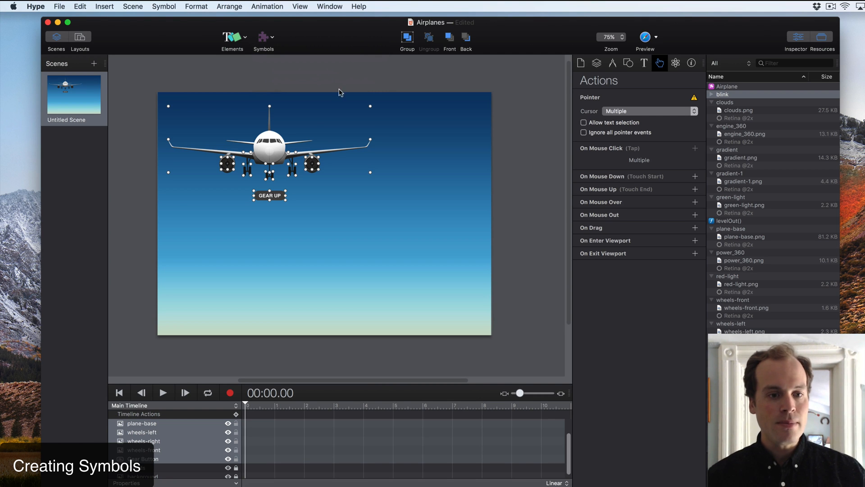
Step: Convert the selected plane parts into a symbol and add a second instance from Resources
{"action": "left_click", "coordinate": [264, 36]}
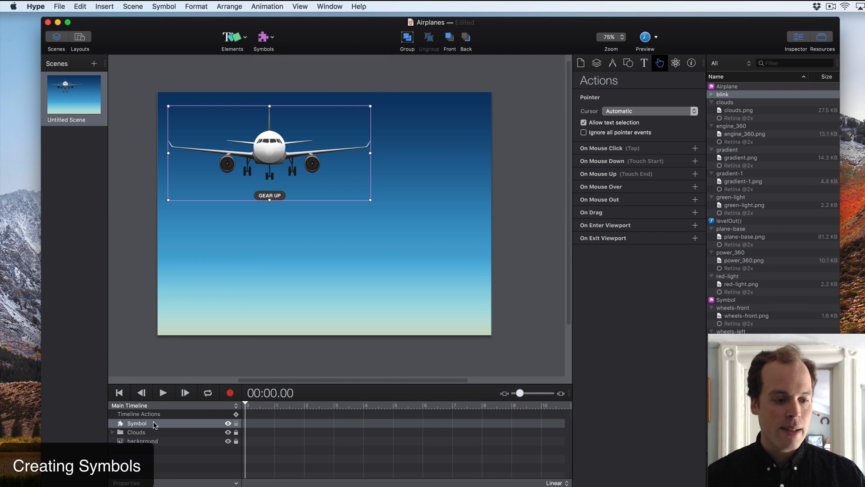
{"action": "left_click", "coordinate": [723, 94]}
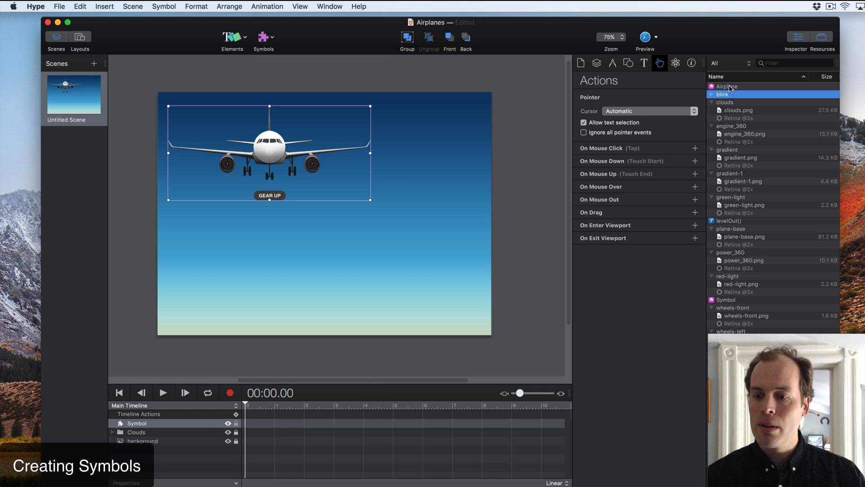
{"action": "left_click", "coordinate": [726, 300]}
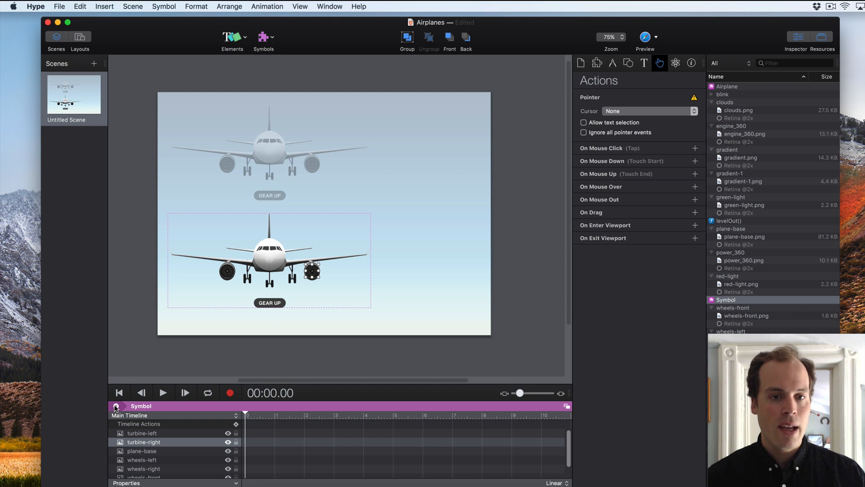
{"action": "mouse_move", "coordinate": [116, 406]}
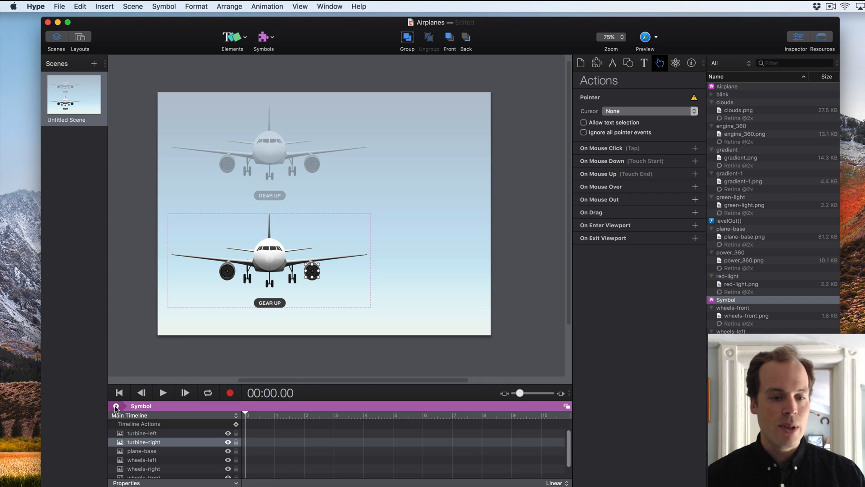
{"action": "mouse_move", "coordinate": [116, 406]}
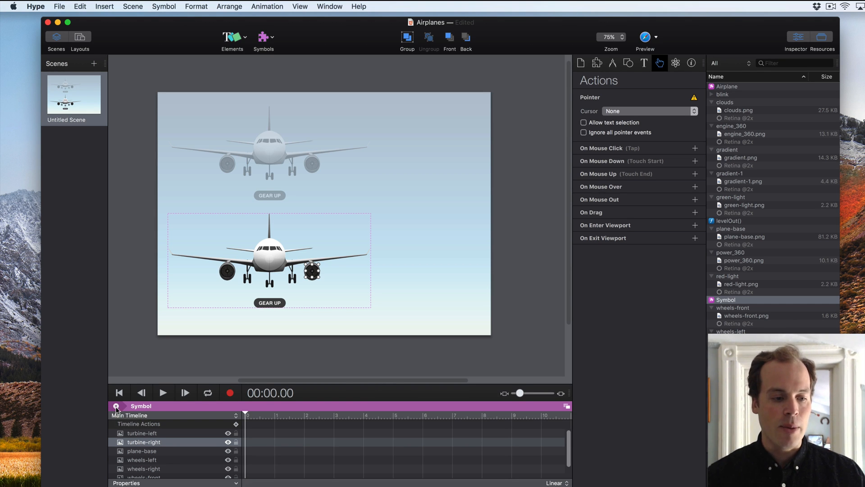
{"action": "mouse_move", "coordinate": [116, 406]}
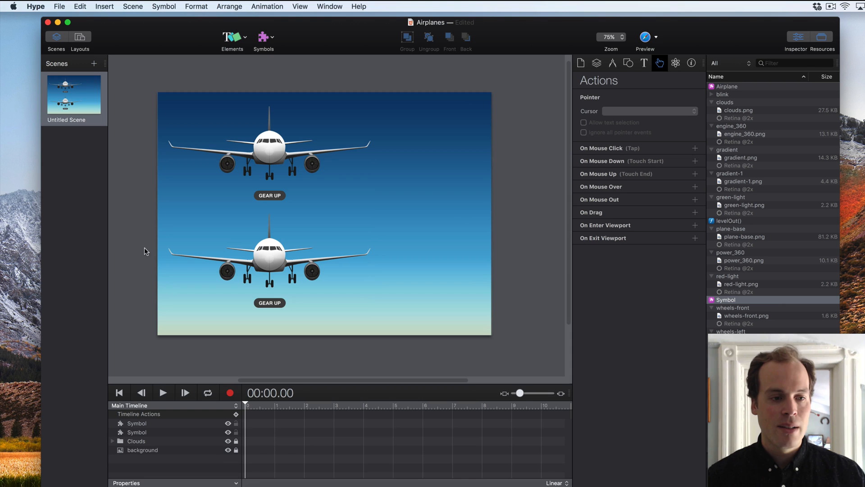
{"action": "left_click", "coordinate": [270, 254]}
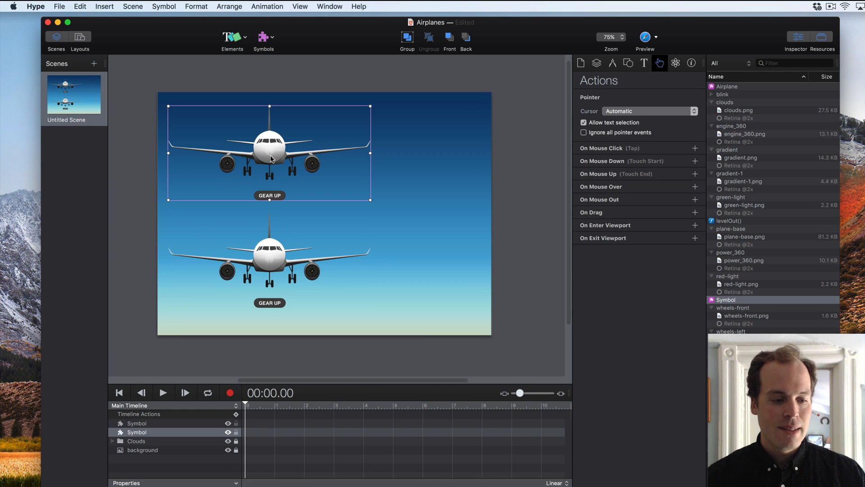
Step: Preview in Safari and retract each plane's landing gear independently with GEAR UP
{"action": "left_click", "coordinate": [644, 36]}
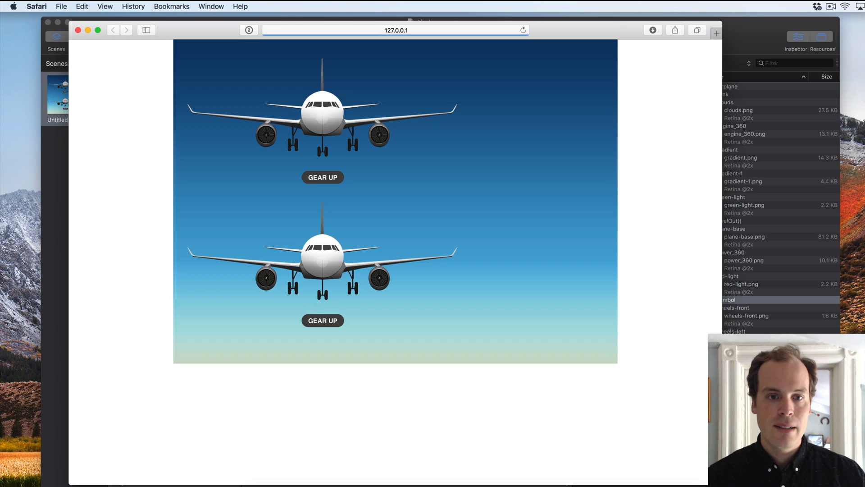
{"action": "left_click", "coordinate": [322, 177]}
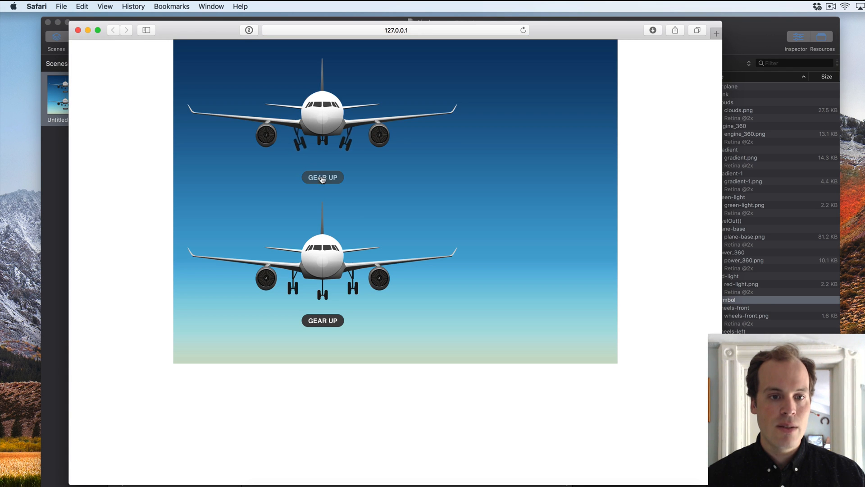
{"action": "left_click", "coordinate": [322, 177]}
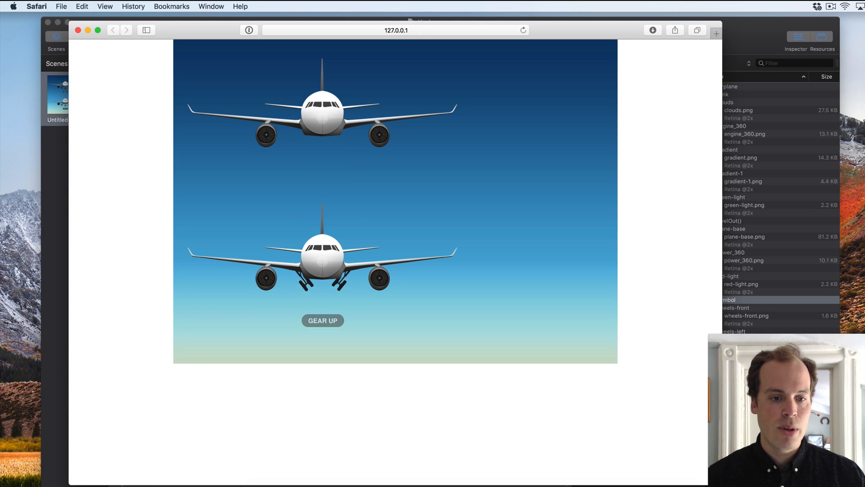
{"action": "left_click", "coordinate": [322, 320]}
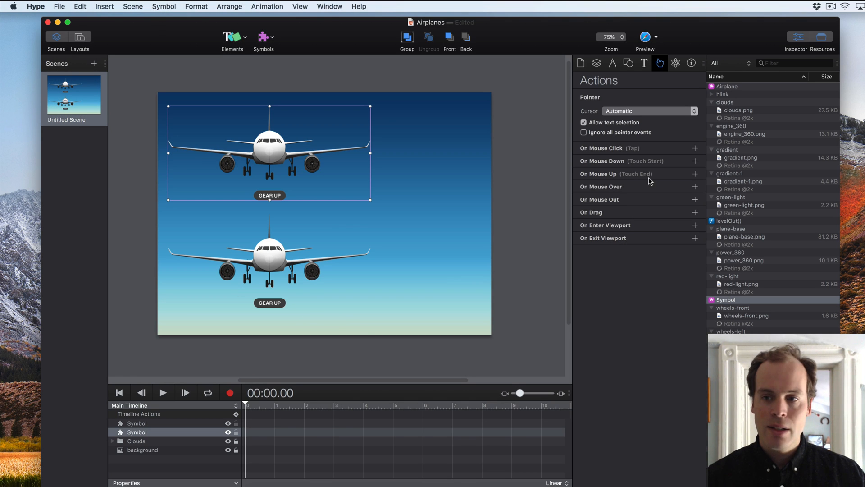
Step: Rename the airplane symbol in Resources to SymbolPlane2
{"action": "left_click", "coordinate": [726, 299]}
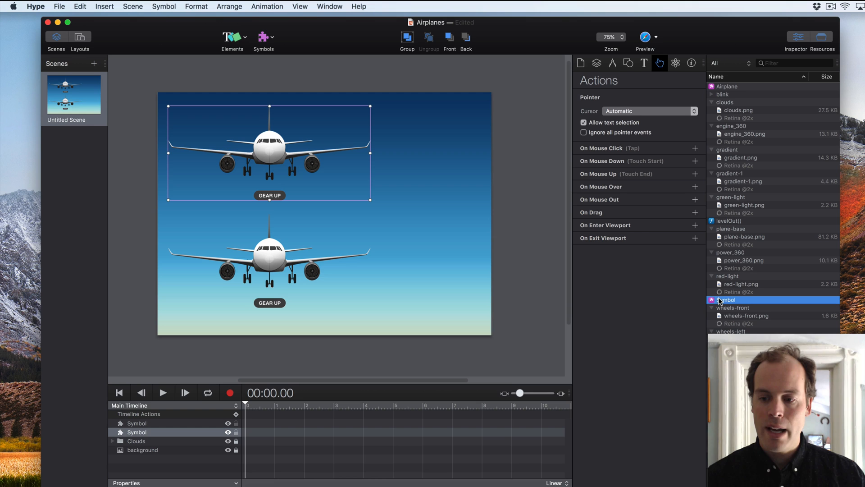
{"action": "double_click", "coordinate": [726, 300]}
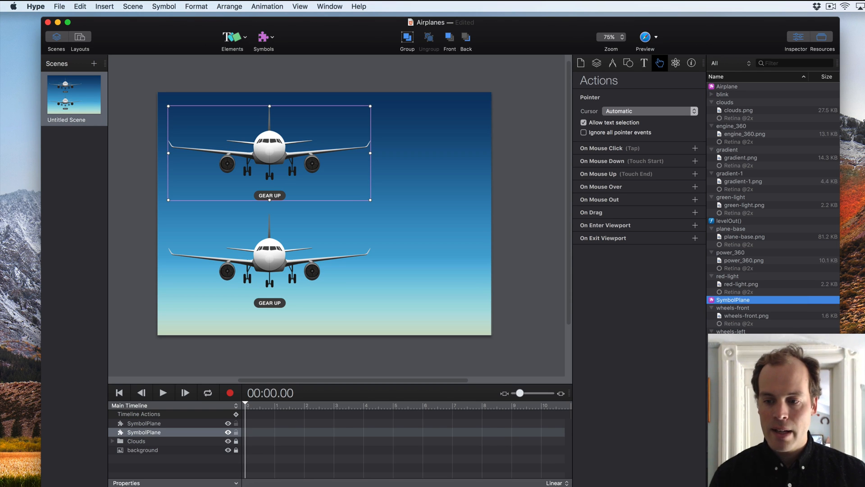
{"action": "left_click", "coordinate": [145, 423]}
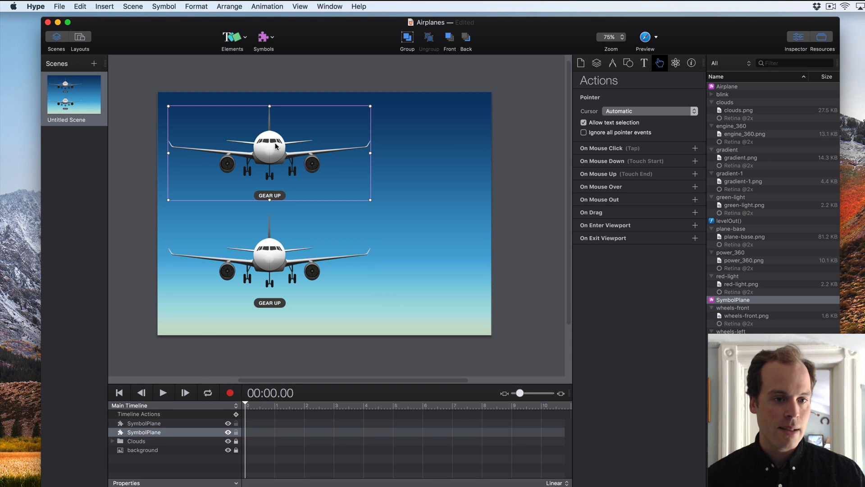
{"action": "double_click", "coordinate": [144, 432]}
{"action": "type", "text": "2"}
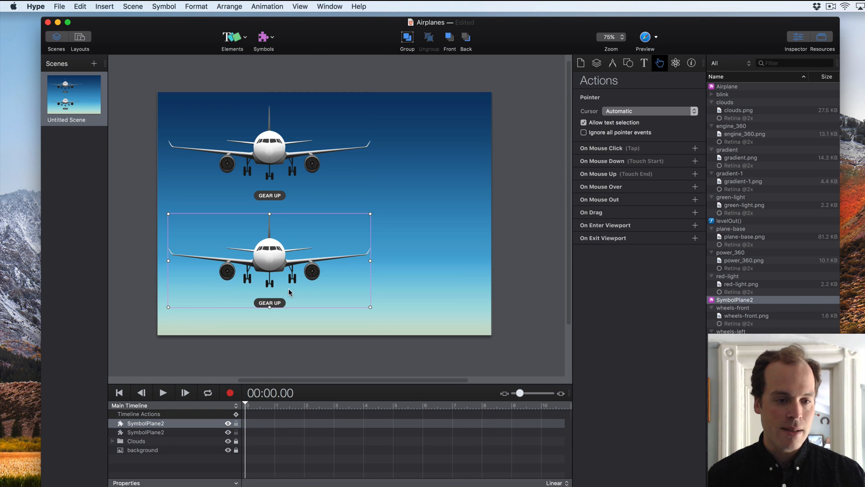
{"action": "mouse_move", "coordinate": [231, 244]}
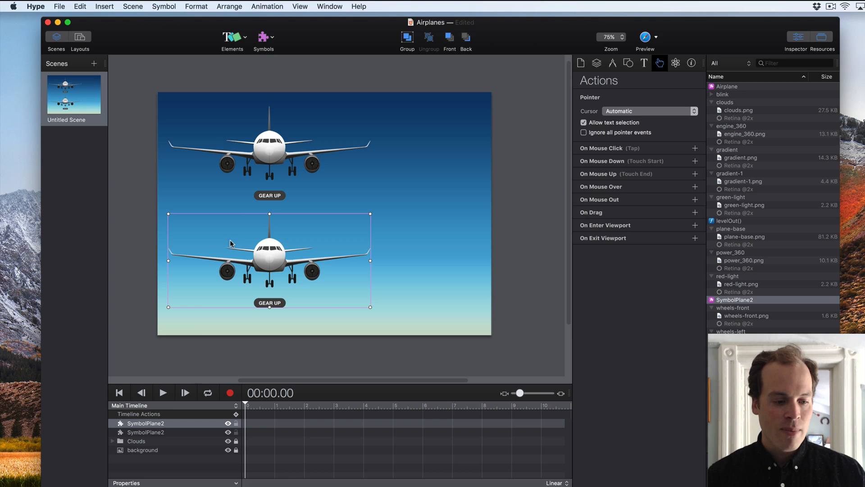
Step: Open SymbolPlane2's properties and switch to its GearAway timeline to review the wheel keyframes
{"action": "left_click", "coordinate": [144, 423]}
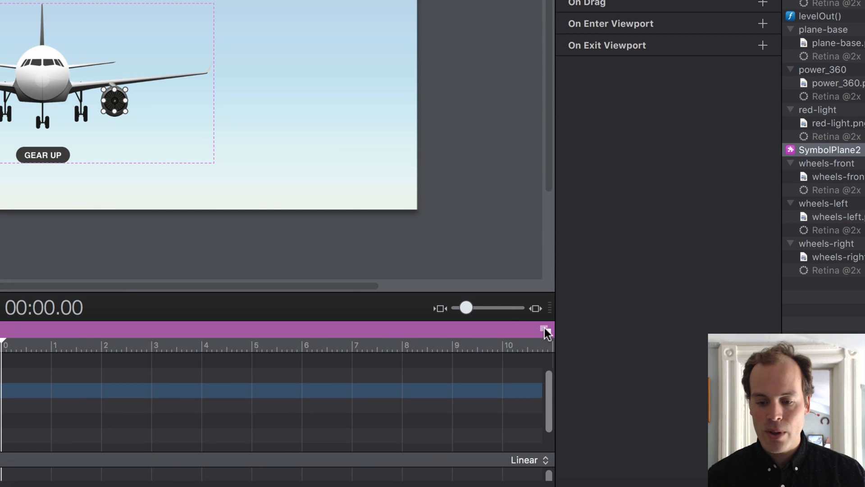
{"action": "left_click", "coordinate": [543, 328]}
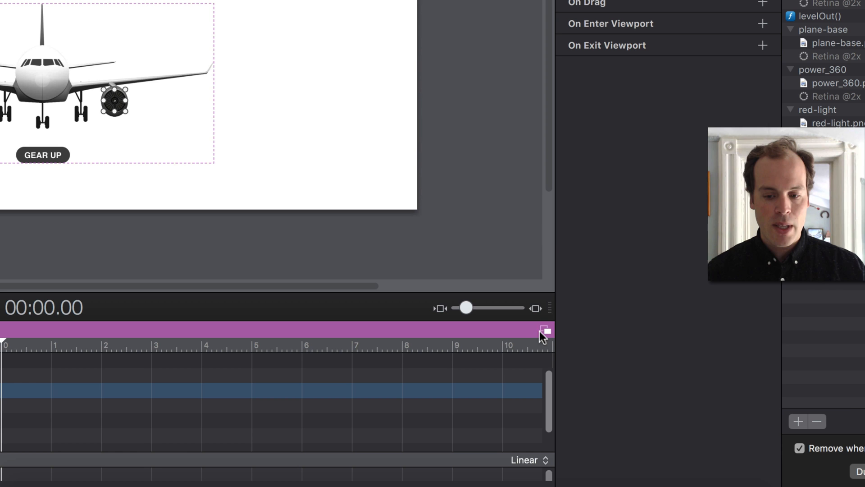
{"action": "mouse_move", "coordinate": [543, 329]}
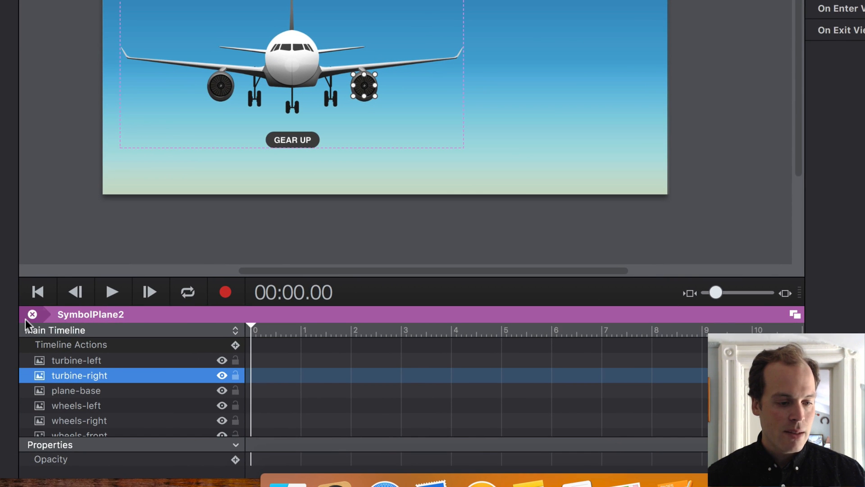
{"action": "mouse_move", "coordinate": [32, 314]}
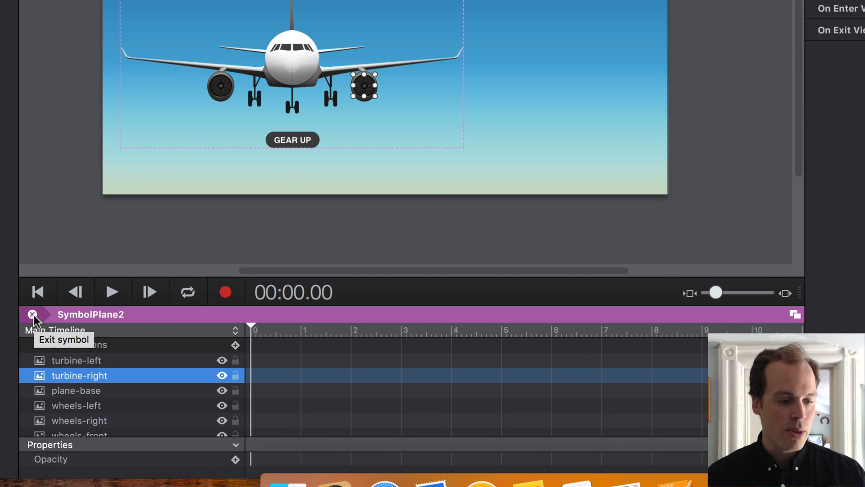
{"action": "mouse_move", "coordinate": [112, 328]}
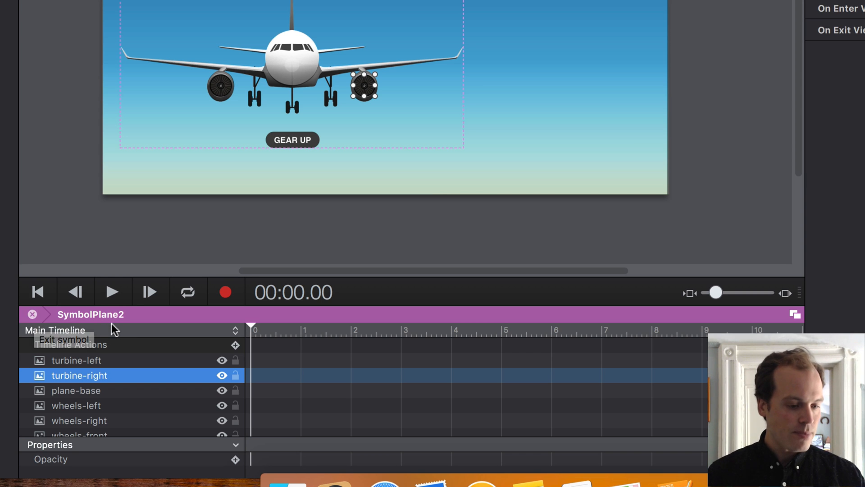
{"action": "left_click", "coordinate": [55, 330]}
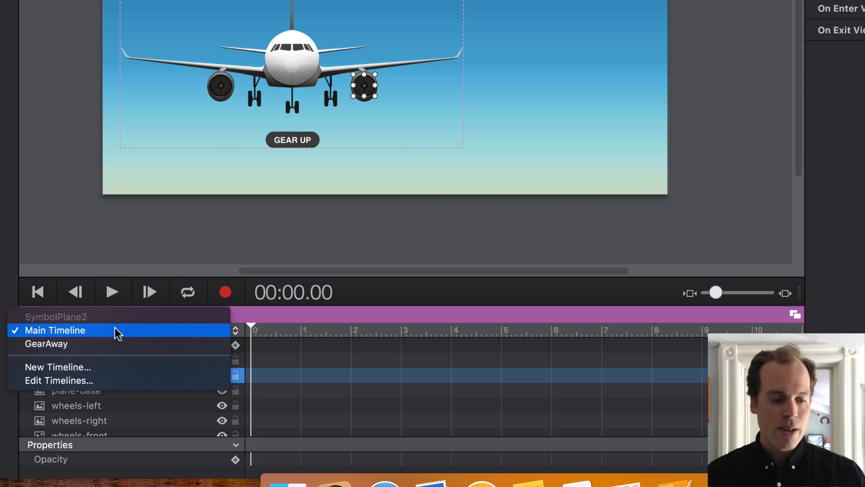
{"action": "left_click", "coordinate": [46, 343]}
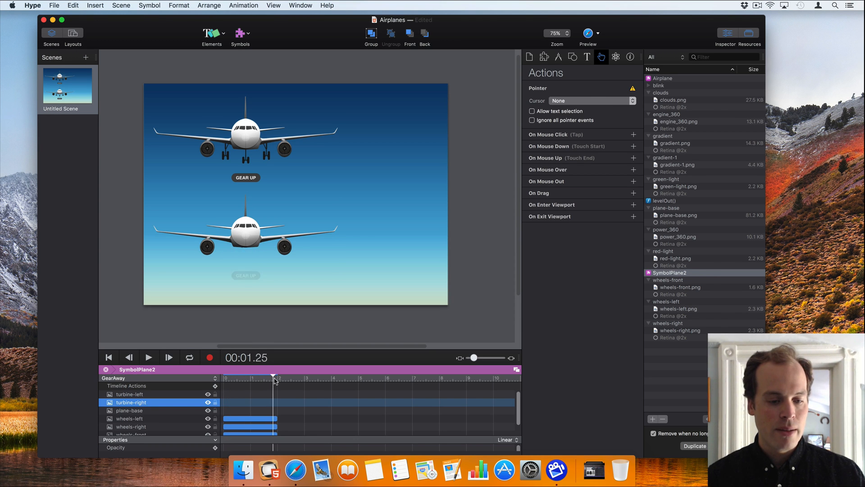
Step: Return to the scene and inspect the lower plane's Start Timeline symbol action at time zero
{"action": "left_click", "coordinate": [105, 370]}
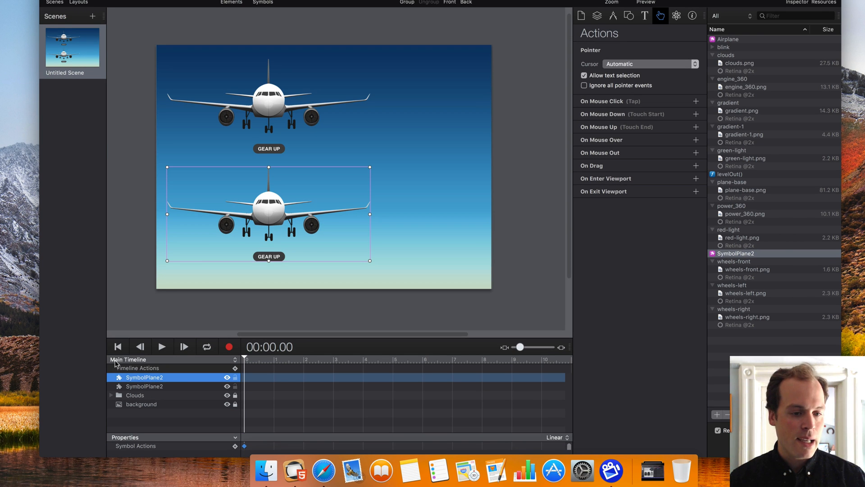
{"action": "mouse_move", "coordinate": [311, 346]}
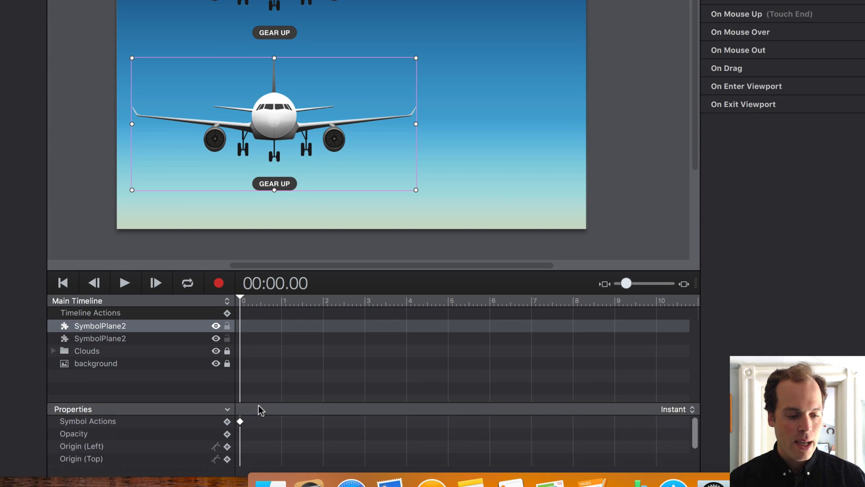
{"action": "left_click", "coordinate": [239, 420]}
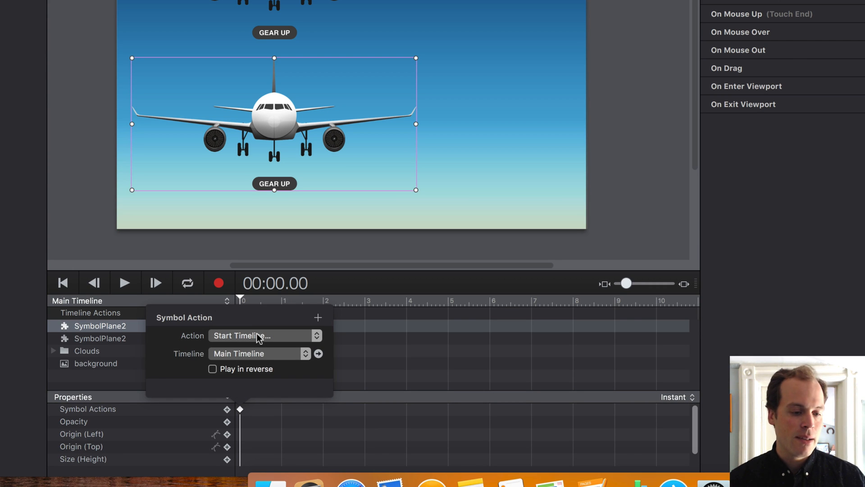
{"action": "mouse_move", "coordinate": [295, 155]}
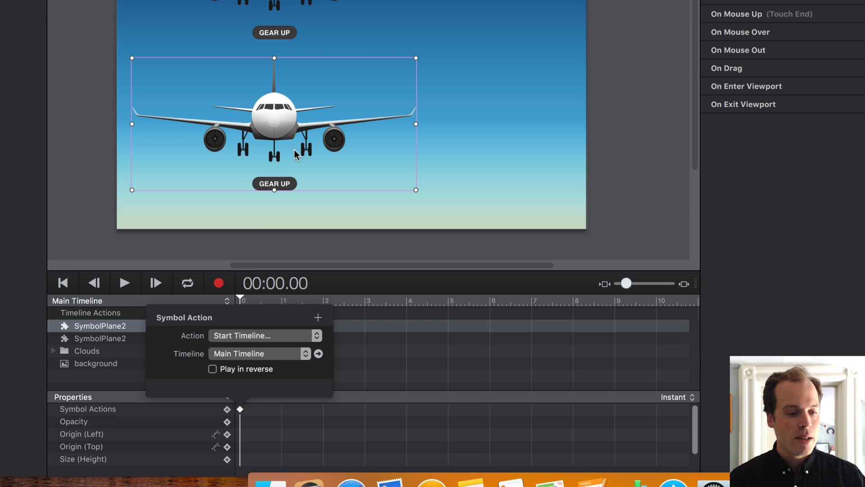
{"action": "mouse_move", "coordinate": [245, 239]}
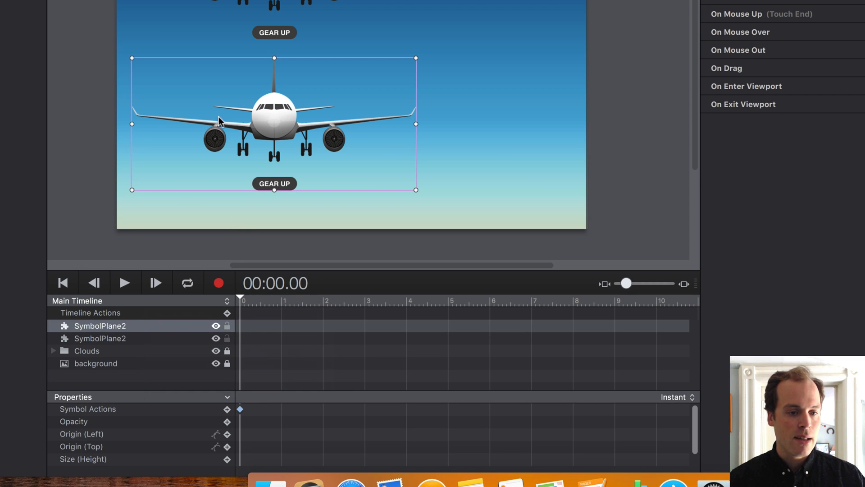
{"action": "mouse_move", "coordinate": [282, 146]}
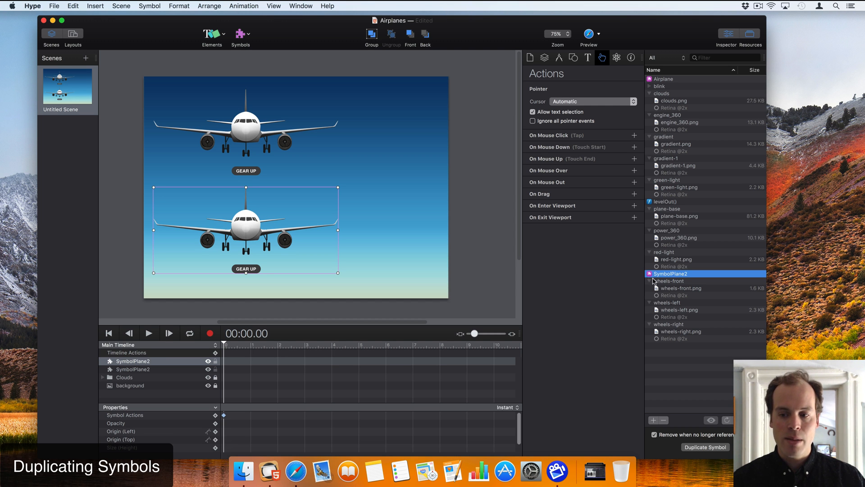
{"action": "mouse_move", "coordinate": [653, 279]}
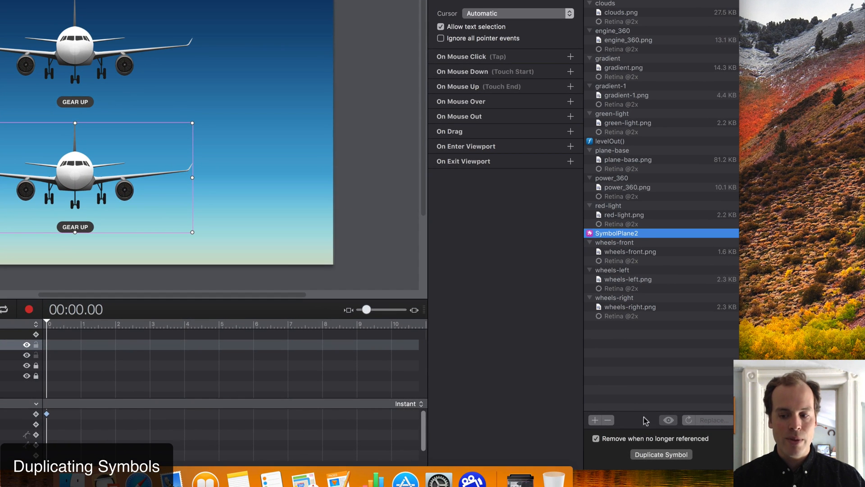
Step: Duplicate SymbolPlane2 and rename the copy SymbolPlaneNoLandingear
{"action": "left_click", "coordinate": [661, 454]}
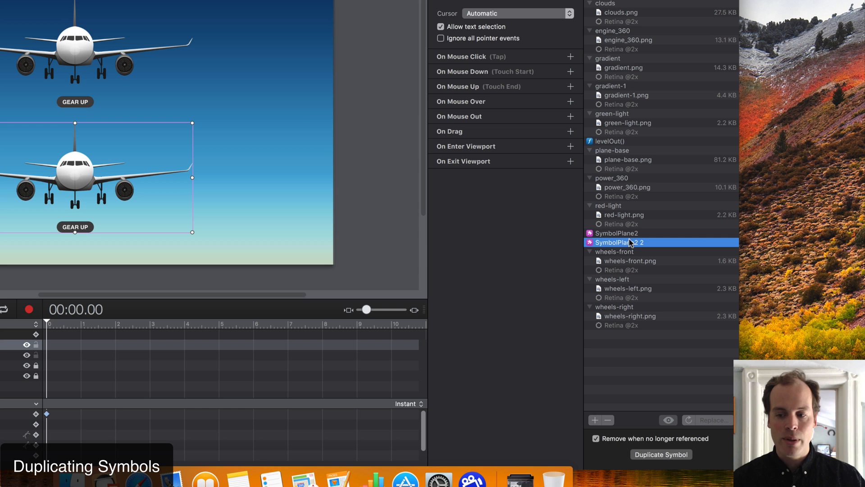
{"action": "double_click", "coordinate": [621, 243]}
{"action": "type", "text": "NoLandingear"}
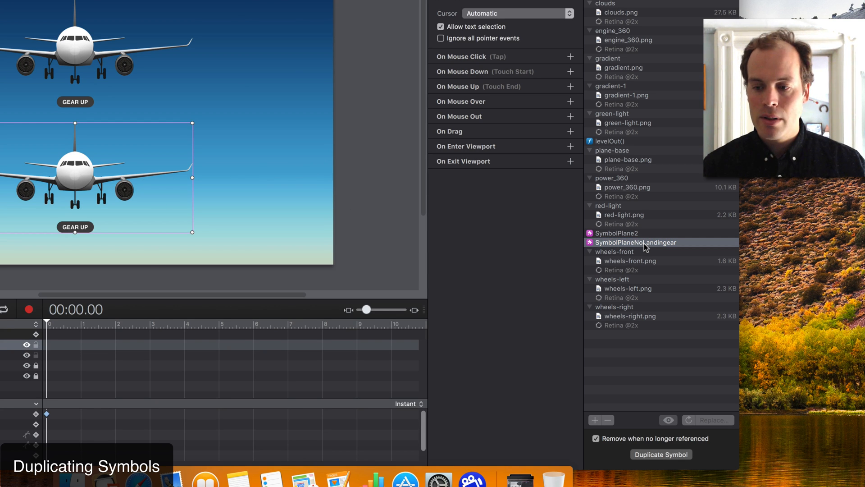
{"action": "mouse_move", "coordinate": [661, 418]}
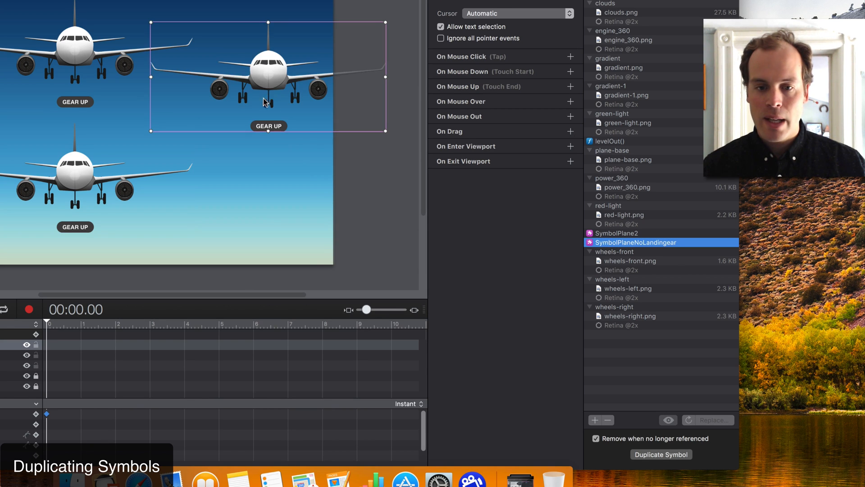
Step: Place a SymbolPlaneNoLandingear plane on the right side of the scene
{"action": "left_click_drag", "start_coordinate": [269, 83], "coordinate": [310, 88]}
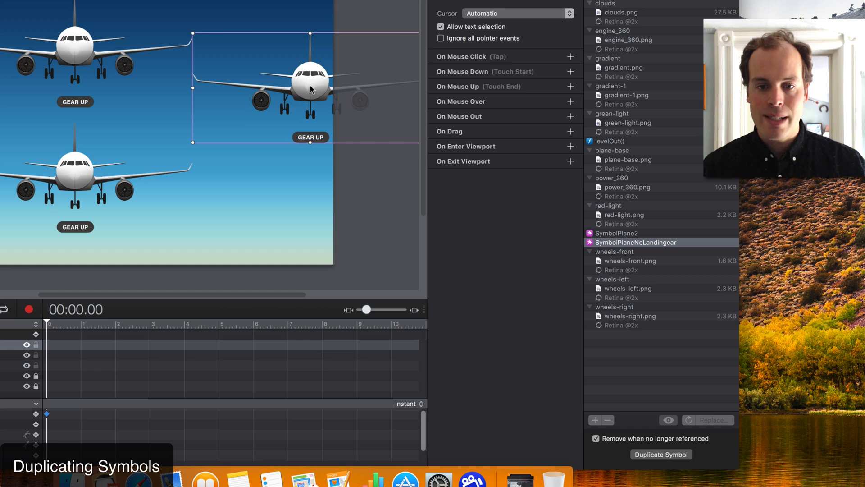
{"action": "left_click", "coordinate": [516, 13]}
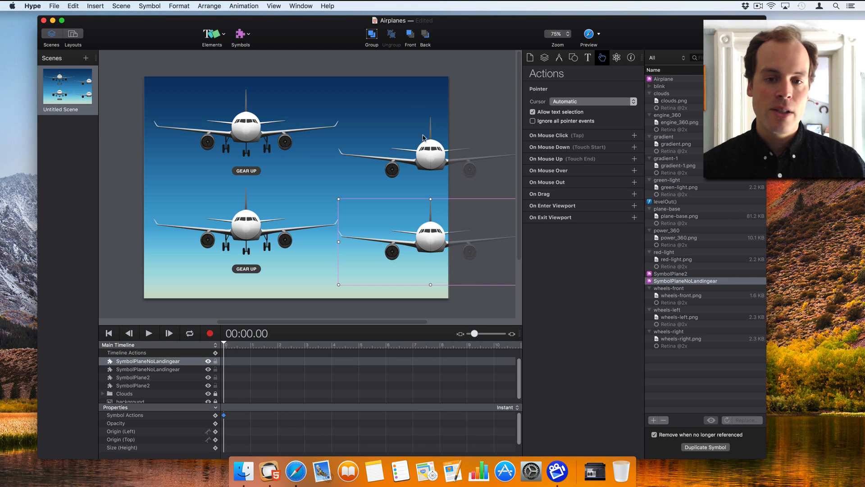
{"action": "mouse_move", "coordinate": [415, 226]}
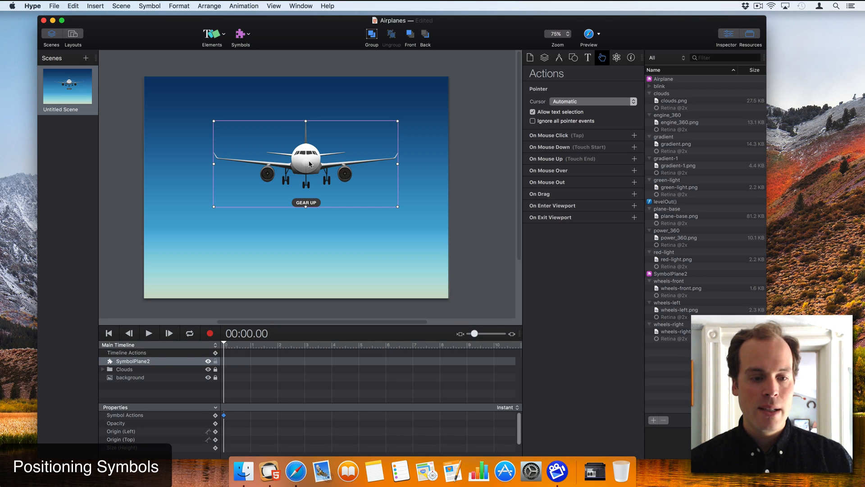
Step: Rename the plane symbol instance to SymbolPlane
{"action": "double_click", "coordinate": [133, 361]}
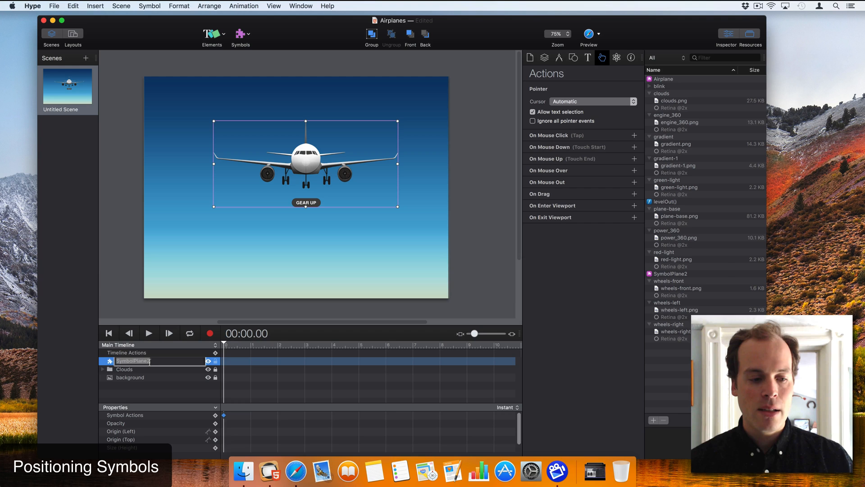
{"action": "left_click", "coordinate": [143, 164]}
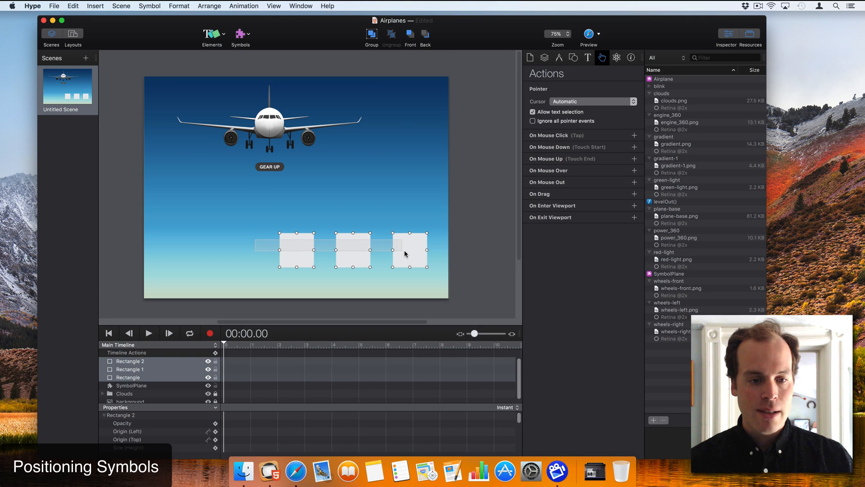
Step: Group the three rectangles and give the group an On Mouse Click Jump to Next Scene action
{"action": "left_click", "coordinate": [371, 34]}
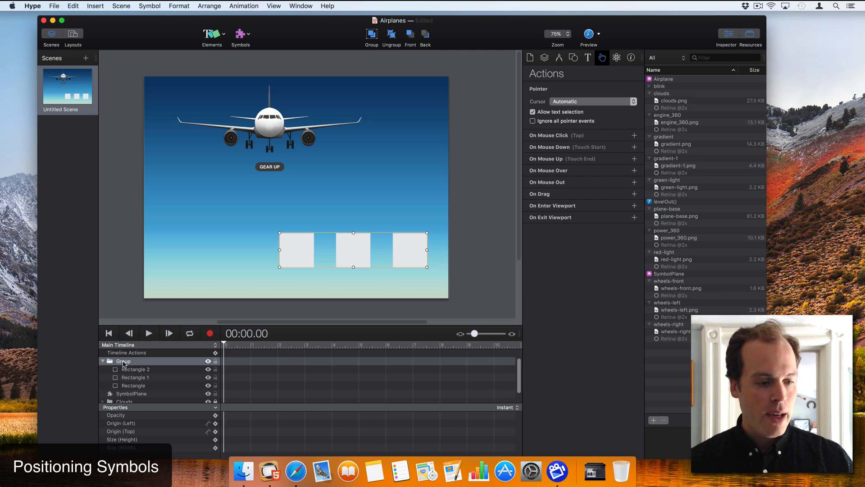
{"action": "left_click", "coordinate": [123, 361]}
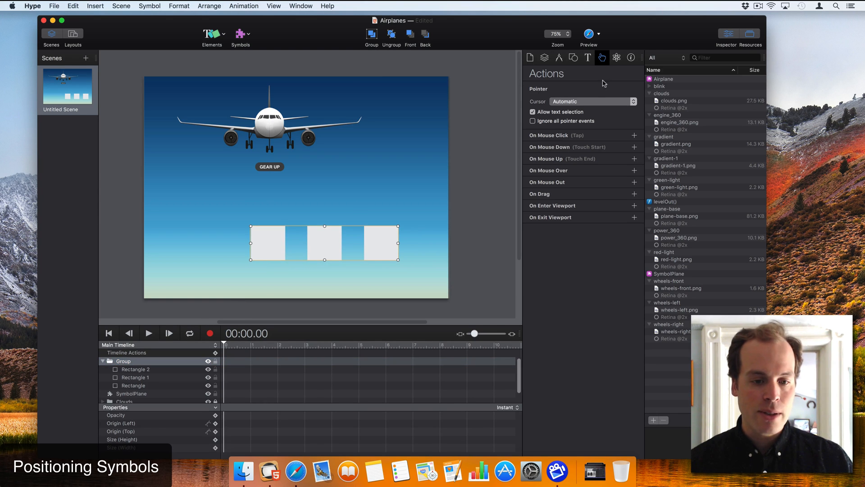
{"action": "mouse_move", "coordinate": [636, 138]}
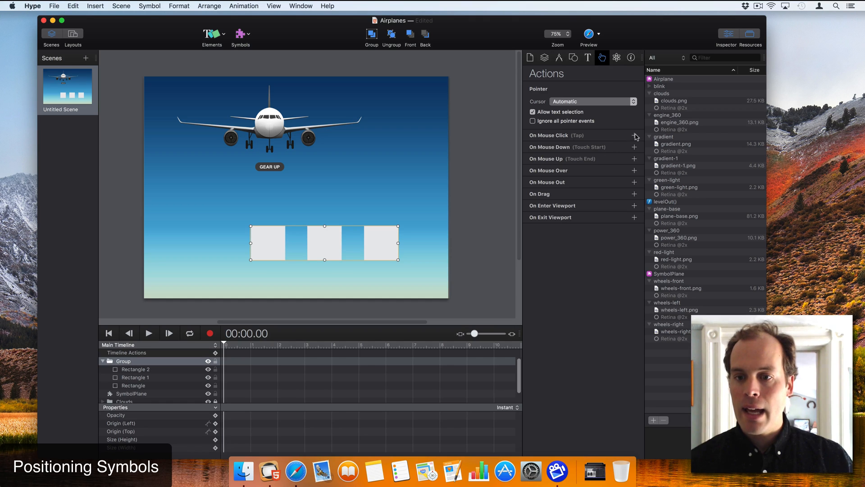
{"action": "left_click", "coordinate": [634, 135]}
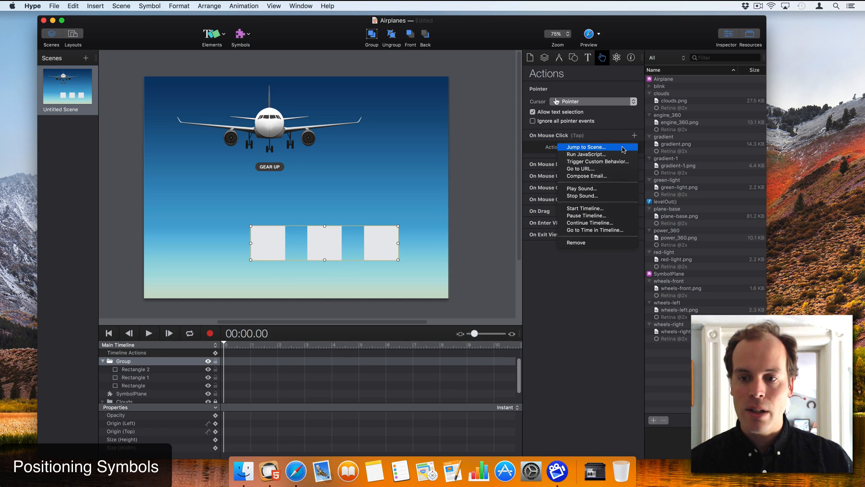
{"action": "left_click", "coordinate": [587, 147]}
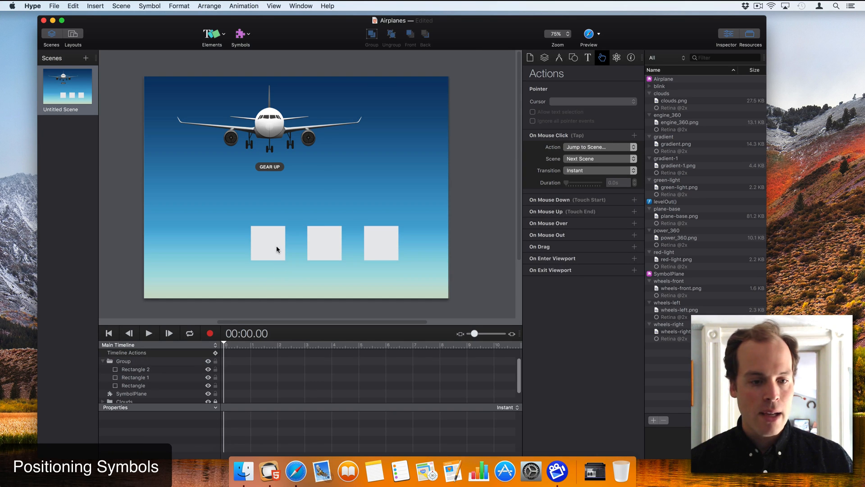
{"action": "left_click", "coordinate": [267, 243]}
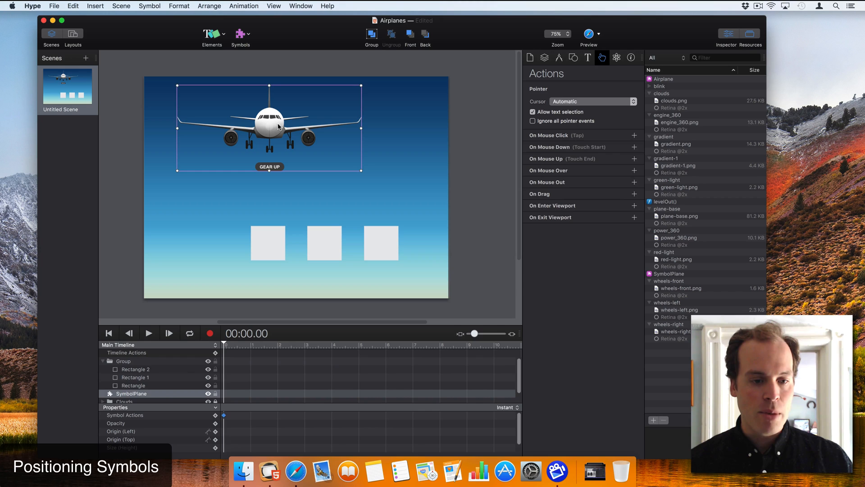
Step: Remove the rectangle group and make clicking the plane symbol jump to the next scene
{"action": "left_click", "coordinate": [281, 203]}
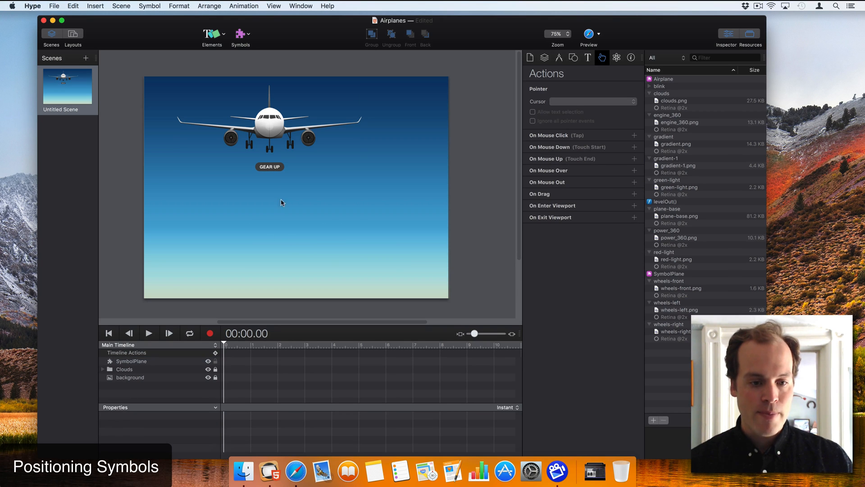
{"action": "left_click", "coordinate": [269, 127]}
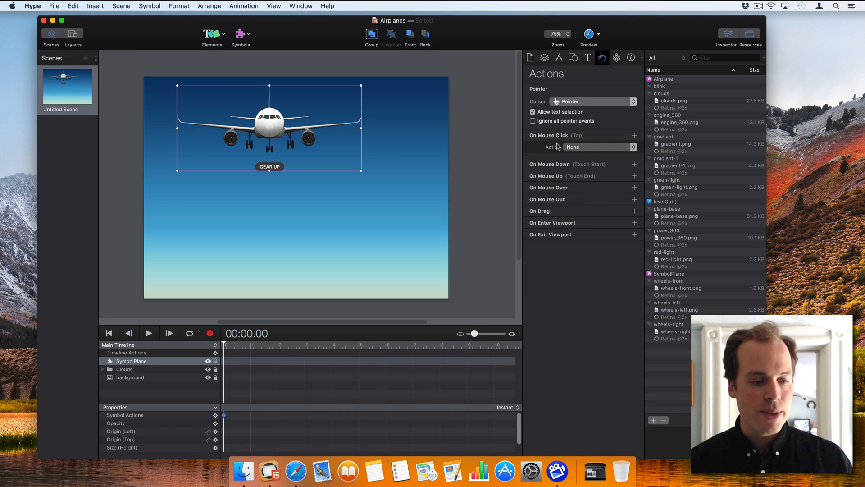
{"action": "left_click", "coordinate": [599, 146]}
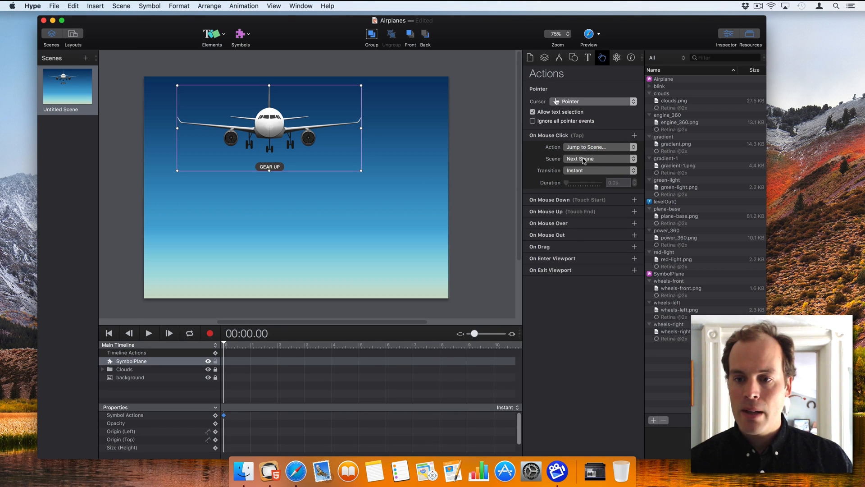
{"action": "left_click", "coordinate": [423, 136]}
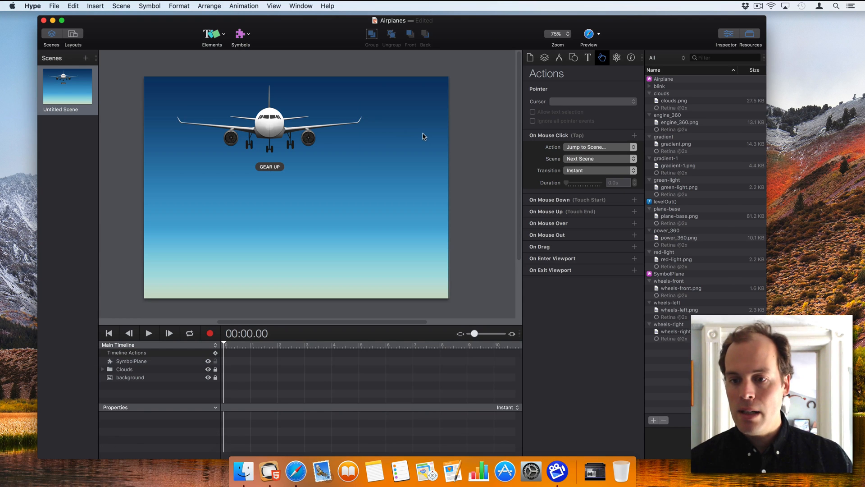
Step: Add a second SymbolPlane copy and select the lower instance
{"action": "left_click", "coordinate": [270, 127]}
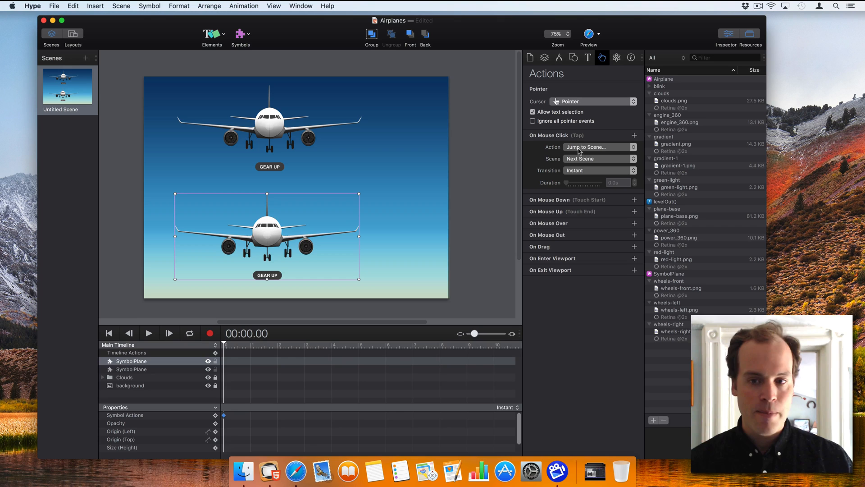
{"action": "left_click", "coordinate": [598, 147]}
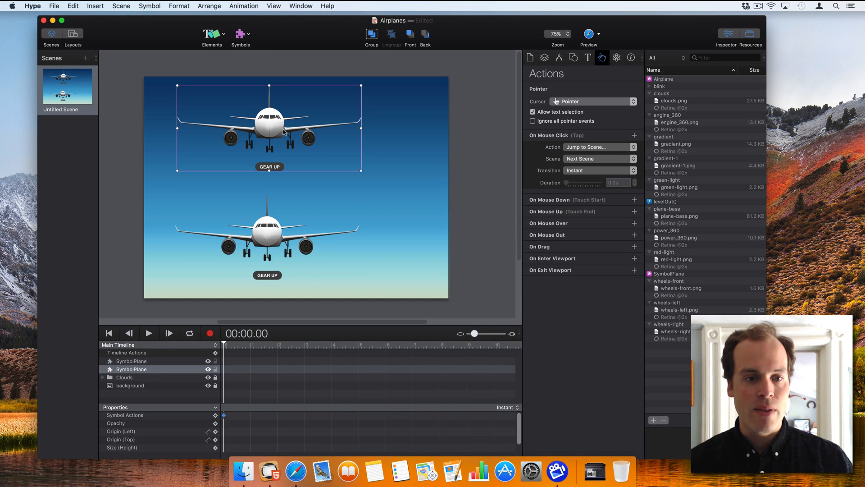
{"action": "mouse_move", "coordinate": [357, 145]}
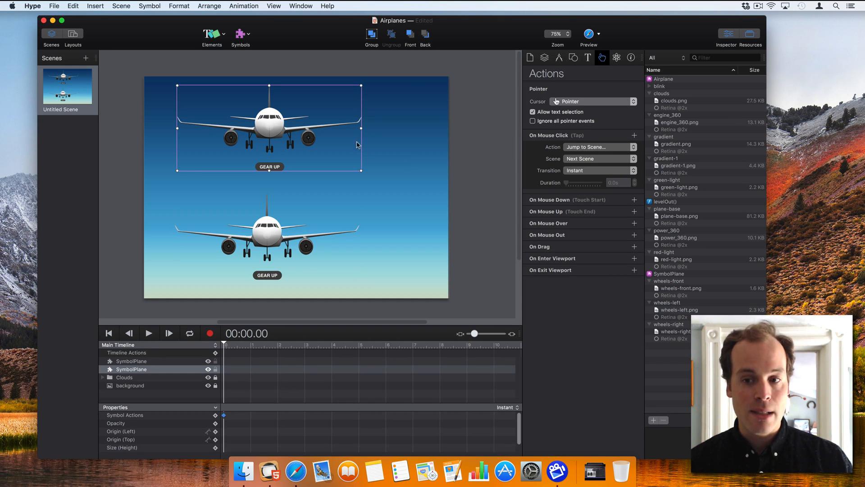
{"action": "mouse_move", "coordinate": [378, 128]}
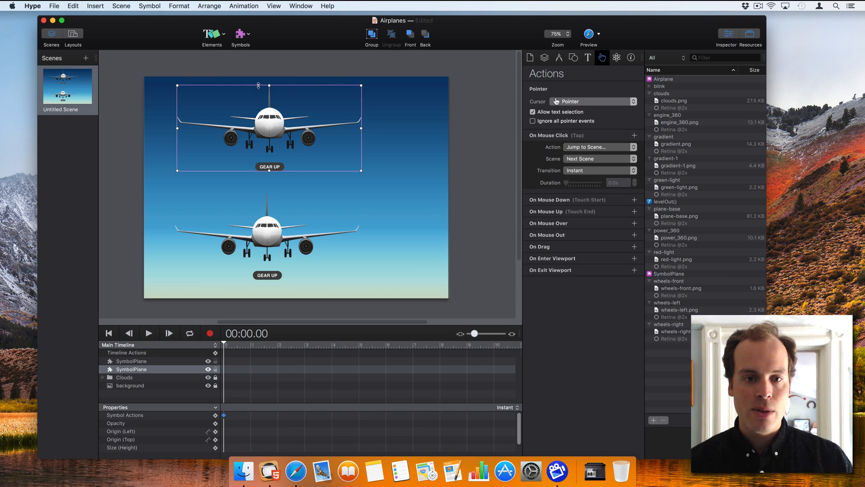
{"action": "mouse_move", "coordinate": [333, 157]}
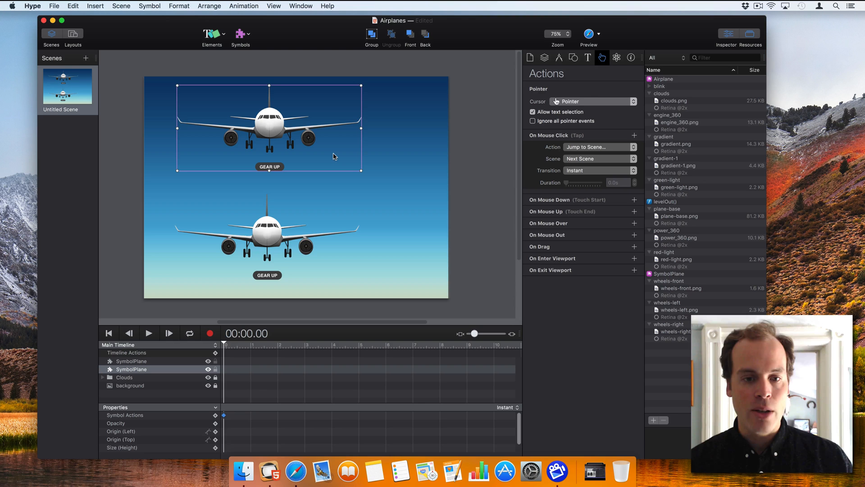
{"action": "mouse_move", "coordinate": [293, 143]}
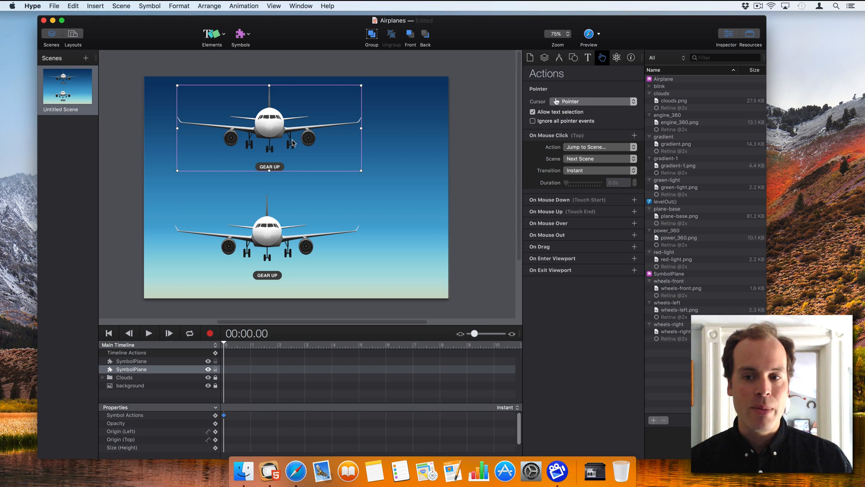
{"action": "mouse_move", "coordinate": [259, 143]}
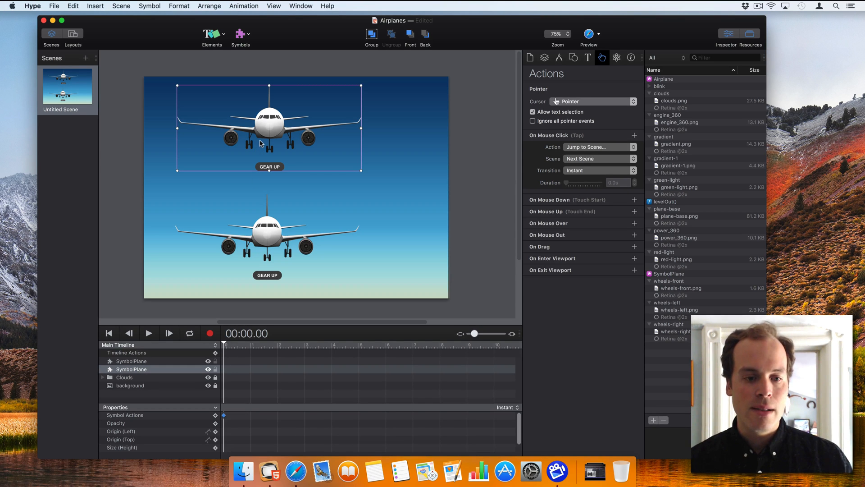
{"action": "left_click", "coordinate": [269, 240]}
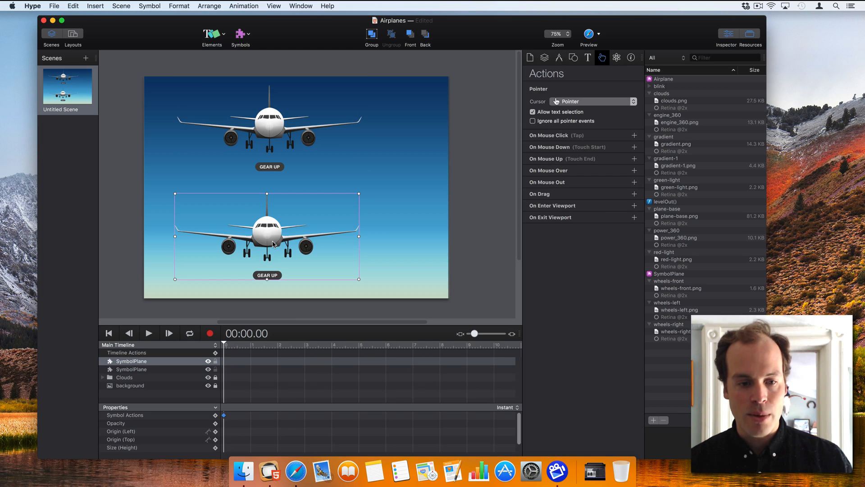
{"action": "mouse_move", "coordinate": [341, 278]}
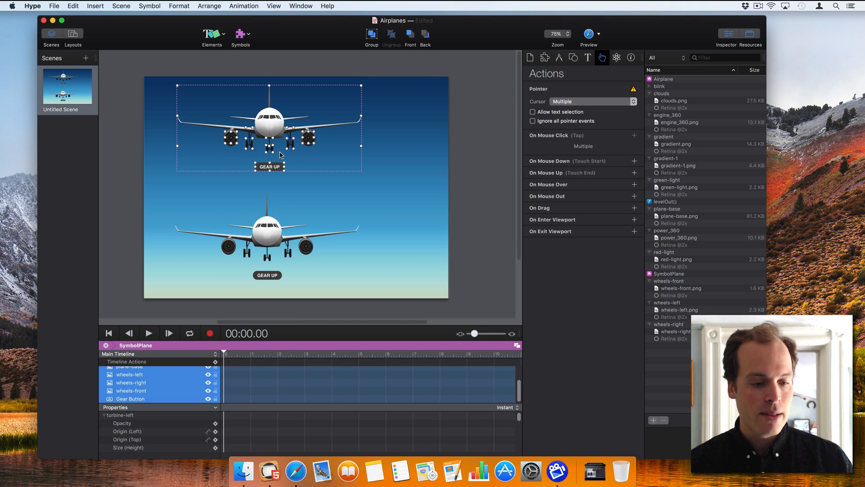
{"action": "mouse_move", "coordinate": [364, 151]}
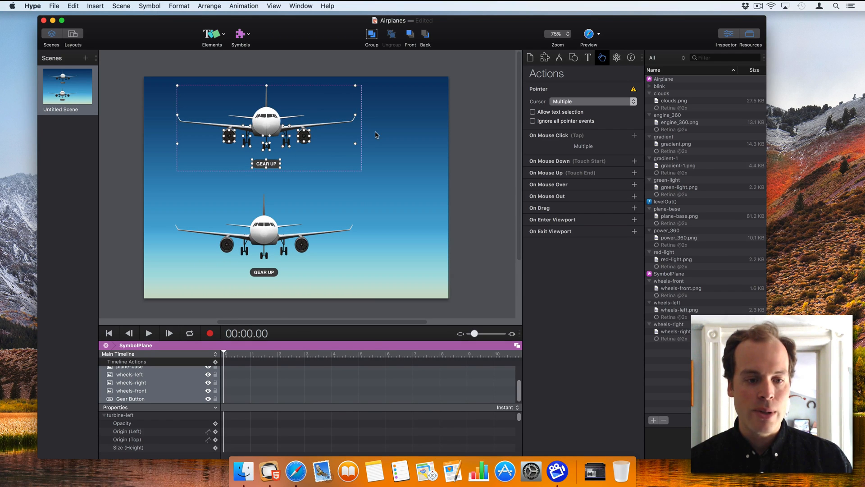
{"action": "mouse_move", "coordinate": [161, 133]}
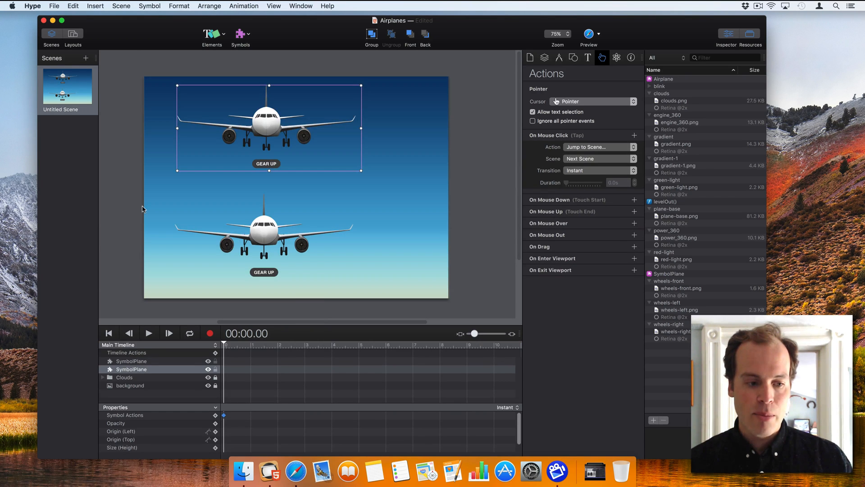
Step: Select the lower SymbolPlane and show its size and position in the Metrics inspector
{"action": "left_click", "coordinate": [267, 237]}
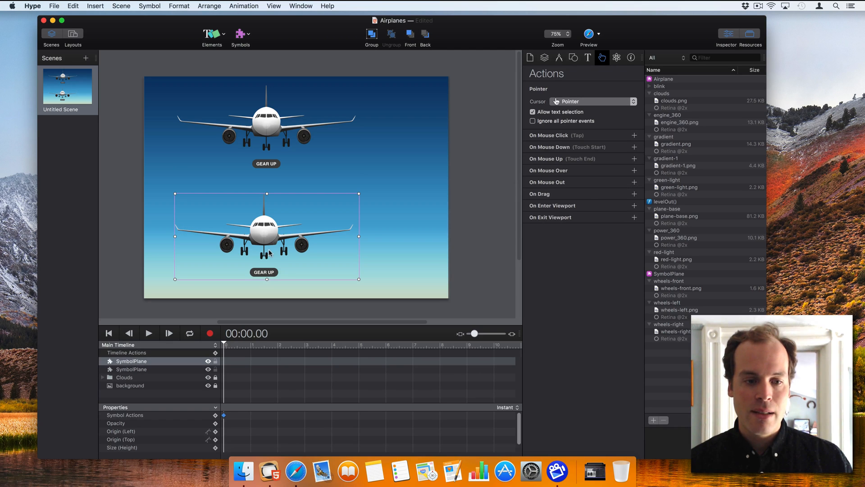
{"action": "mouse_move", "coordinate": [359, 279]}
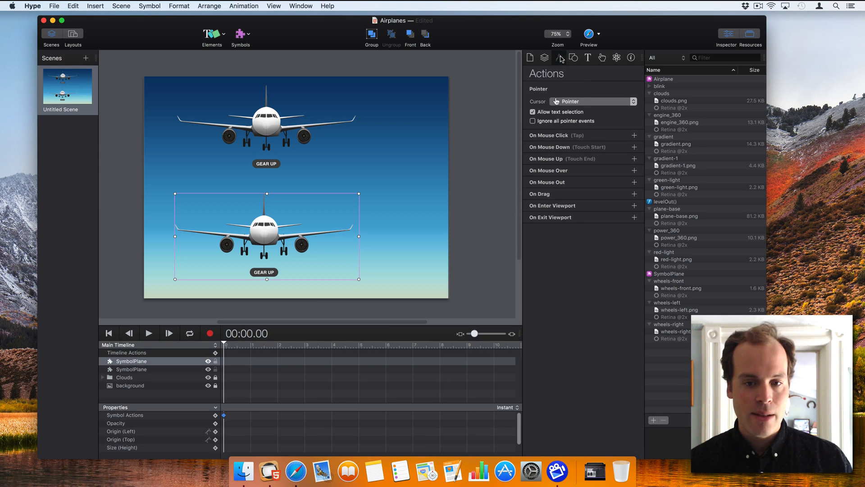
{"action": "left_click", "coordinate": [558, 58]}
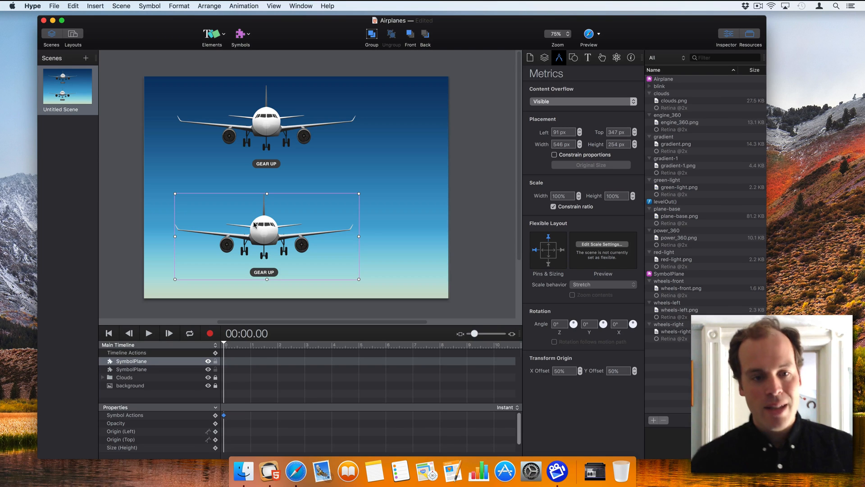
{"action": "mouse_move", "coordinate": [326, 268]}
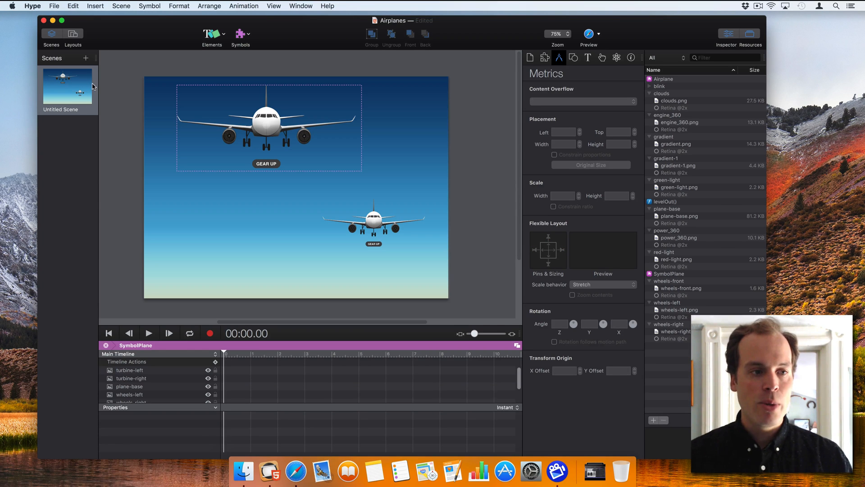
Step: Add an iPhone layout covering 320 to 900 px to the scene
{"action": "left_click", "coordinate": [73, 34]}
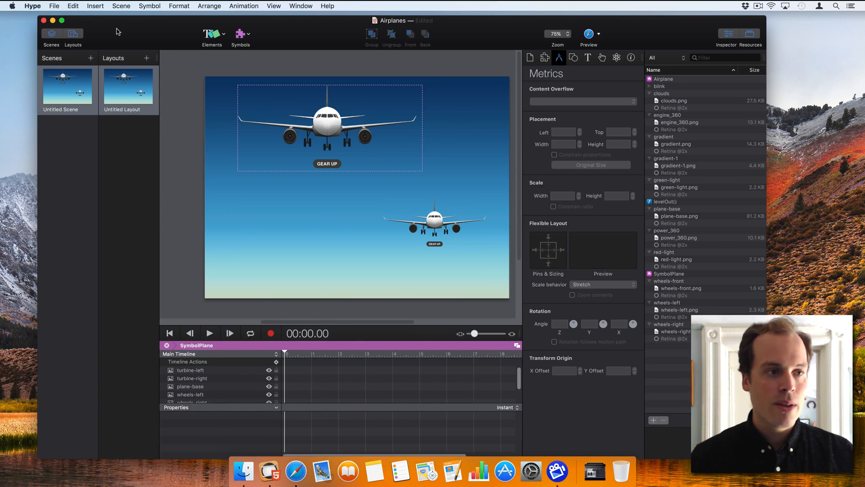
{"action": "left_click", "coordinate": [147, 57]}
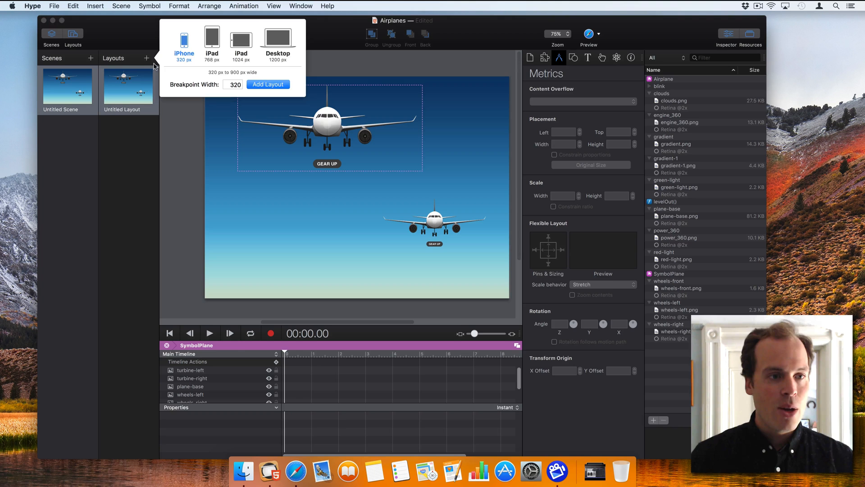
{"action": "left_click", "coordinate": [268, 84]}
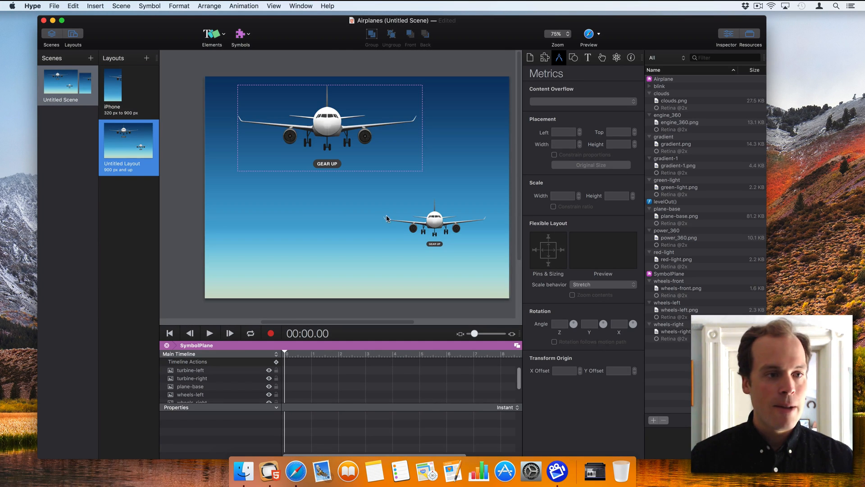
Step: Reposition the plane instance so it sits centred near the top of the stage
{"action": "left_click", "coordinate": [270, 206]}
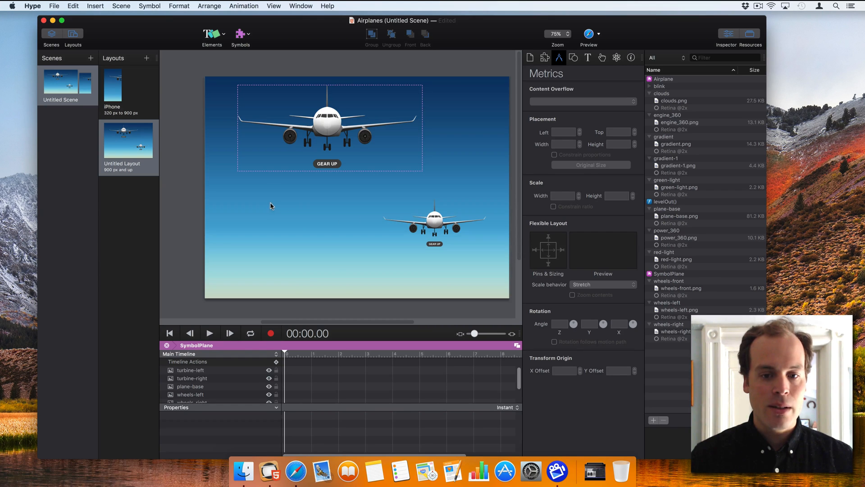
{"action": "left_click", "coordinate": [278, 215]}
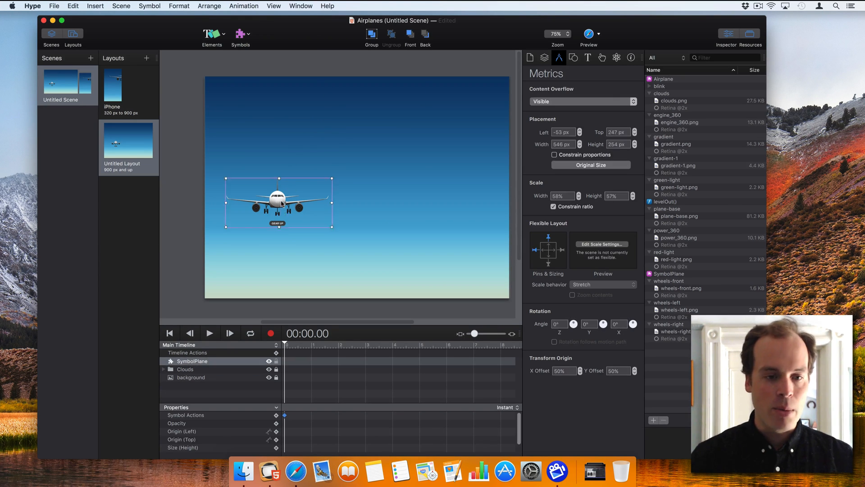
{"action": "left_click", "coordinate": [128, 139]}
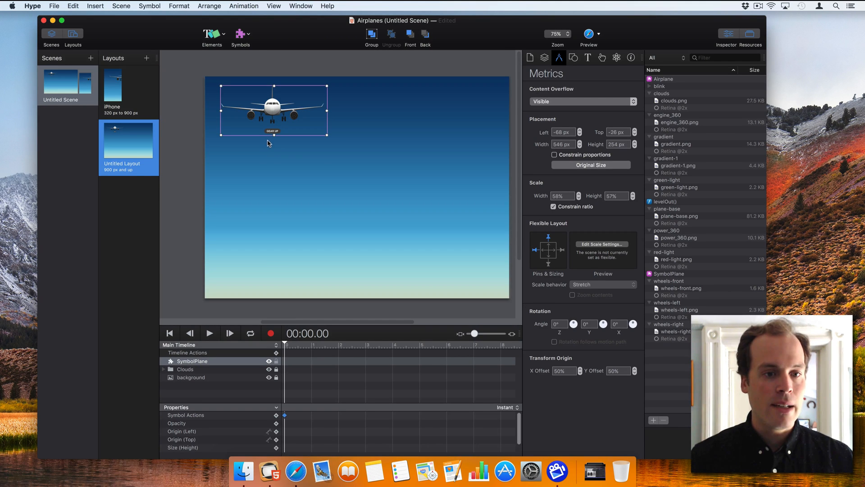
{"action": "mouse_move", "coordinate": [145, 113]}
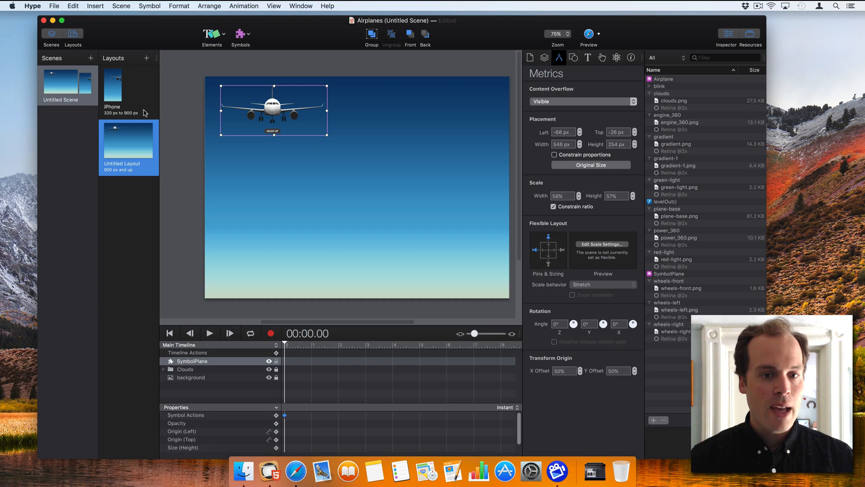
{"action": "left_click", "coordinate": [128, 91]}
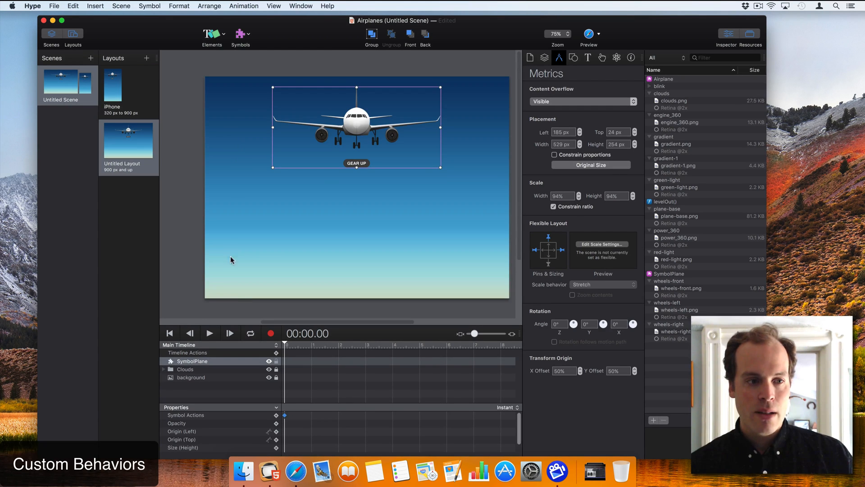
{"action": "mouse_move", "coordinate": [355, 166]}
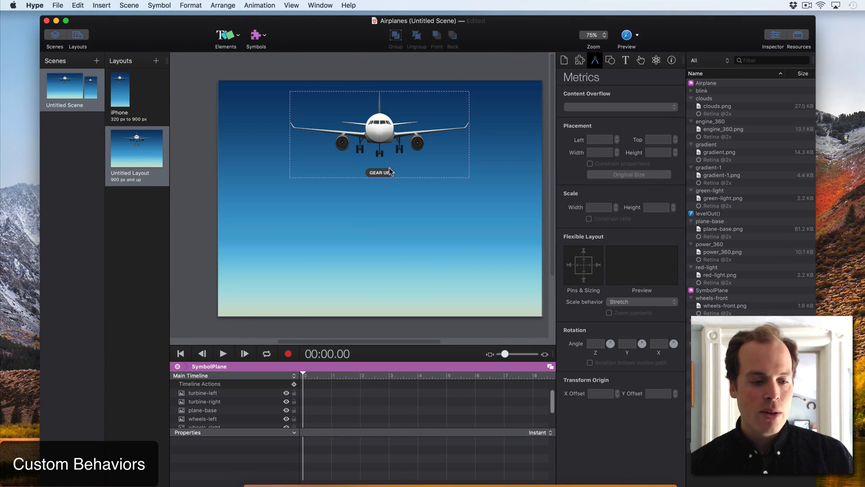
Step: Give the GEAR UP button an On Mouse Click action that starts the 'GearAway' timeline
{"action": "left_click", "coordinate": [379, 172]}
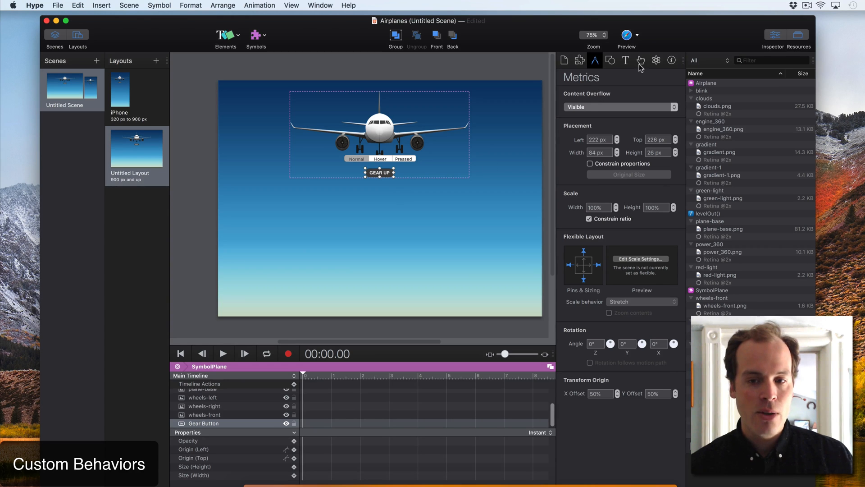
{"action": "left_click", "coordinate": [639, 60]}
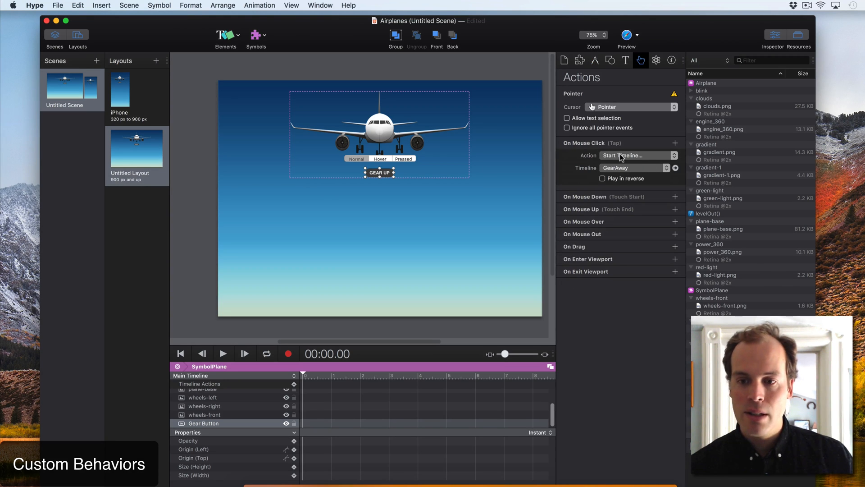
{"action": "mouse_move", "coordinate": [329, 266]}
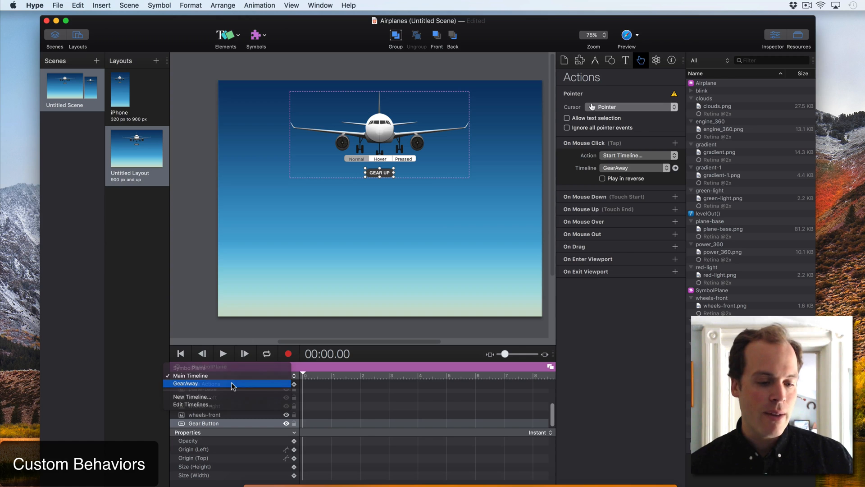
{"action": "left_click", "coordinate": [186, 383]}
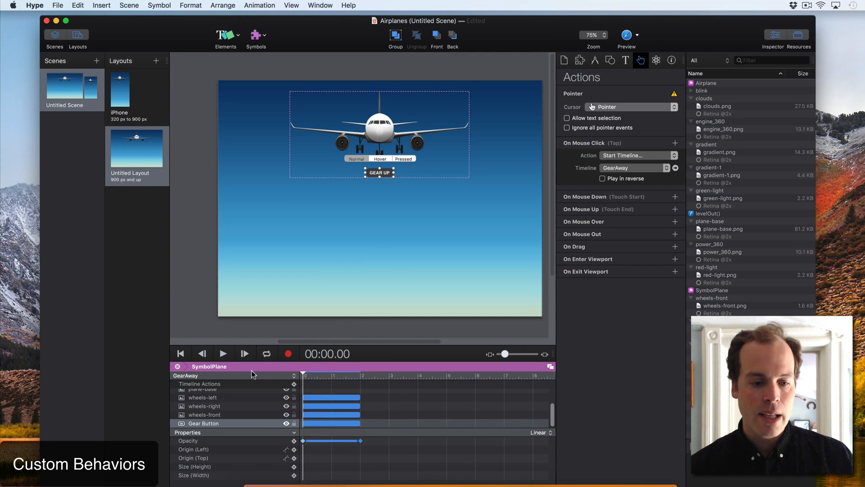
{"action": "left_click", "coordinate": [186, 375]}
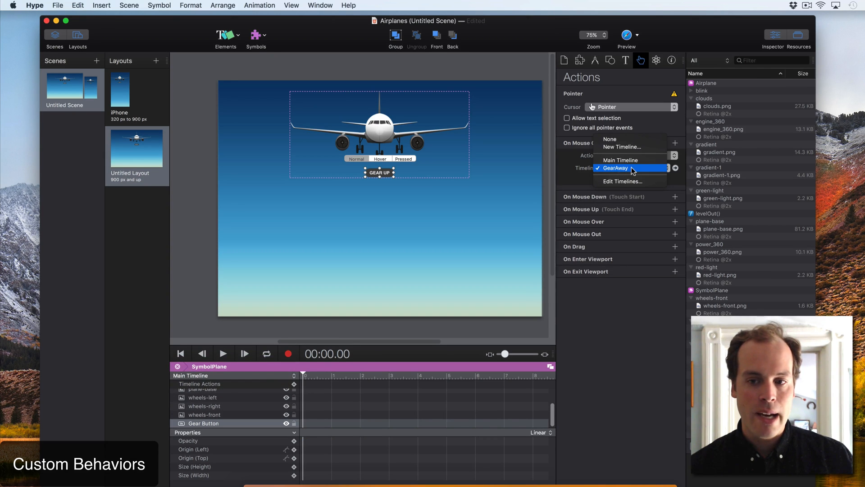
{"action": "left_click", "coordinate": [614, 168]}
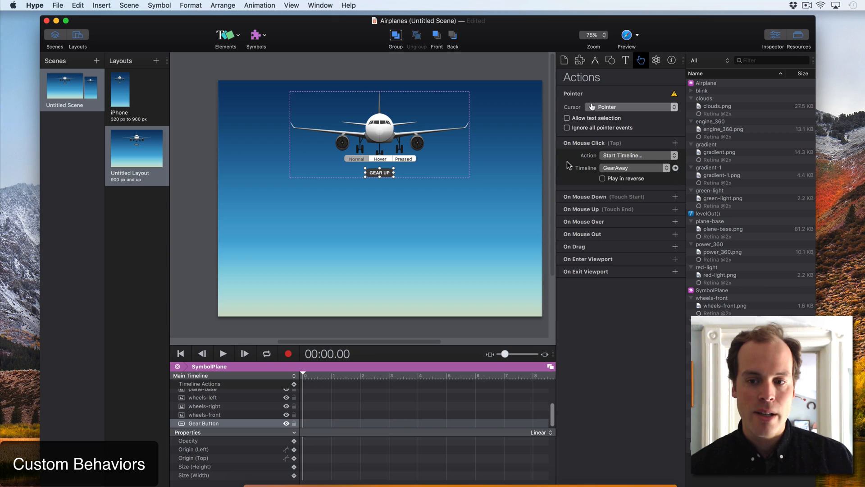
{"action": "mouse_move", "coordinate": [389, 198]}
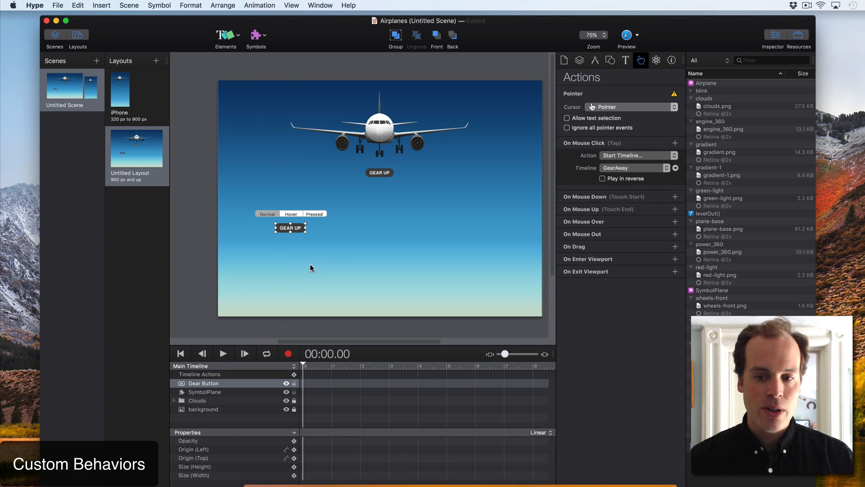
{"action": "mouse_move", "coordinate": [379, 172]}
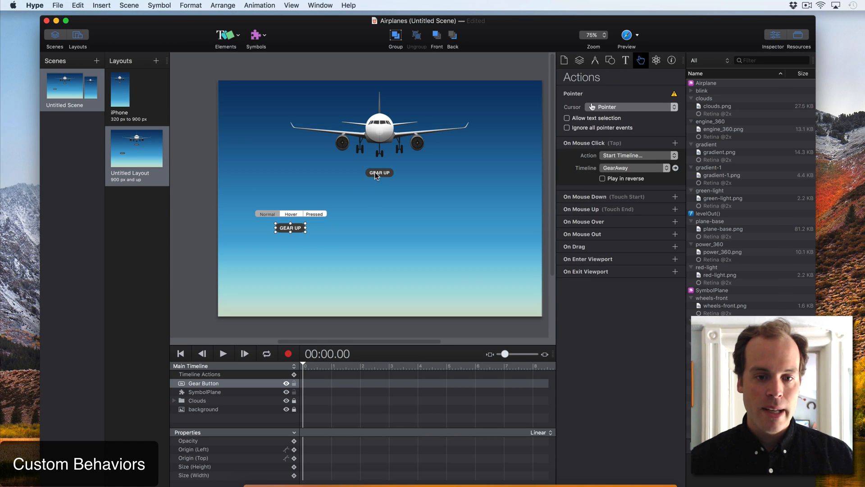
{"action": "mouse_move", "coordinate": [383, 175]}
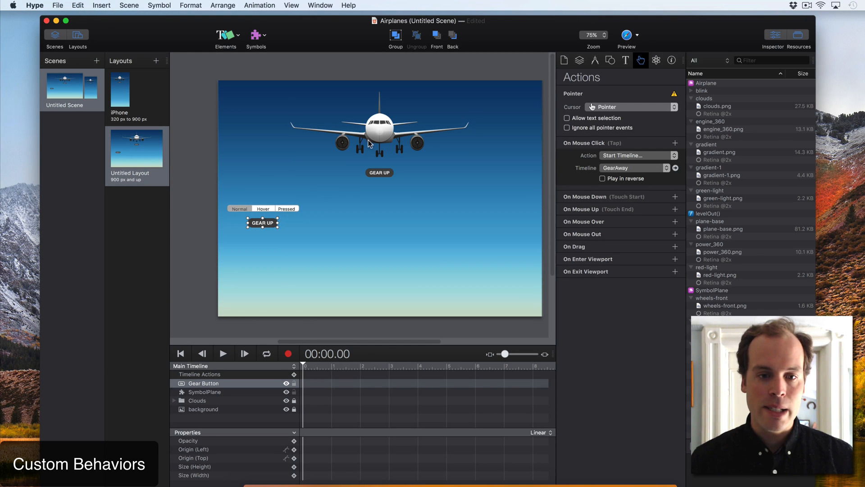
{"action": "left_click", "coordinate": [204, 391]}
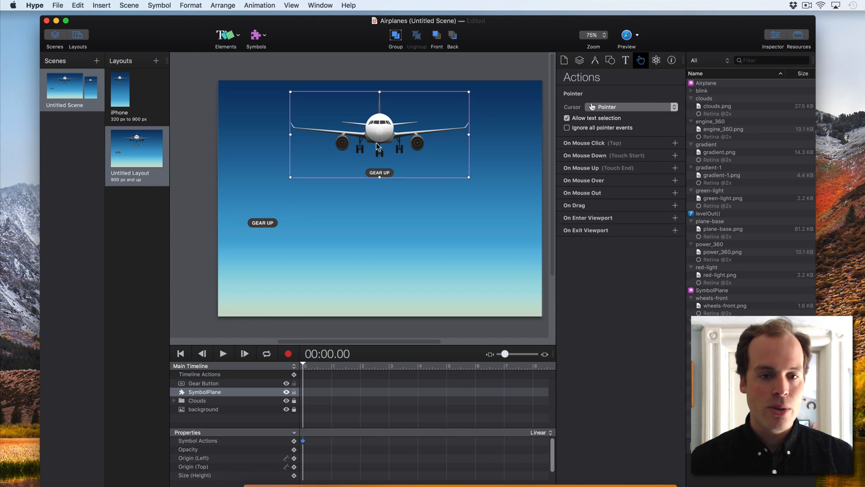
{"action": "mouse_move", "coordinate": [342, 144]}
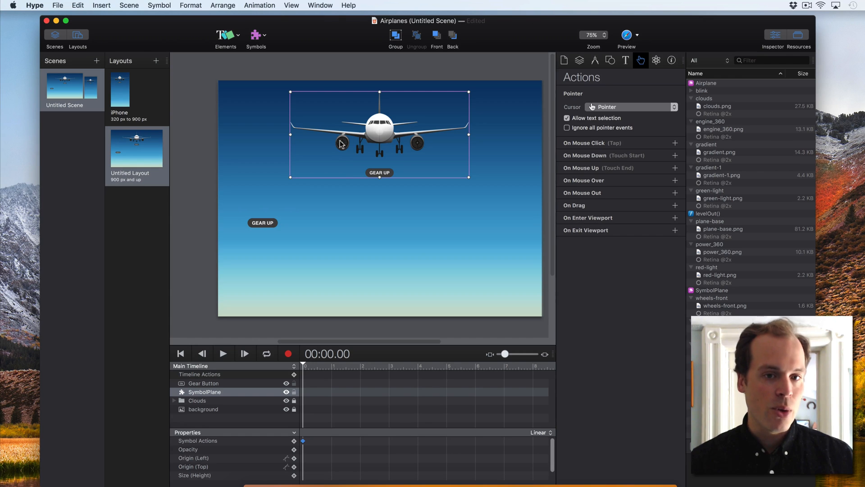
{"action": "mouse_move", "coordinate": [382, 142]}
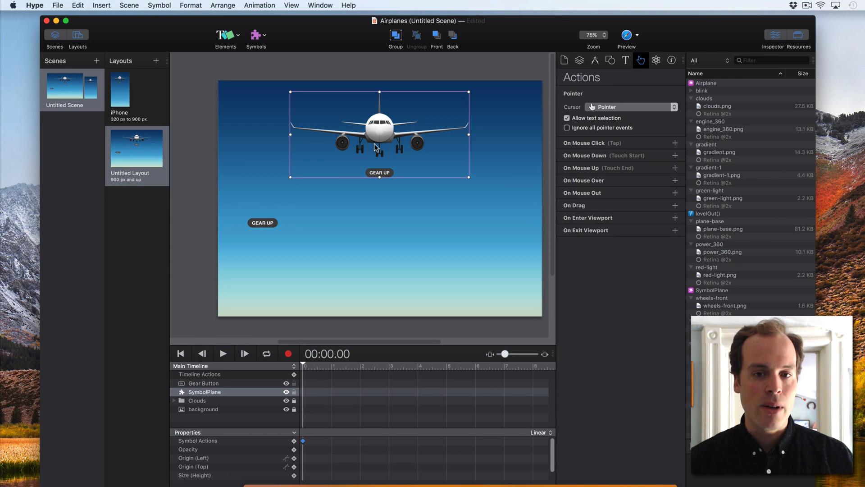
{"action": "mouse_move", "coordinate": [263, 226]}
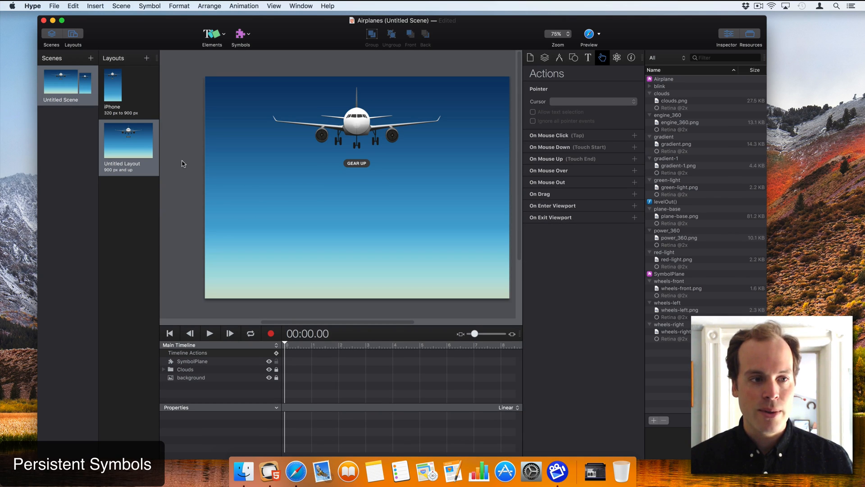
{"action": "mouse_move", "coordinate": [71, 23]}
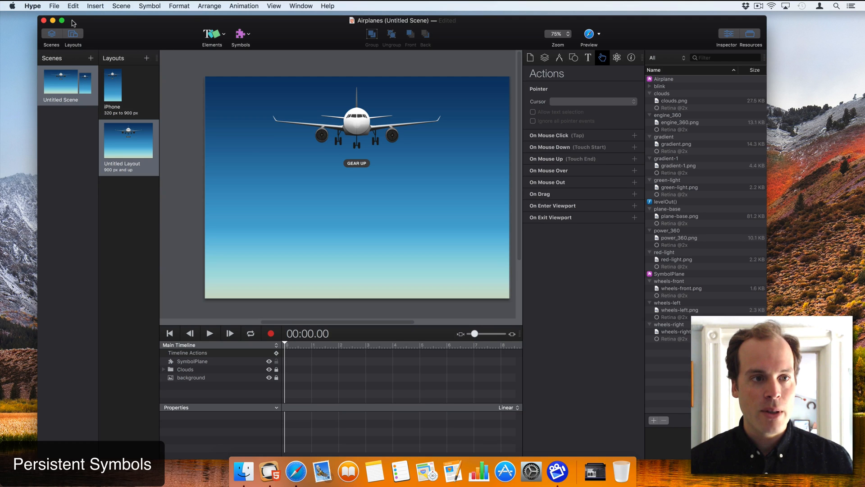
Step: Close the Airplanes document window
{"action": "left_click", "coordinate": [54, 6]}
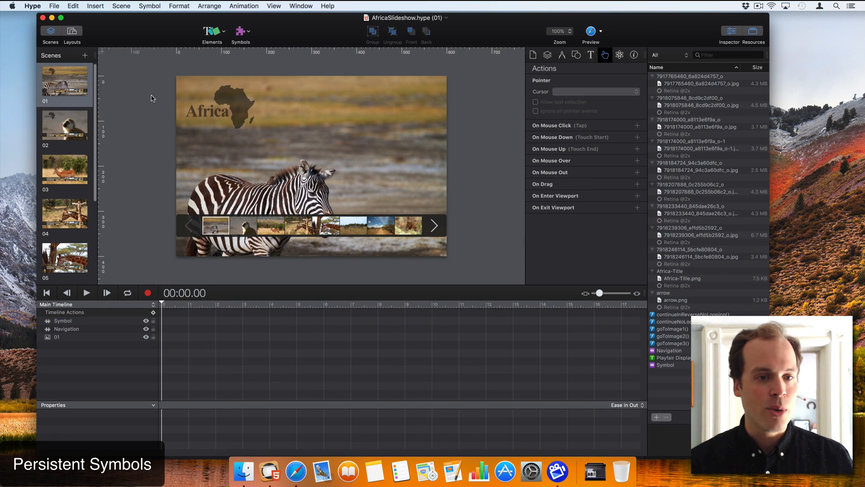
{"action": "left_click", "coordinate": [64, 81]}
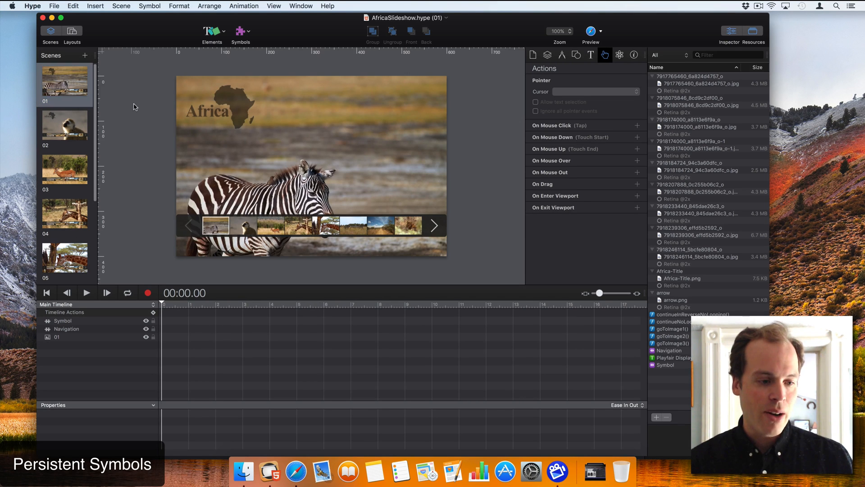
{"action": "mouse_move", "coordinate": [152, 149]}
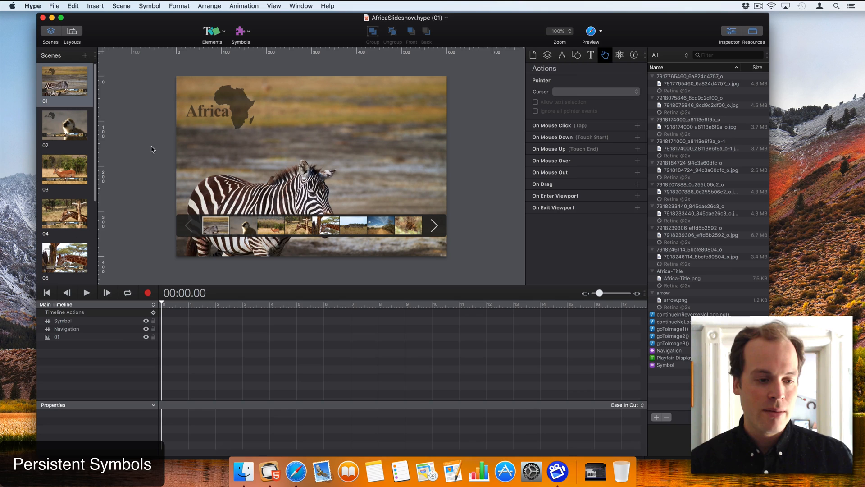
{"action": "left_click", "coordinate": [57, 337]}
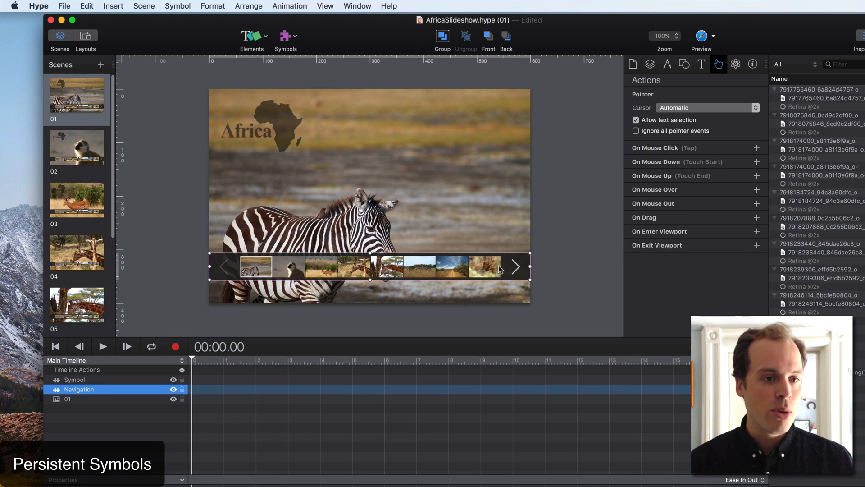
{"action": "left_click", "coordinate": [74, 379]}
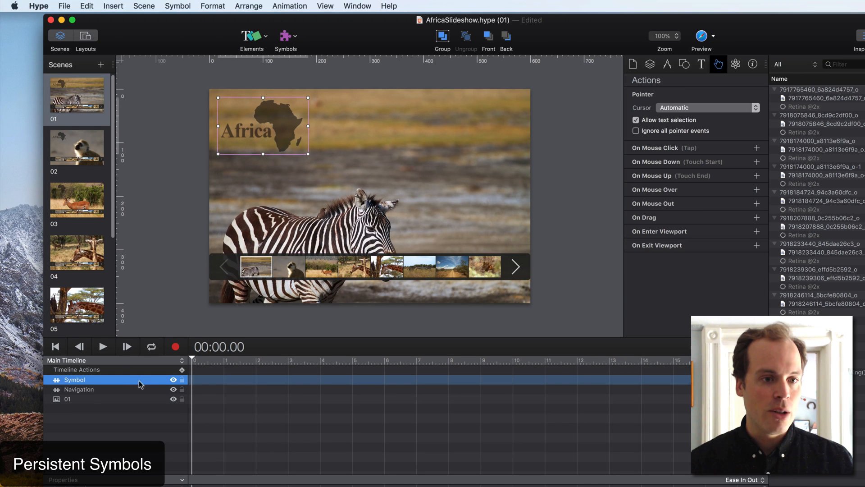
{"action": "mouse_move", "coordinate": [262, 121]}
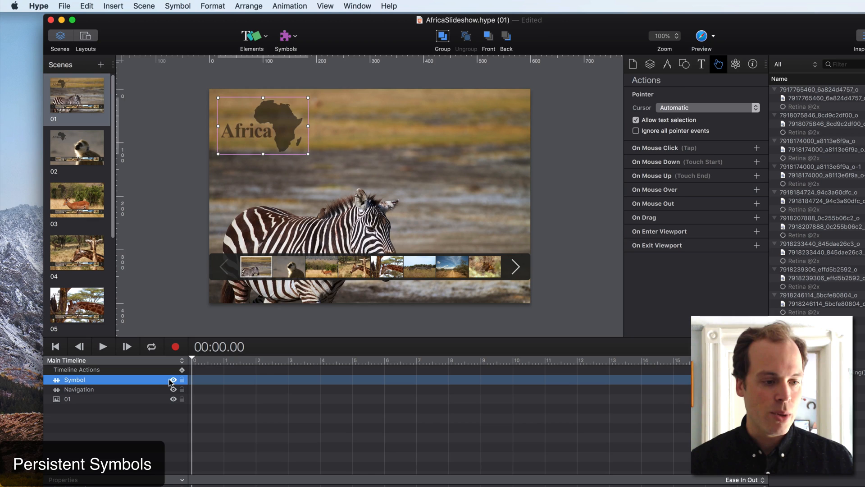
{"action": "left_click", "coordinate": [79, 388]}
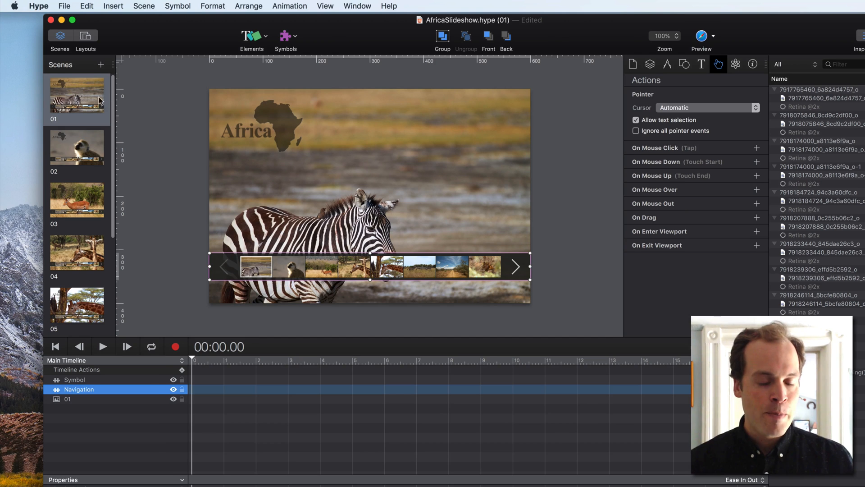
{"action": "mouse_move", "coordinate": [83, 99]}
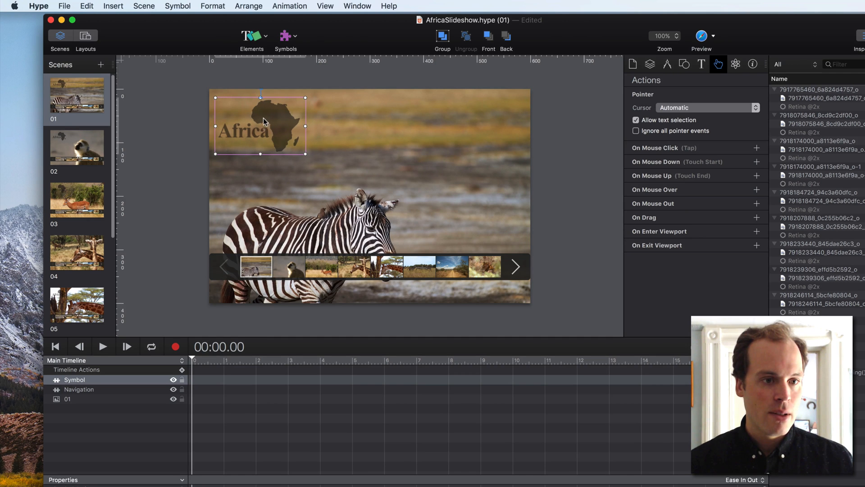
{"action": "left_click_drag", "start_coordinate": [259, 123], "coordinate": [260, 114]}
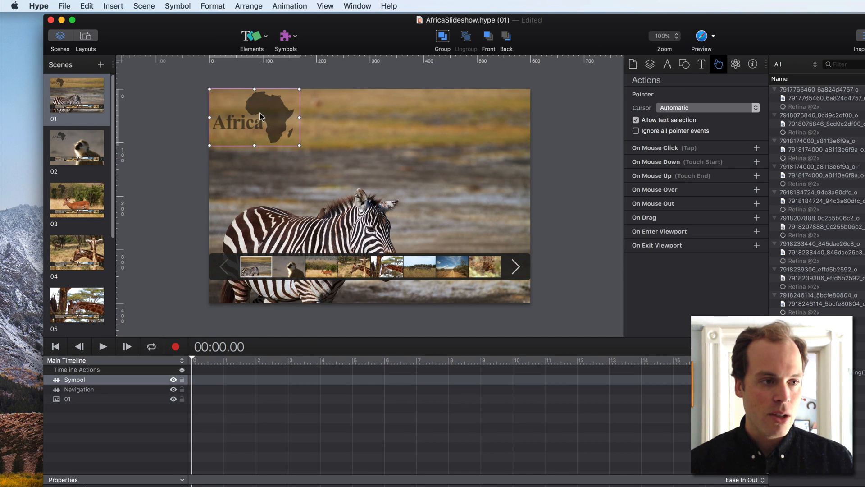
{"action": "left_click", "coordinate": [76, 146]}
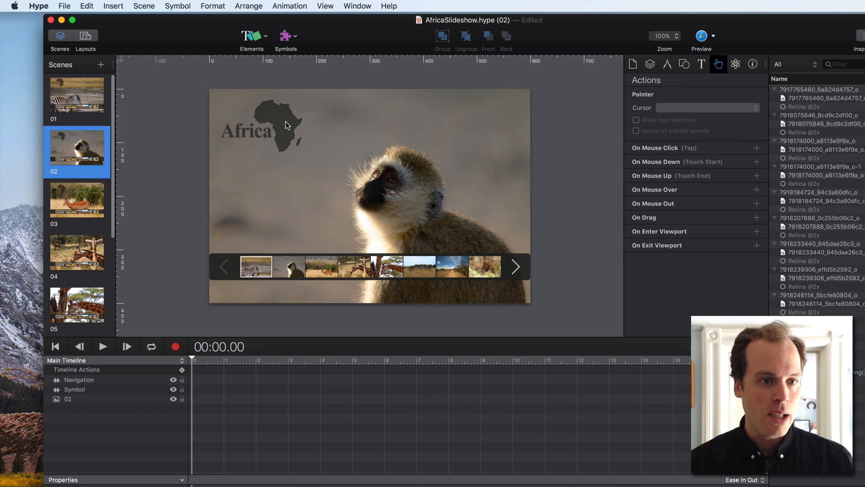
{"action": "left_click", "coordinate": [76, 95]}
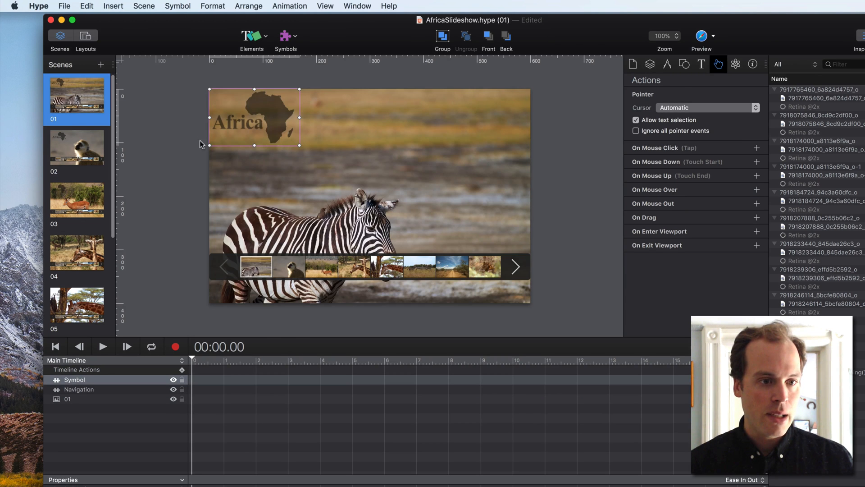
{"action": "left_click_drag", "start_coordinate": [254, 115], "coordinate": [261, 125]}
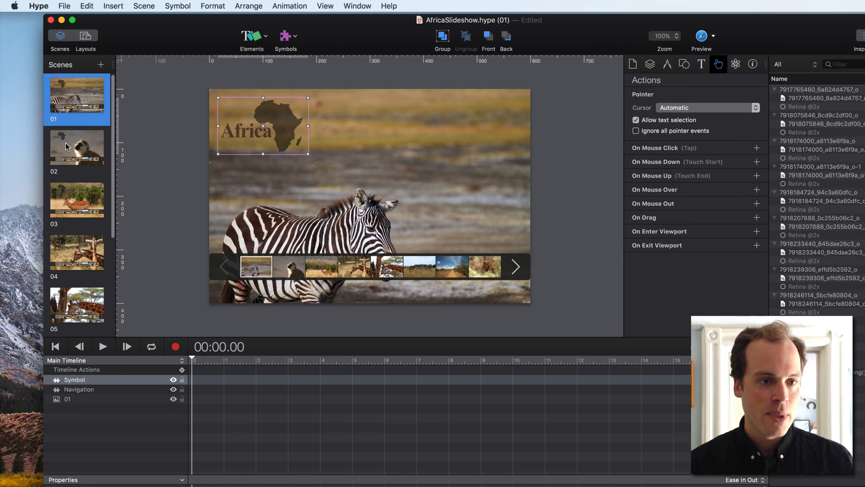
{"action": "left_click", "coordinate": [76, 146]}
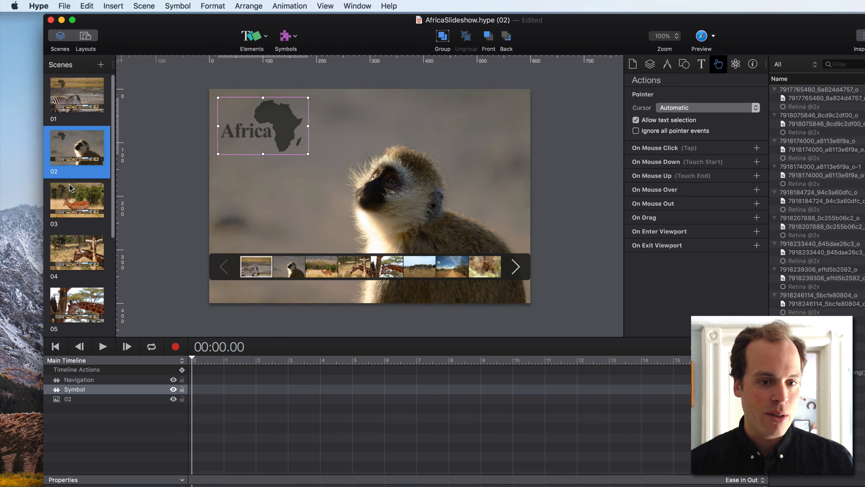
{"action": "left_click", "coordinate": [76, 95]}
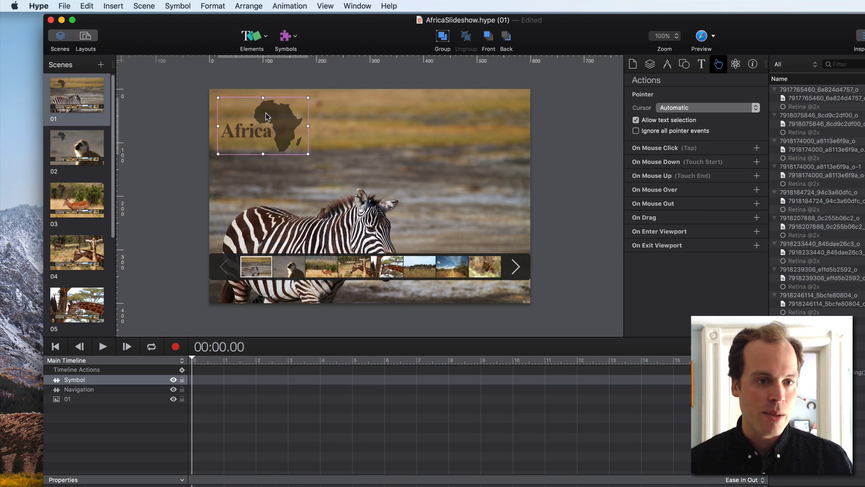
{"action": "mouse_move", "coordinate": [241, 117]}
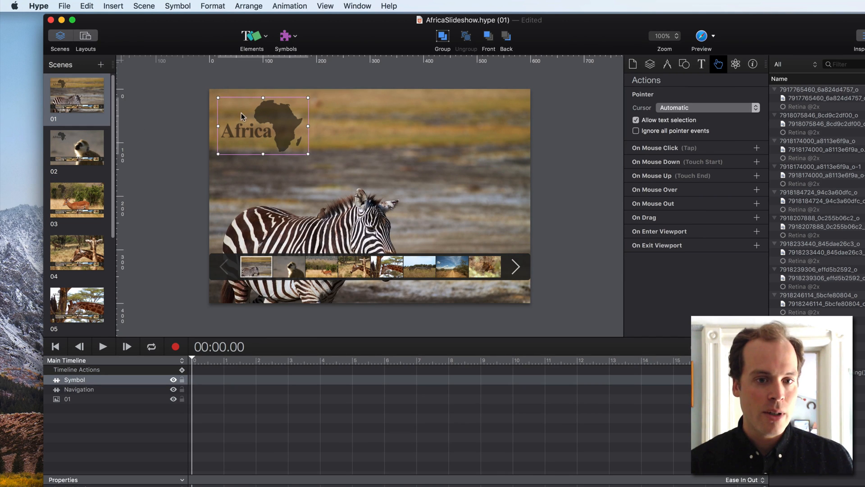
{"action": "mouse_move", "coordinate": [266, 130]}
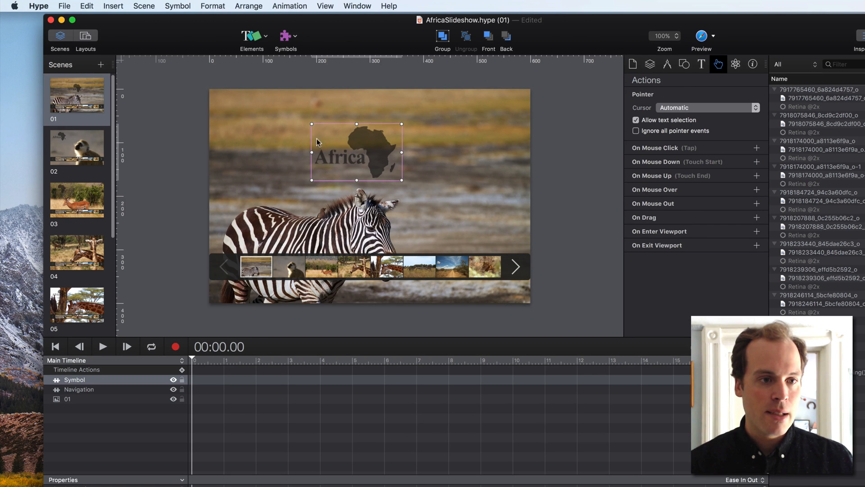
{"action": "mouse_move", "coordinate": [353, 158]}
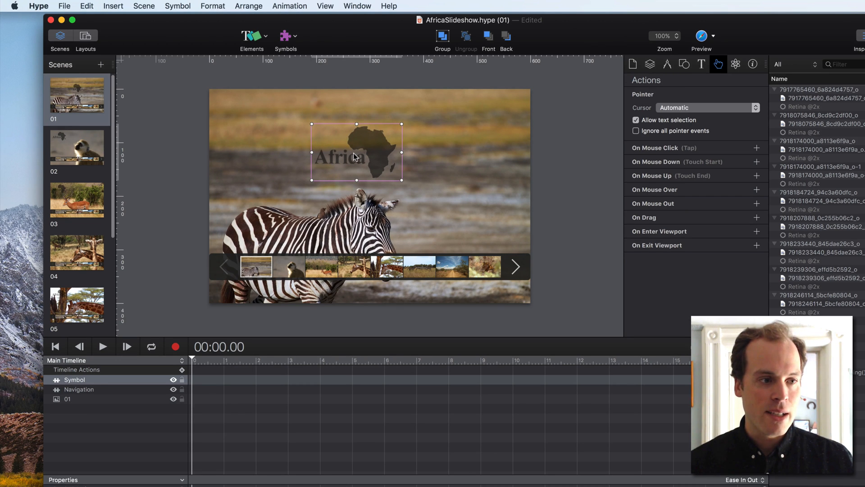
{"action": "left_click_drag", "start_coordinate": [356, 152], "coordinate": [262, 124]}
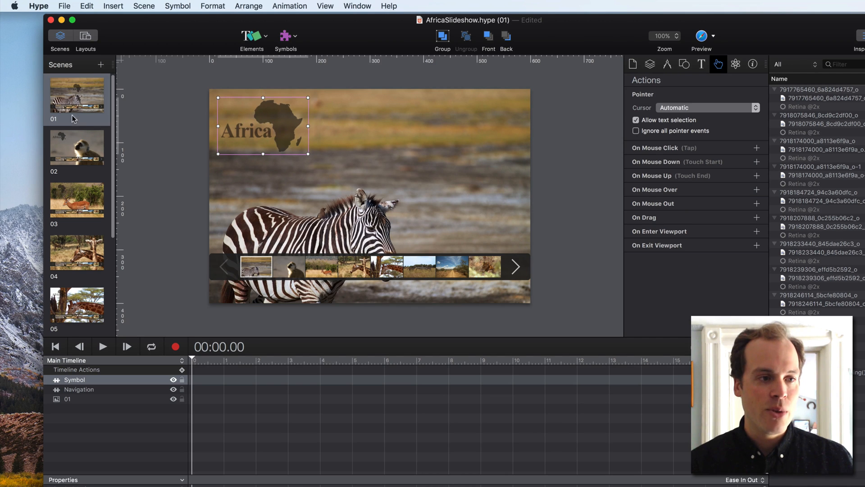
{"action": "left_click", "coordinate": [76, 146]}
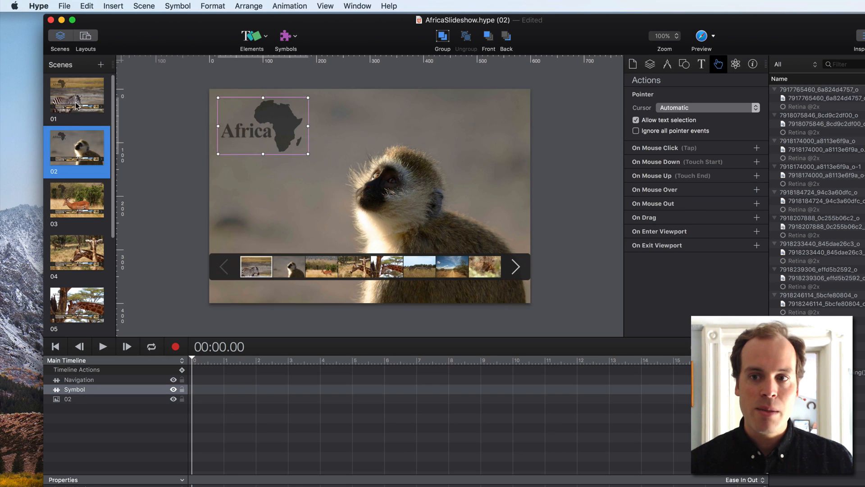
{"action": "left_click", "coordinate": [77, 94]}
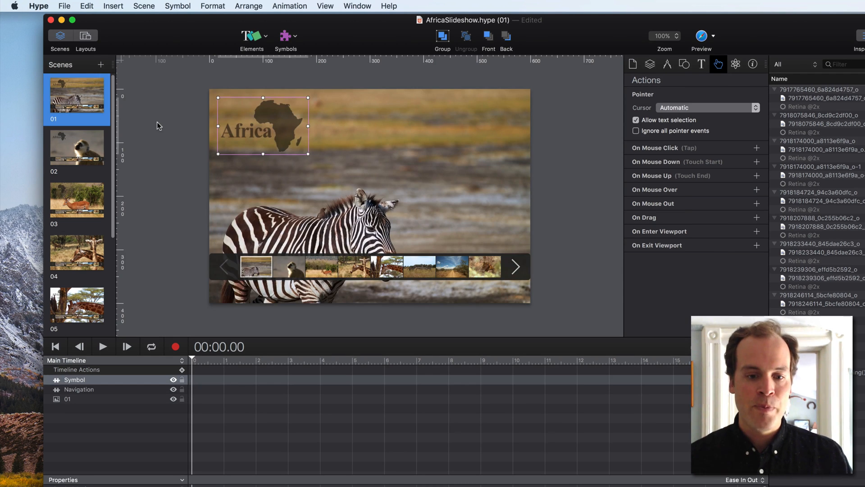
{"action": "left_click", "coordinate": [701, 35]}
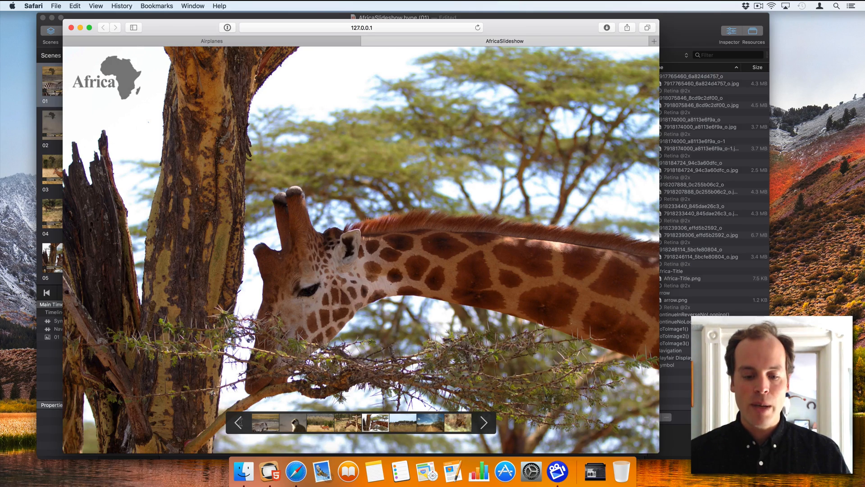
Step: Advance the Safari slideshow preview two slides with the next arrow
{"action": "left_click", "coordinate": [482, 422]}
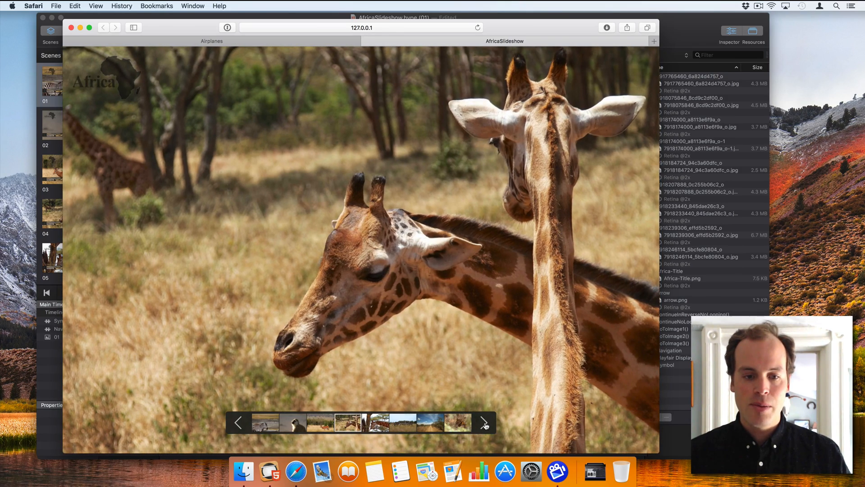
{"action": "left_click", "coordinate": [482, 422]}
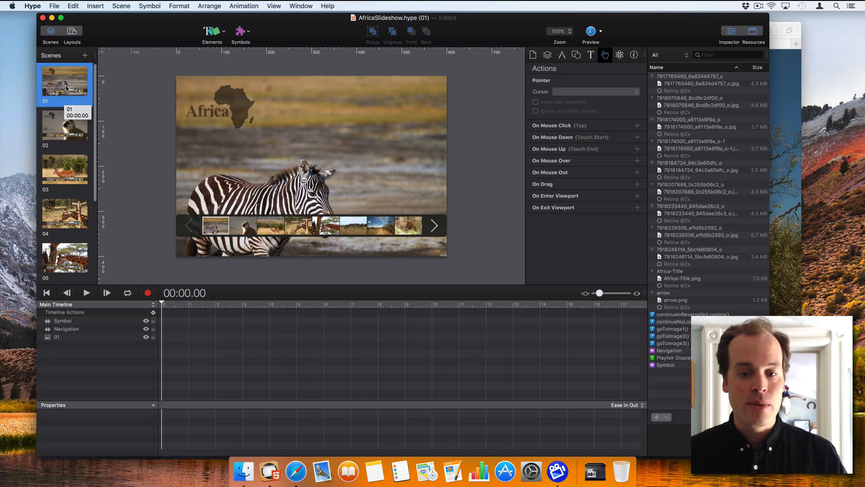
{"action": "mouse_move", "coordinate": [152, 47]}
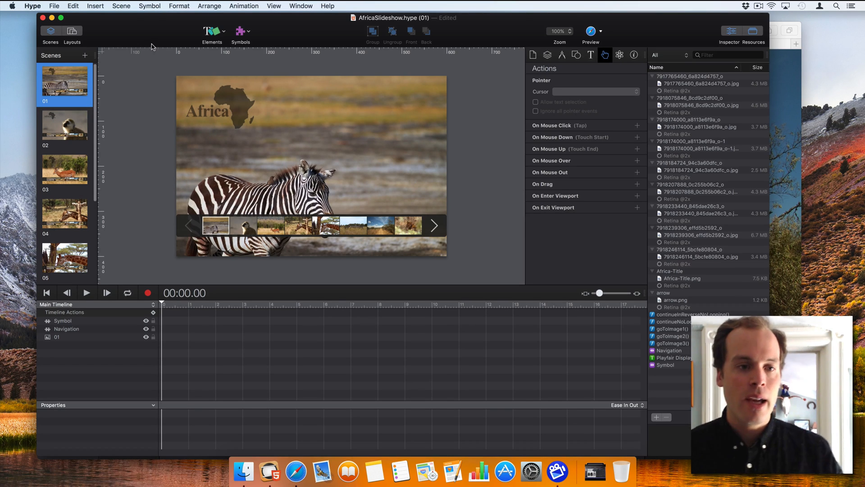
{"action": "mouse_move", "coordinate": [145, 99]}
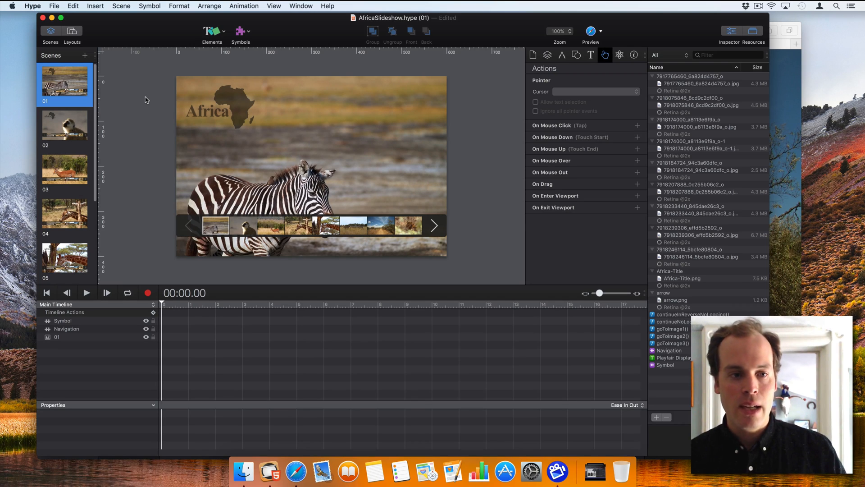
{"action": "mouse_move", "coordinate": [151, 127]}
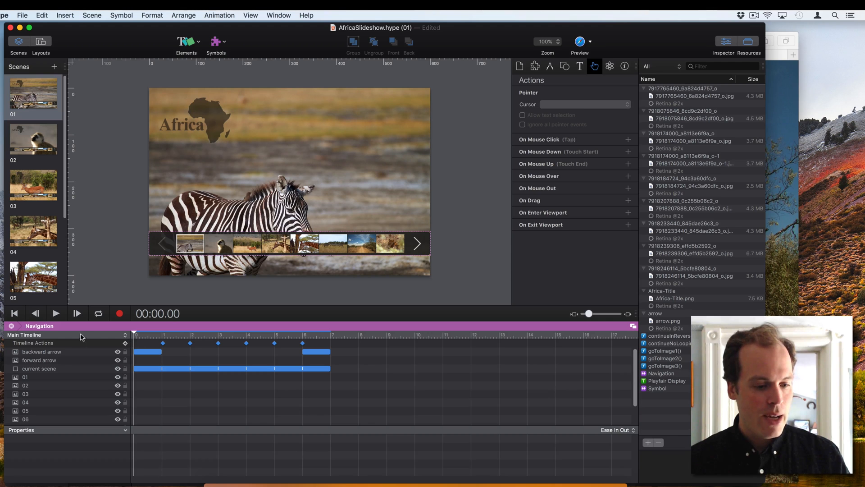
{"action": "left_click", "coordinate": [288, 243]}
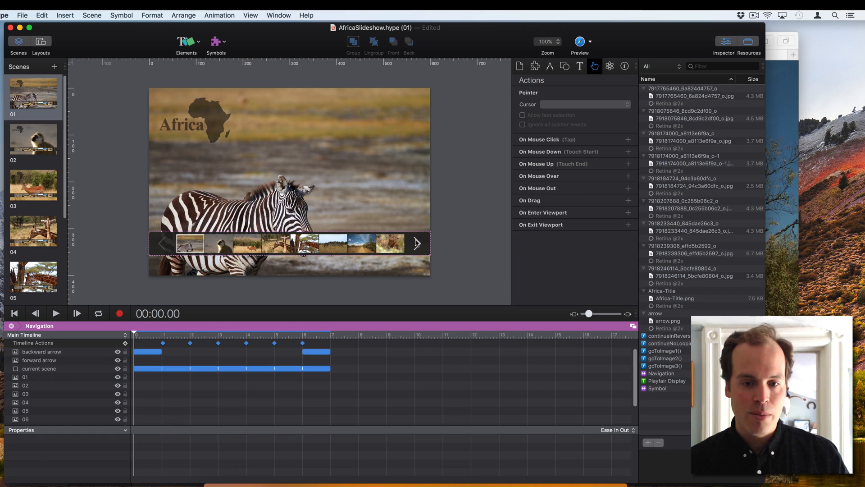
{"action": "left_click", "coordinate": [418, 243]}
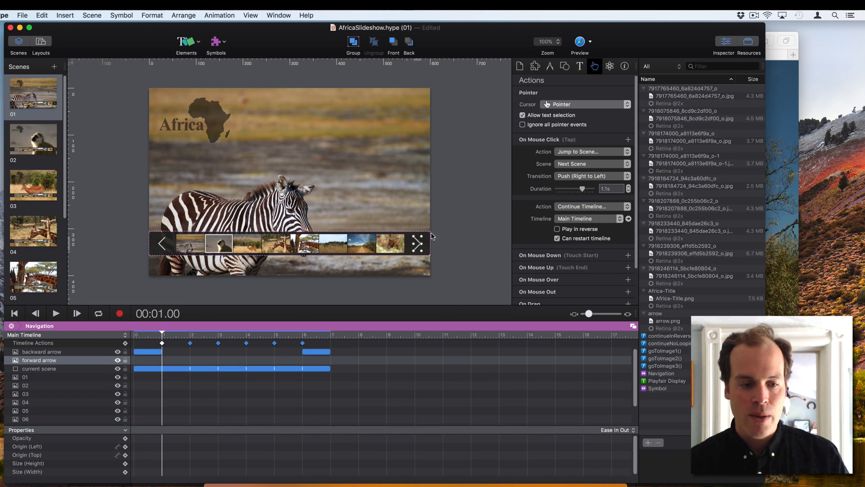
{"action": "mouse_move", "coordinate": [187, 329]}
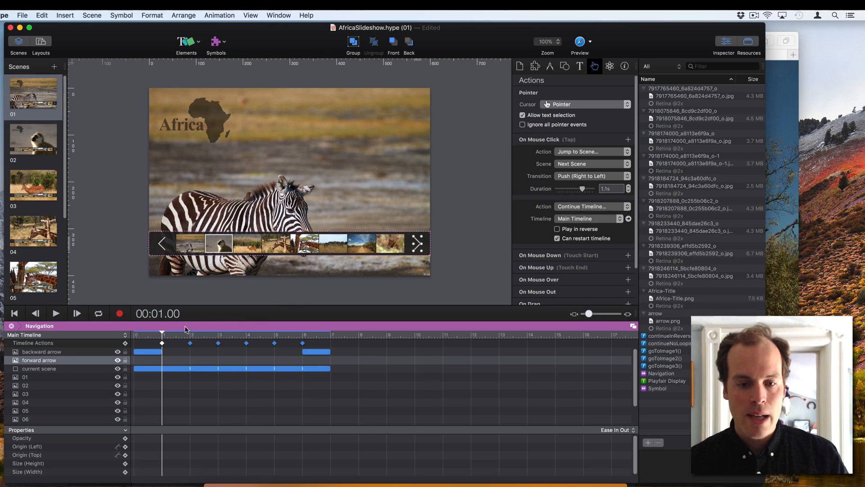
{"action": "left_click", "coordinate": [260, 332]}
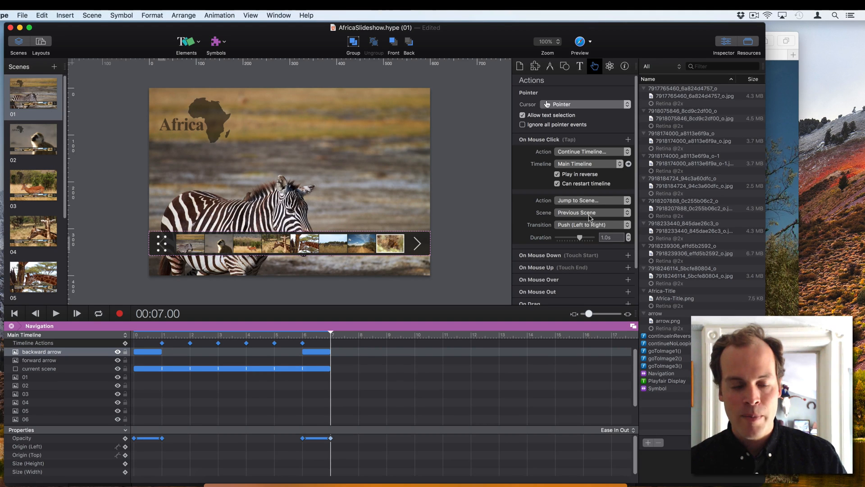
{"action": "mouse_move", "coordinate": [567, 186]}
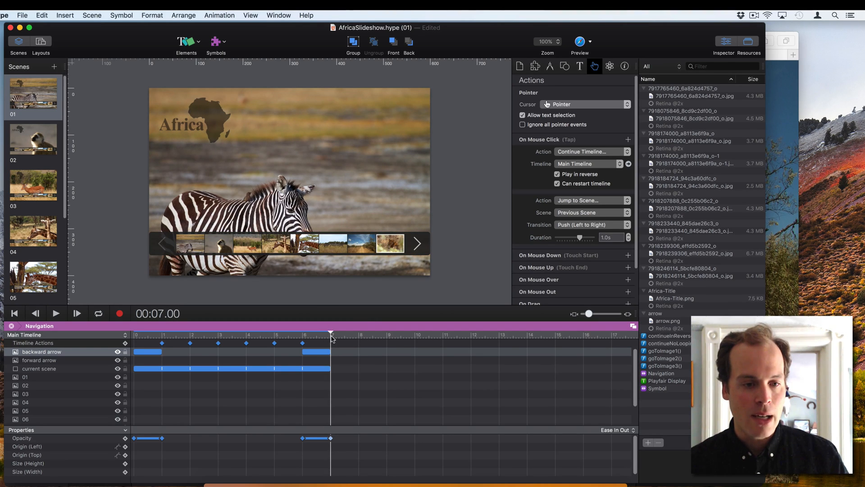
{"action": "left_click", "coordinate": [14, 313]}
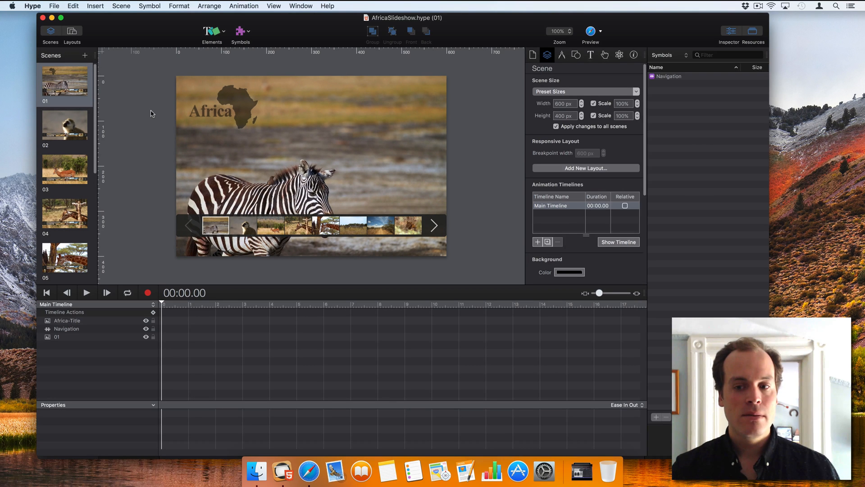
Step: Select the Africa-Title logo image on the zebra scene canvas
{"action": "left_click", "coordinate": [224, 111]}
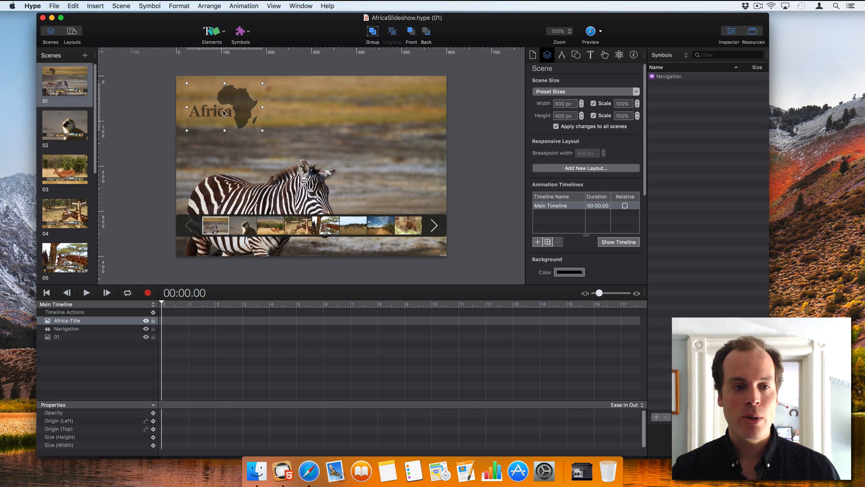
{"action": "mouse_move", "coordinate": [232, 113]}
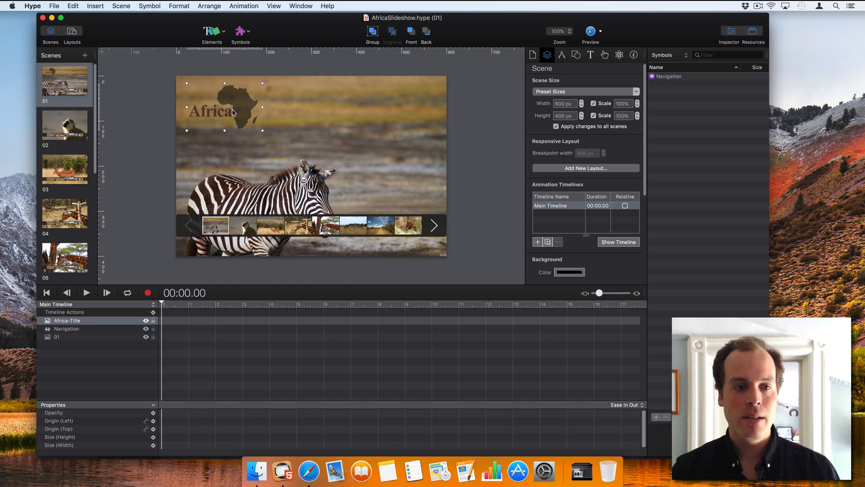
{"action": "mouse_move", "coordinate": [138, 109]}
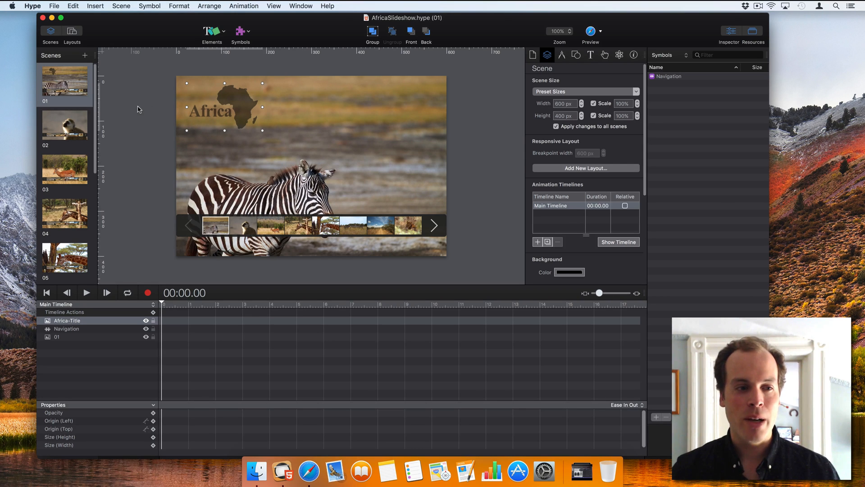
{"action": "mouse_move", "coordinate": [234, 107]}
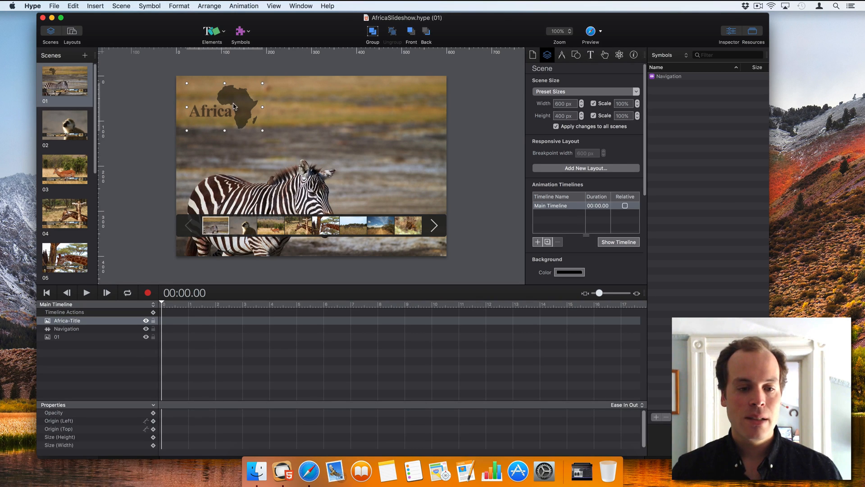
{"action": "mouse_move", "coordinate": [227, 100]}
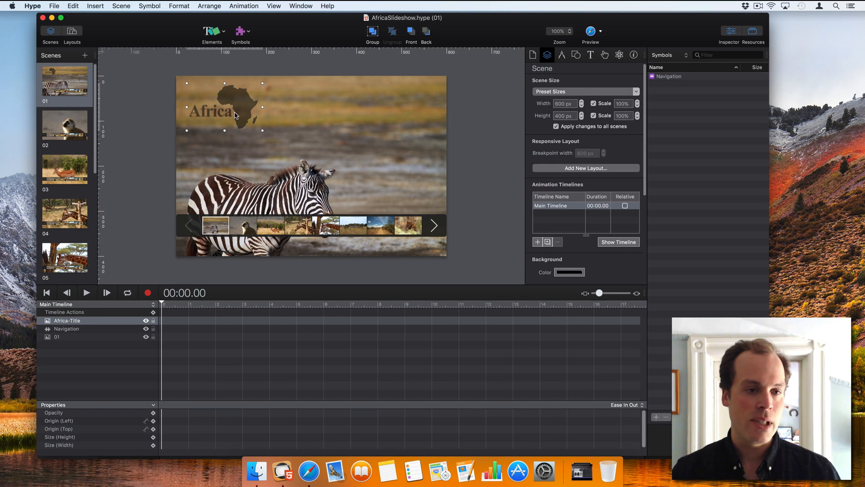
Step: Convert the Africa-Title layer into a new persistent symbol and add it to every scene
{"action": "left_click", "coordinate": [67, 321]}
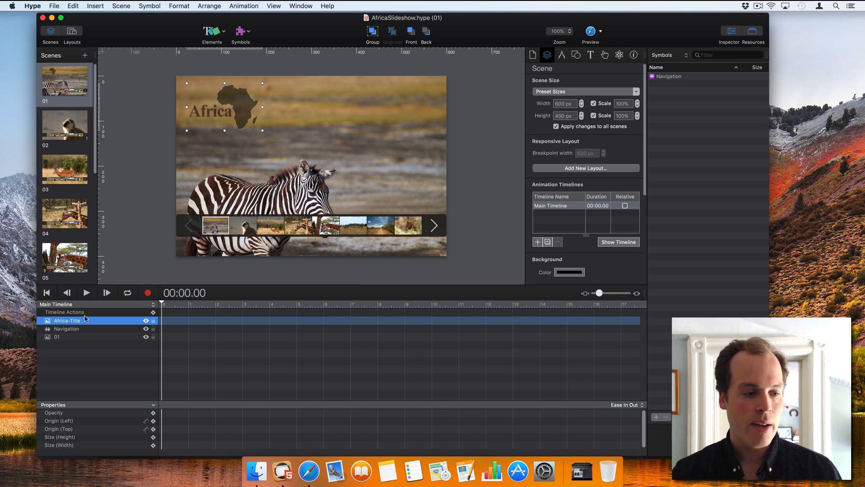
{"action": "left_click", "coordinate": [240, 31]}
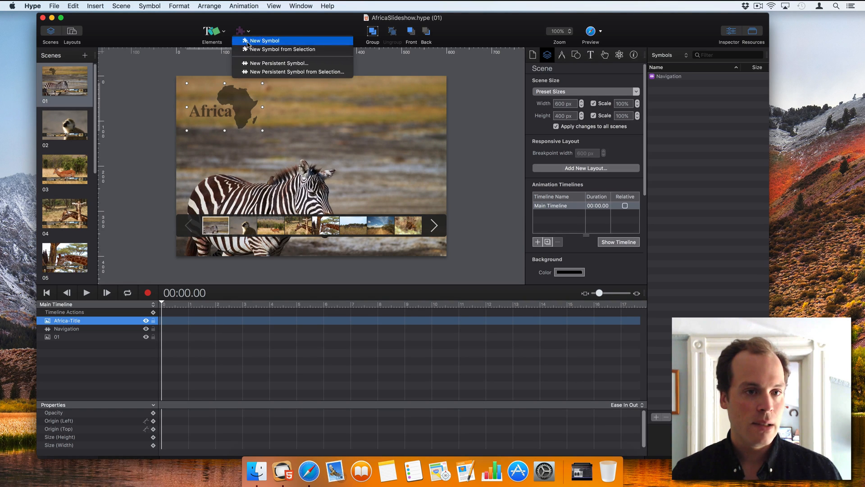
{"action": "mouse_move", "coordinate": [265, 72]}
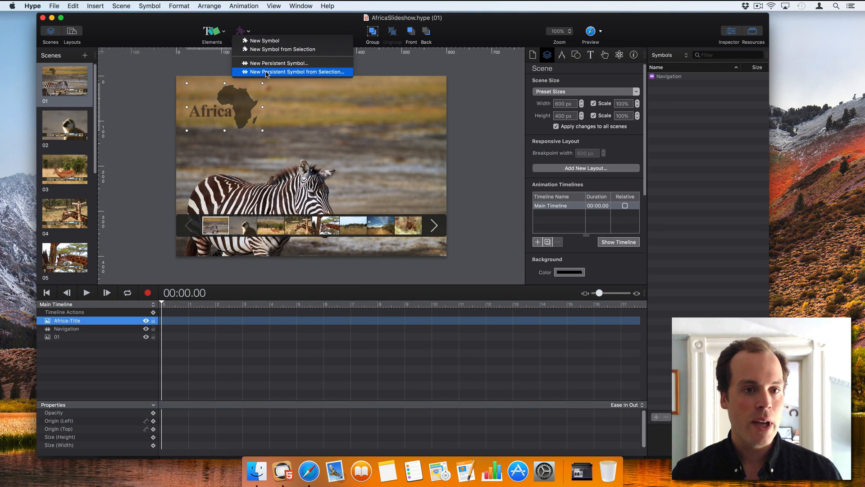
{"action": "left_click", "coordinate": [292, 72]}
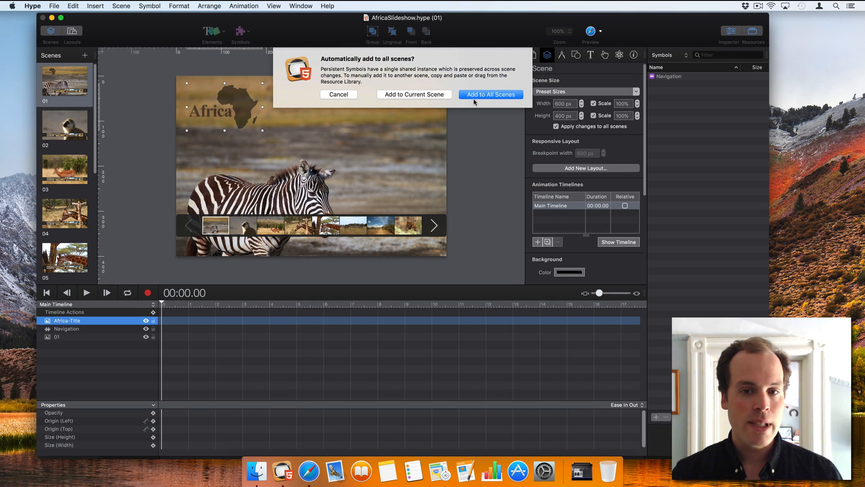
{"action": "mouse_move", "coordinate": [491, 95]}
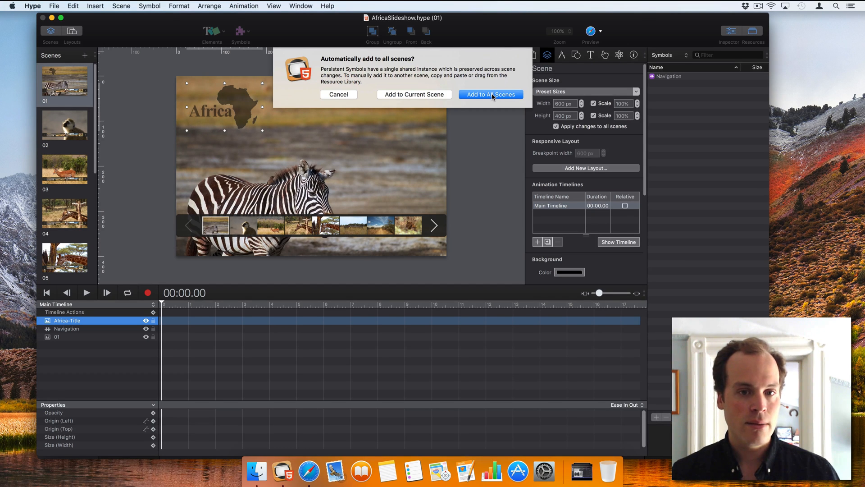
{"action": "left_click", "coordinate": [489, 94]}
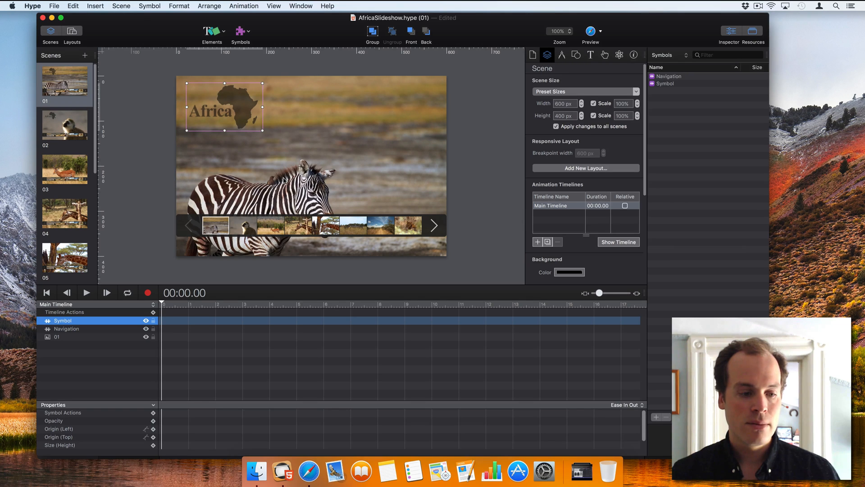
{"action": "mouse_move", "coordinate": [229, 164]}
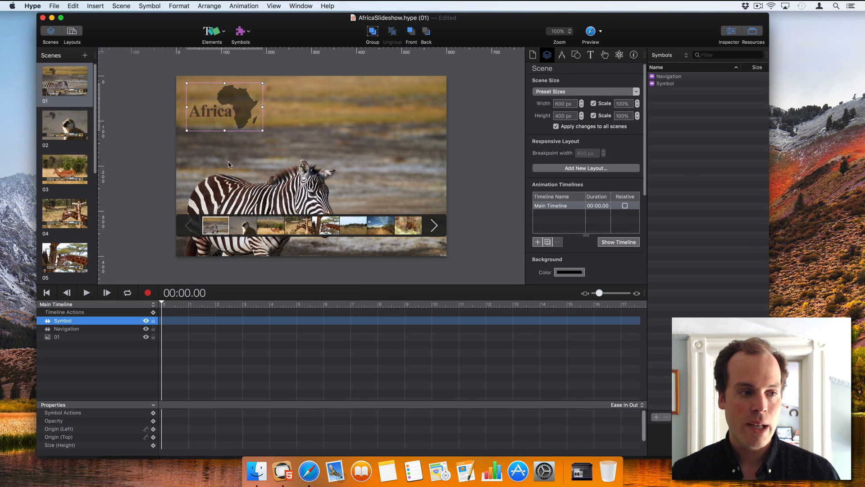
Step: Check scene 02 and the untitled scenes to confirm the Africa logo appears on each
{"action": "left_click", "coordinate": [64, 125]}
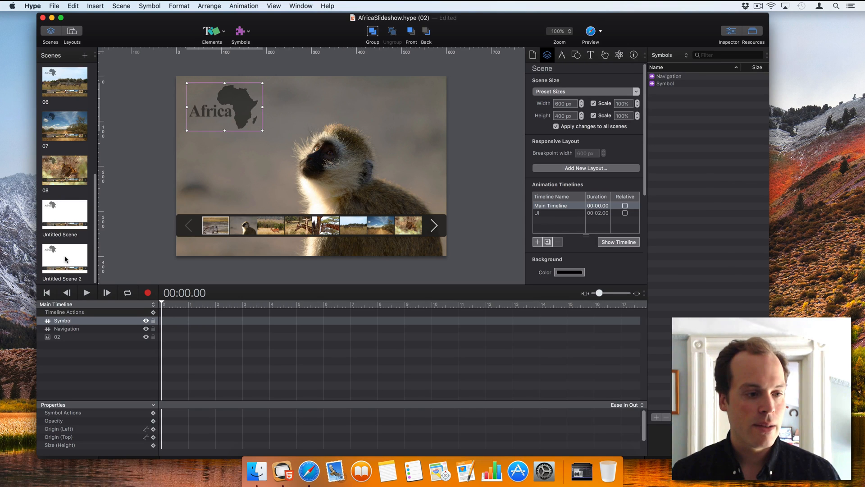
{"action": "left_click", "coordinate": [64, 259]}
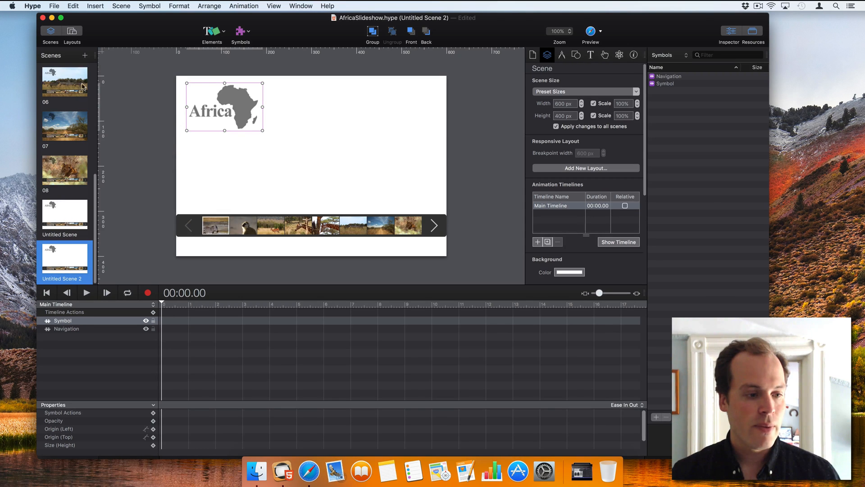
{"action": "left_click", "coordinate": [86, 55]}
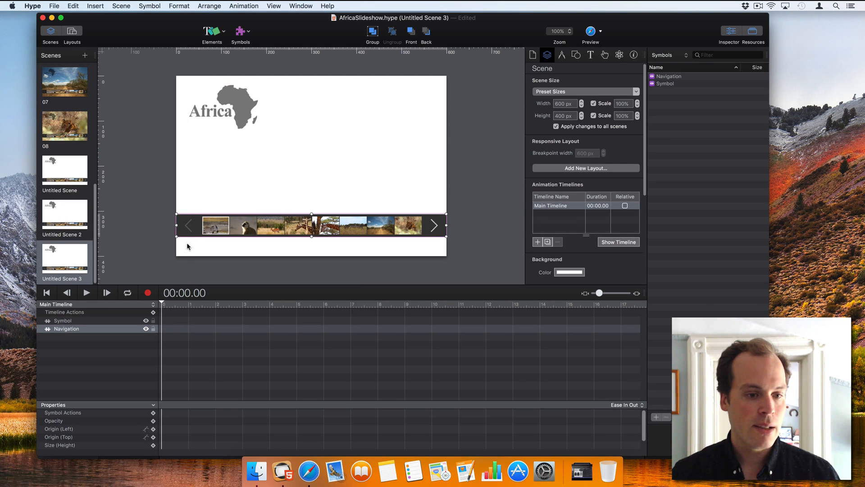
{"action": "scroll", "scroll_direction": "up", "scroll_amount": 3}
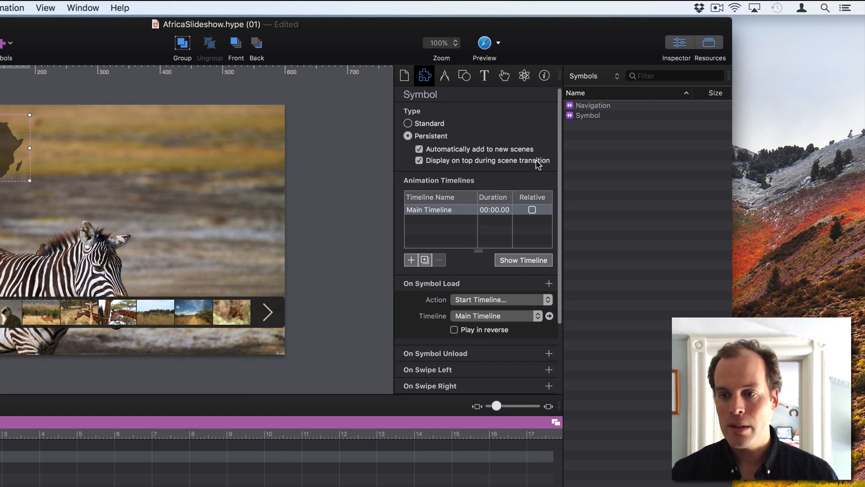
{"action": "mouse_move", "coordinate": [197, 245]}
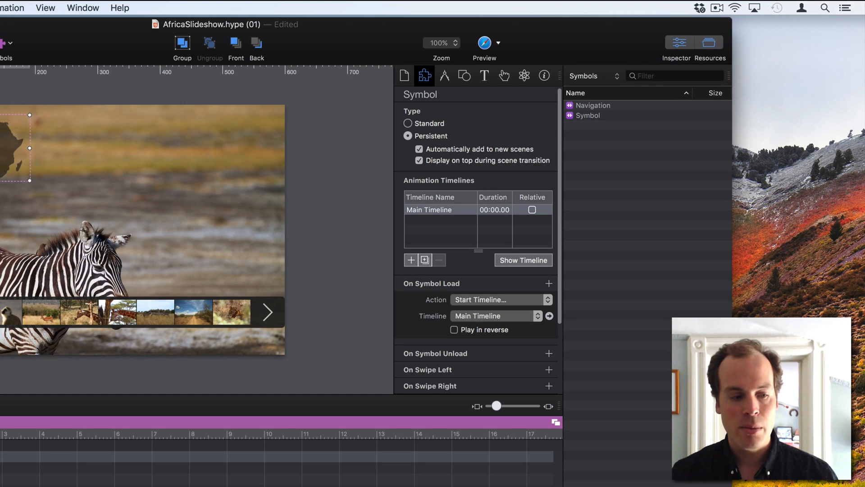
Step: Preview the slideshow in Safari, open the logo symbol, and preview it again
{"action": "left_click", "coordinate": [425, 75]}
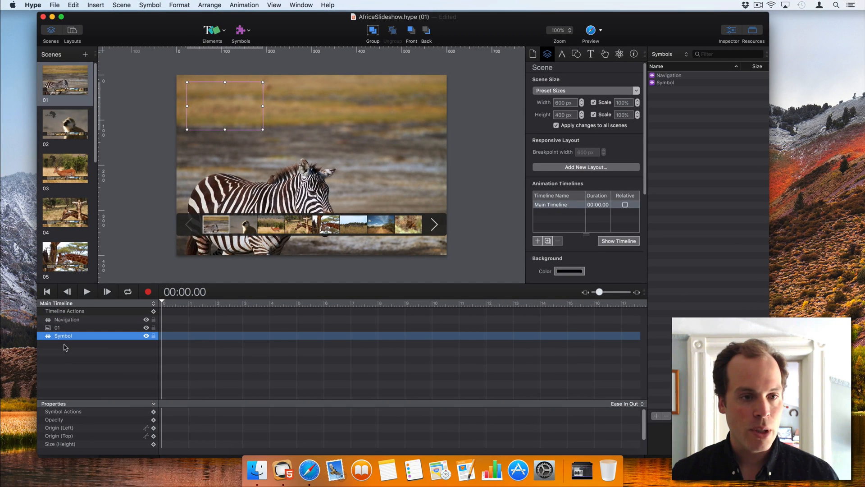
{"action": "mouse_move", "coordinate": [119, 214]}
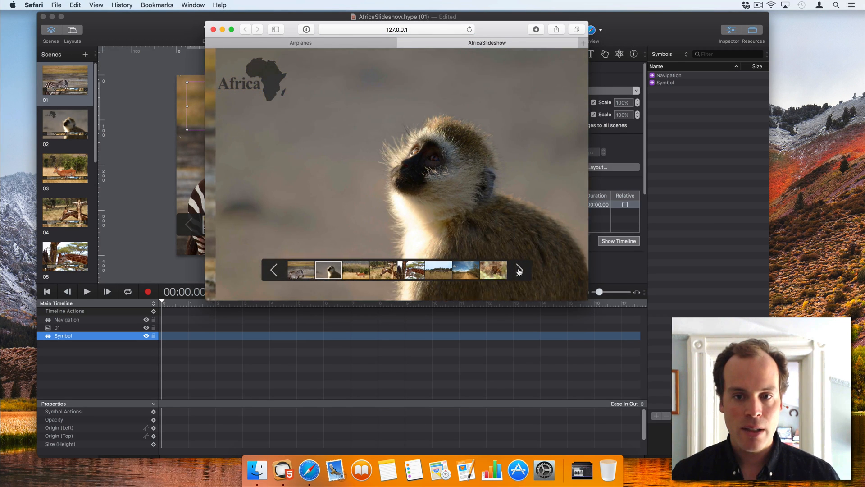
{"action": "left_click", "coordinate": [275, 270]}
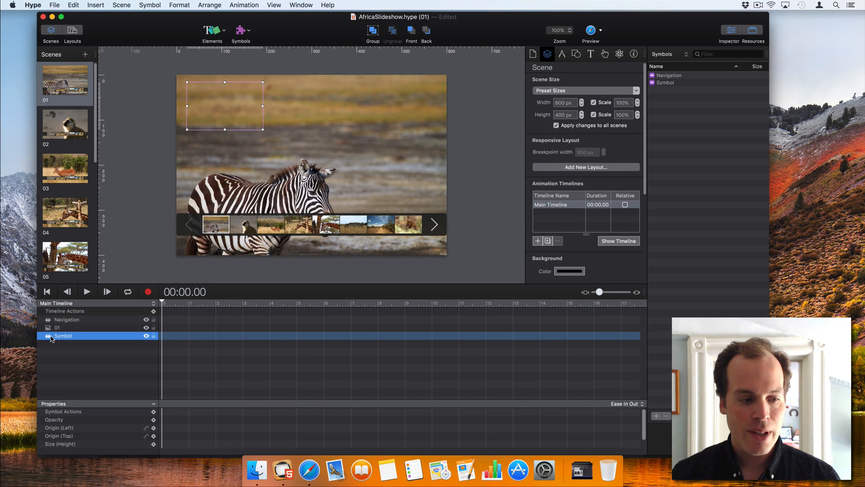
{"action": "double_click", "coordinate": [64, 335]}
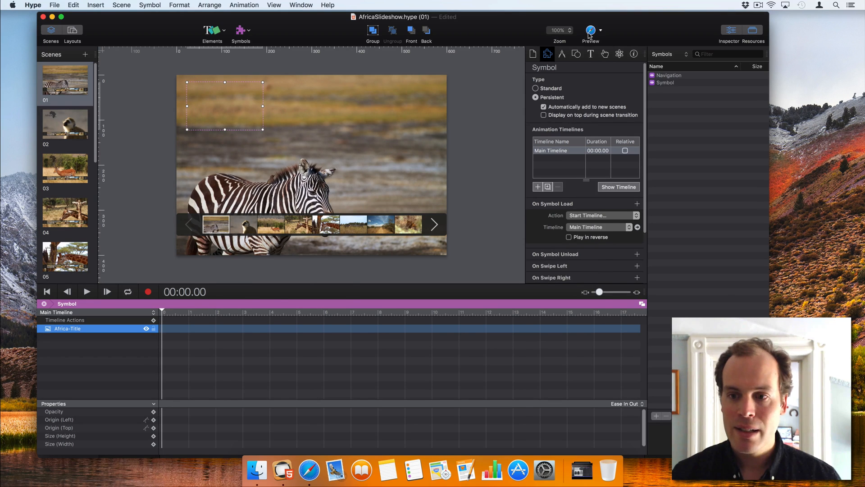
{"action": "left_click", "coordinate": [590, 30]}
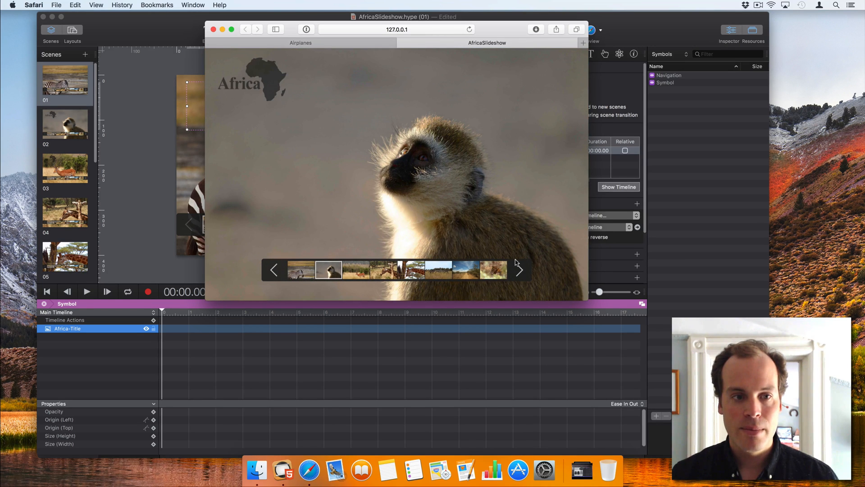
{"action": "mouse_move", "coordinate": [143, 34]}
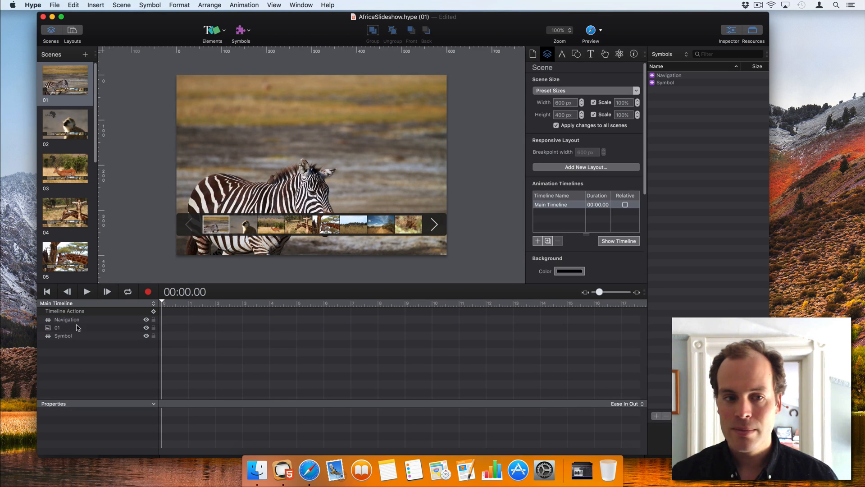
Step: Move the Africa logo to scene 01's top-right corner and compare it with scene 02
{"action": "left_click", "coordinate": [64, 335]}
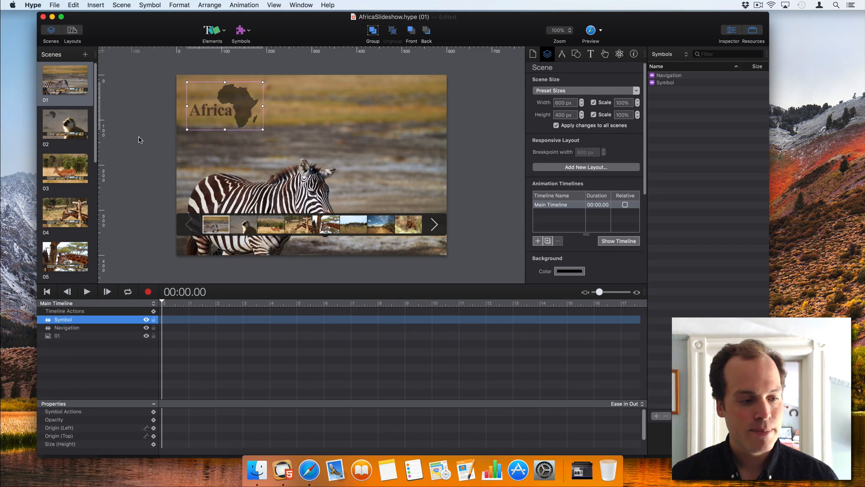
{"action": "left_click", "coordinate": [139, 139]}
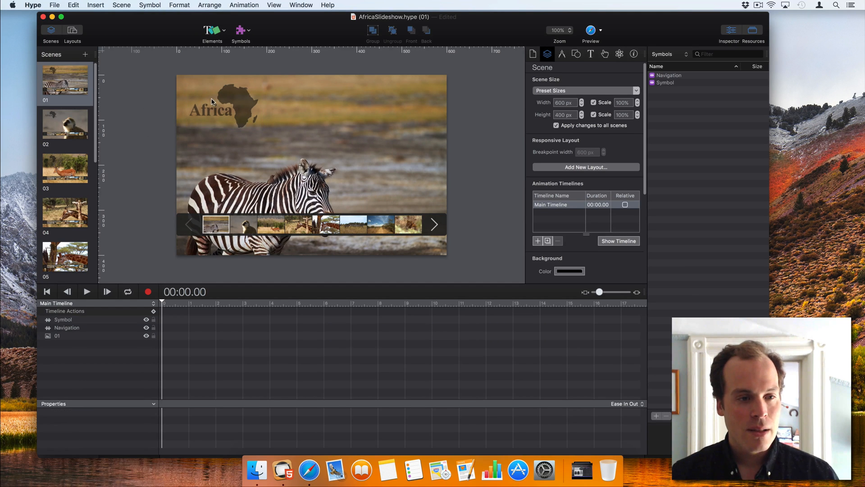
{"action": "left_click", "coordinate": [223, 105]}
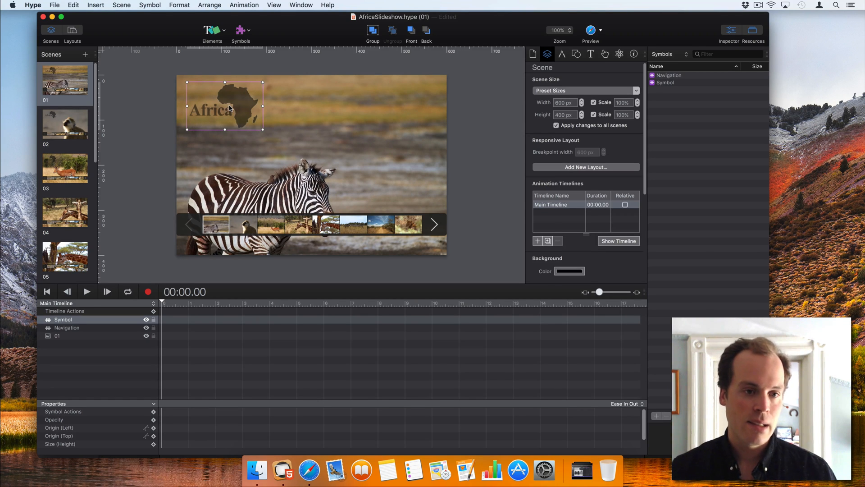
{"action": "mouse_move", "coordinate": [185, 111]}
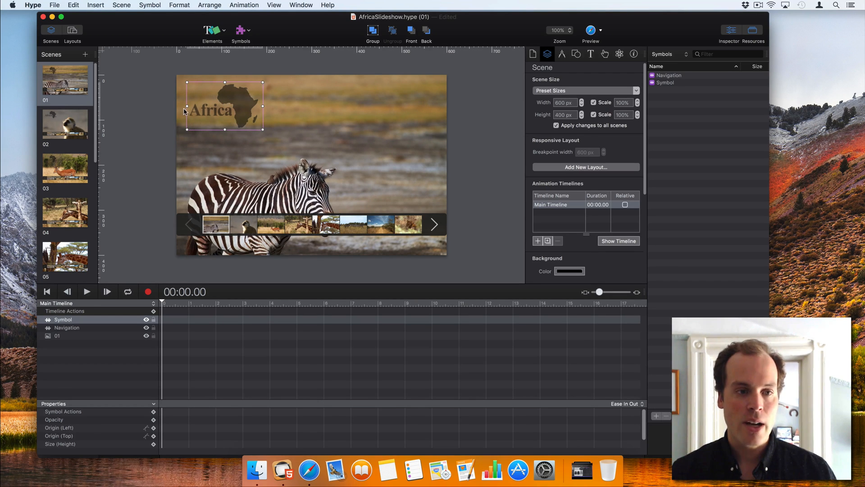
{"action": "mouse_move", "coordinate": [230, 114]}
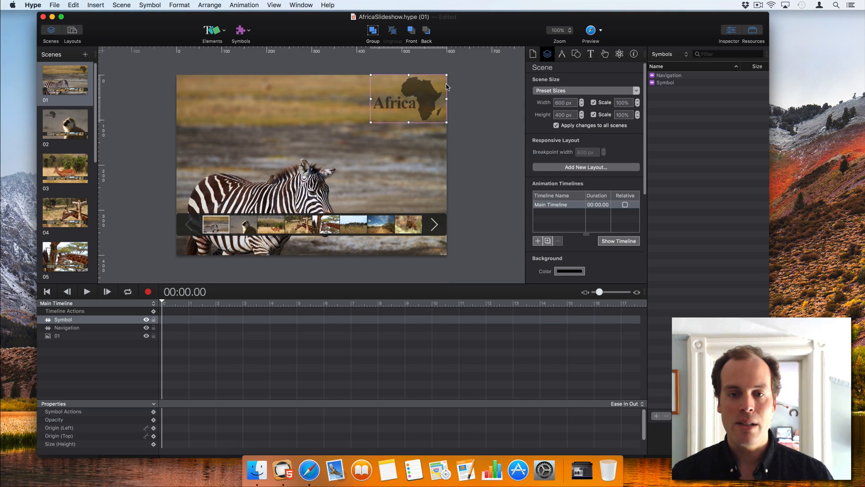
{"action": "mouse_move", "coordinate": [475, 95]}
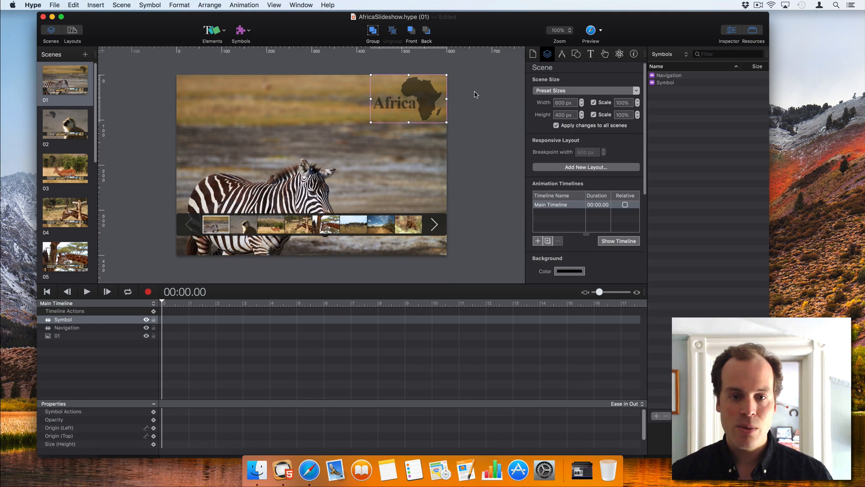
{"action": "left_click", "coordinate": [65, 125]}
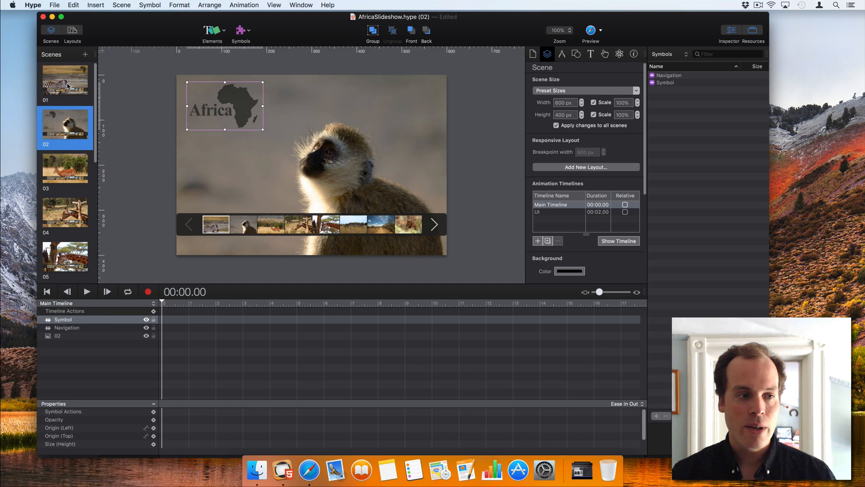
{"action": "left_click", "coordinate": [64, 82]}
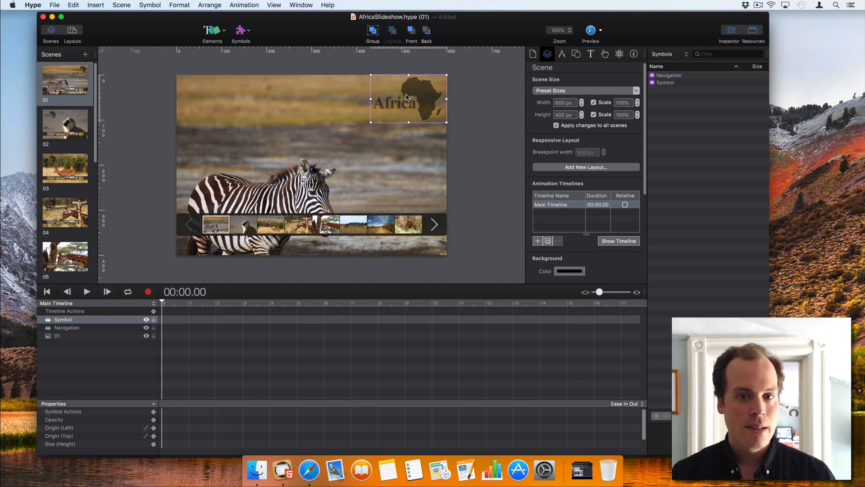
{"action": "mouse_move", "coordinate": [479, 109]}
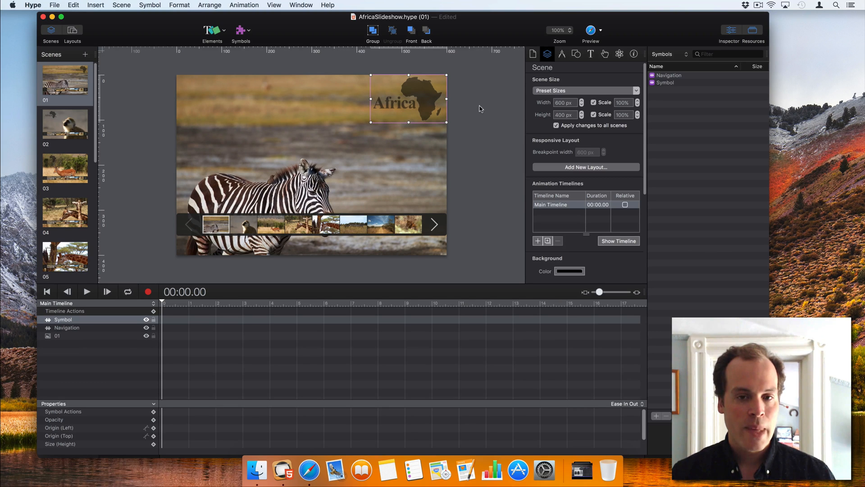
{"action": "mouse_move", "coordinate": [464, 85]}
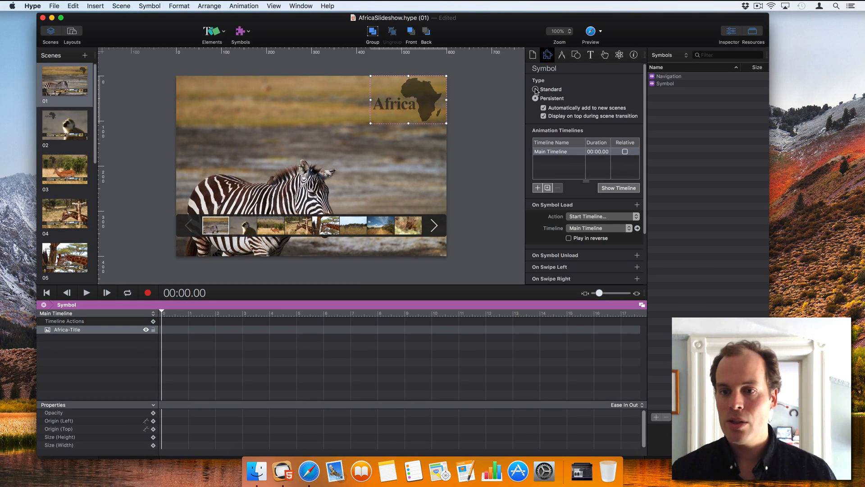
Step: Make the logo a standard symbol named SymbolRightSide and place it on scene 01
{"action": "left_click", "coordinate": [534, 89]}
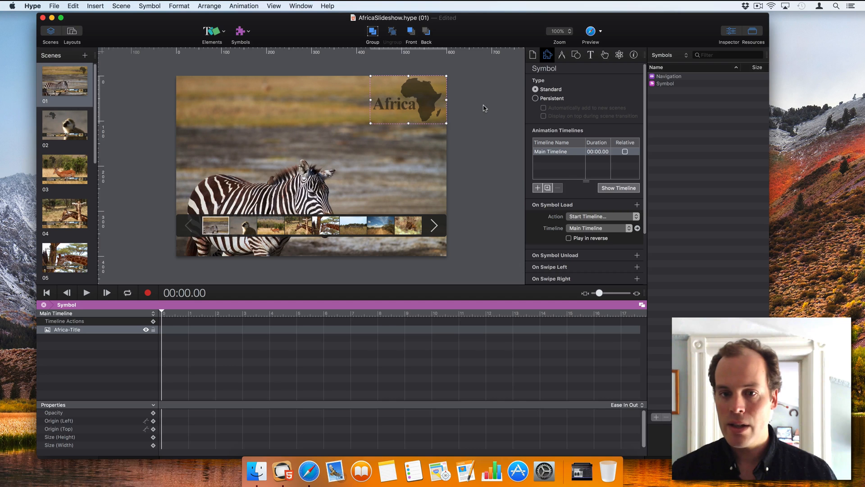
{"action": "left_click", "coordinate": [666, 84]}
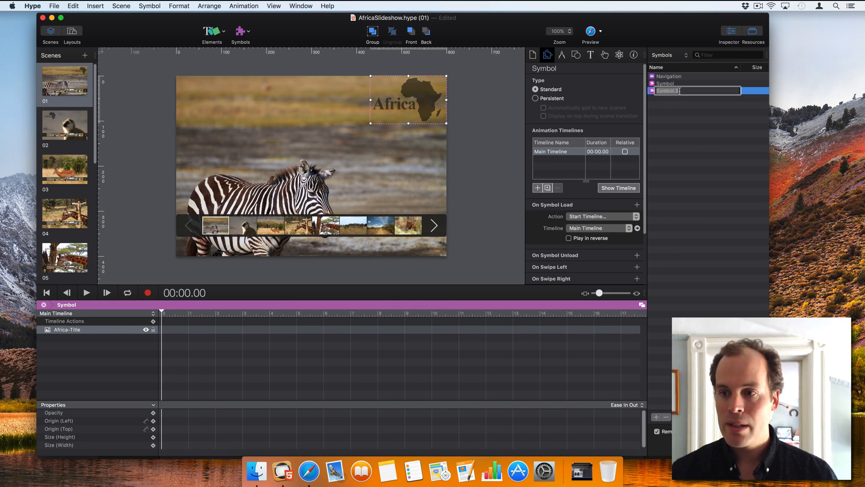
{"action": "type", "text": "SymbolRightSide"}
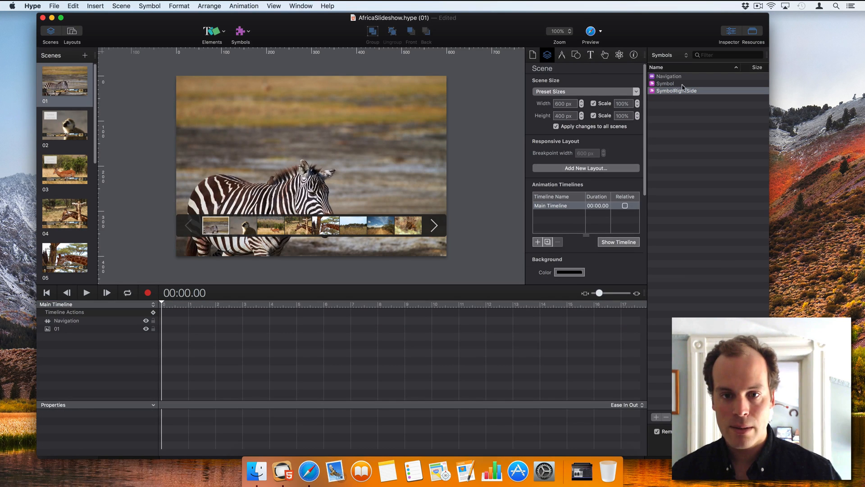
{"action": "left_click", "coordinate": [675, 90]}
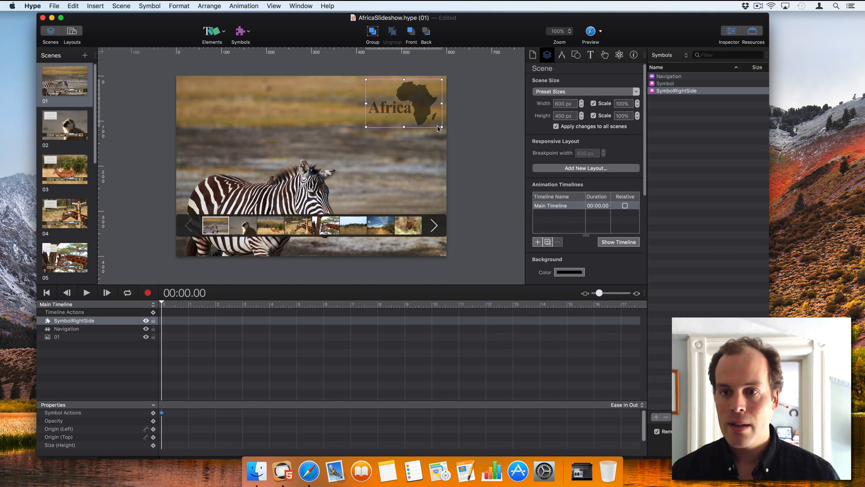
Step: Remove the old Symbol from the library, check scene 04, and reselect the logo on scene 01
{"action": "left_click", "coordinate": [666, 83]}
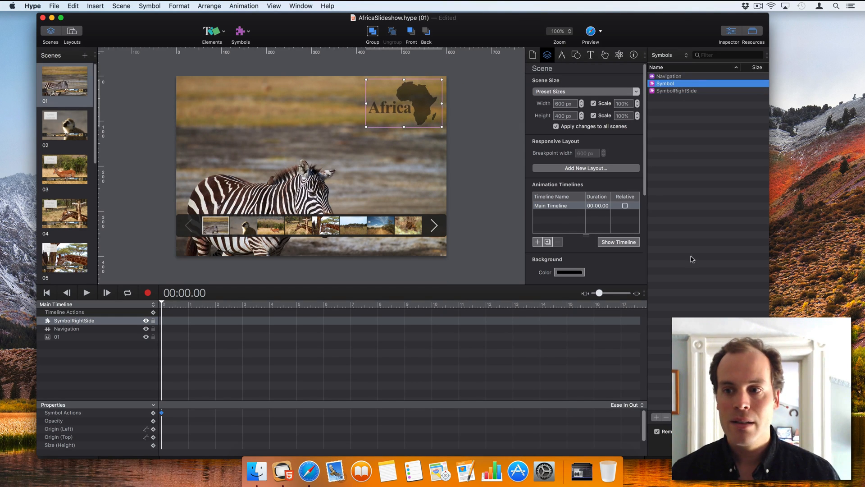
{"action": "mouse_move", "coordinate": [675, 109]}
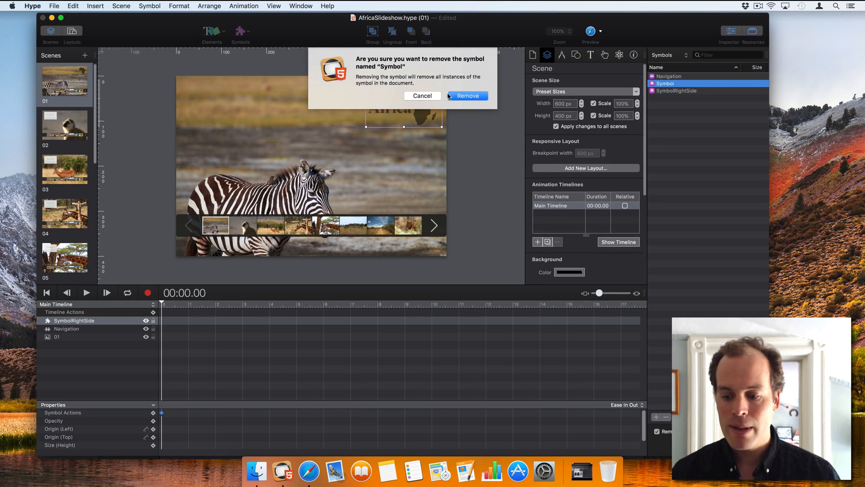
{"action": "left_click", "coordinate": [467, 96]}
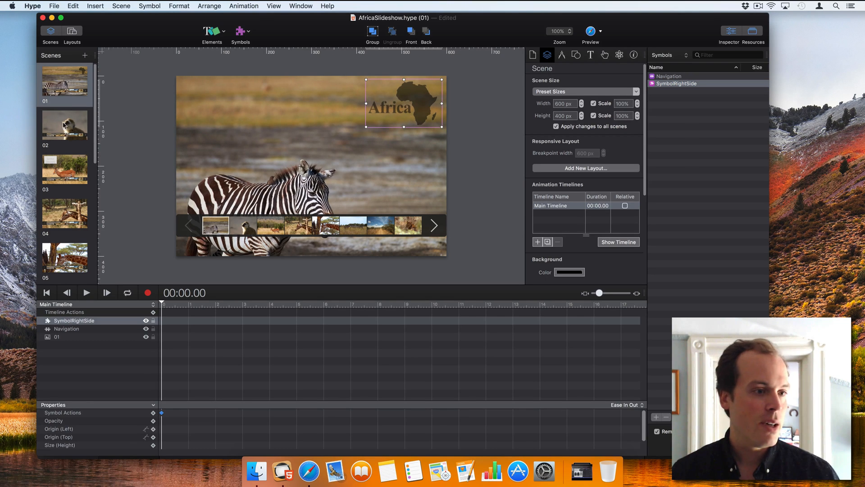
{"action": "left_click", "coordinate": [64, 214]}
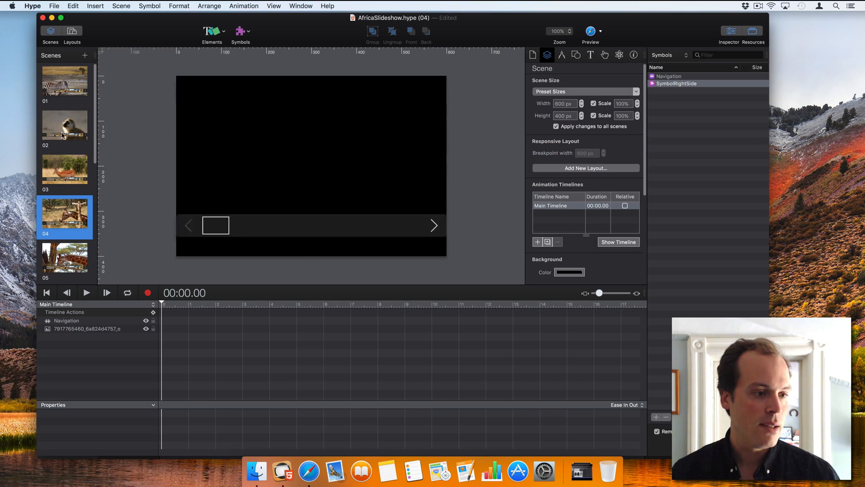
{"action": "left_click", "coordinate": [64, 80]}
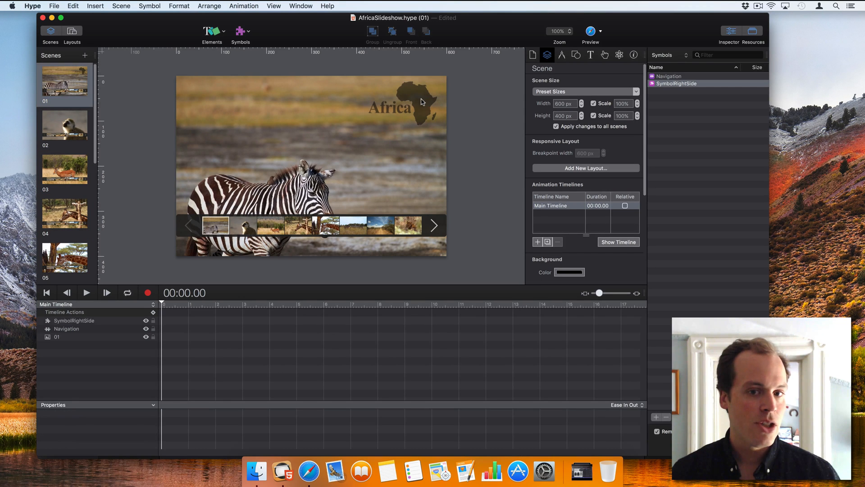
{"action": "left_click", "coordinate": [403, 102]}
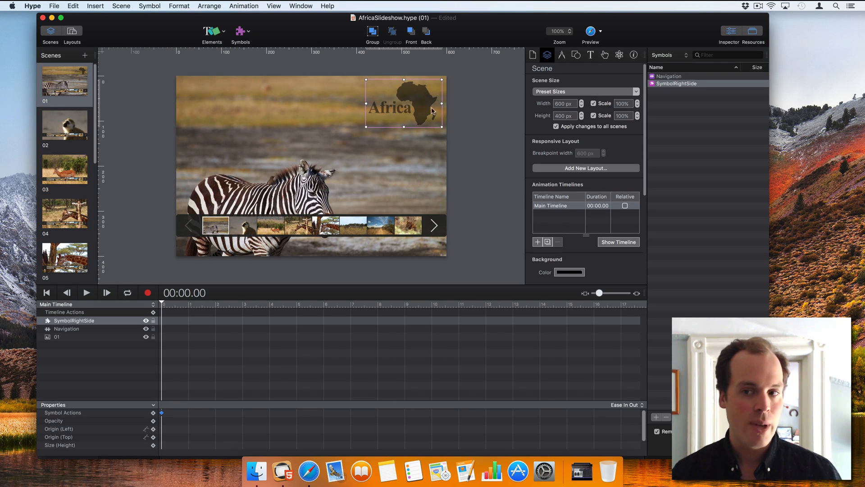
{"action": "mouse_move", "coordinate": [72, 137]}
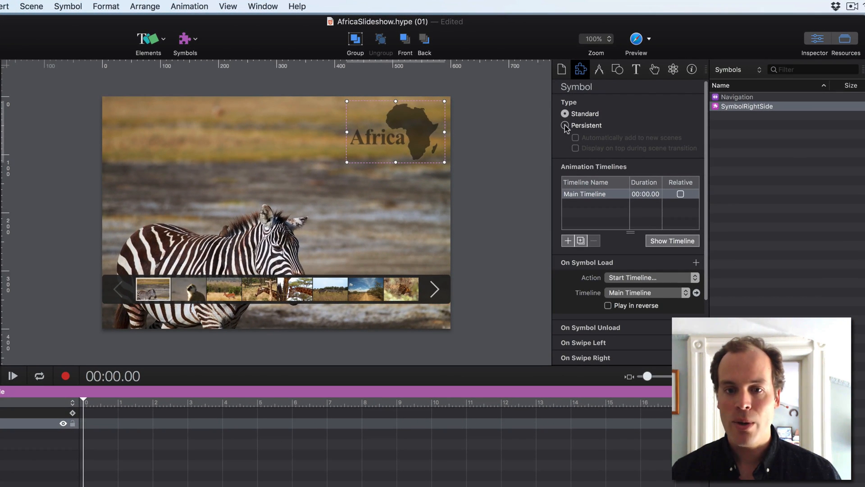
Step: Convert SymbolRightSide to a persistent symbol added to all scenes
{"action": "left_click", "coordinate": [566, 125]}
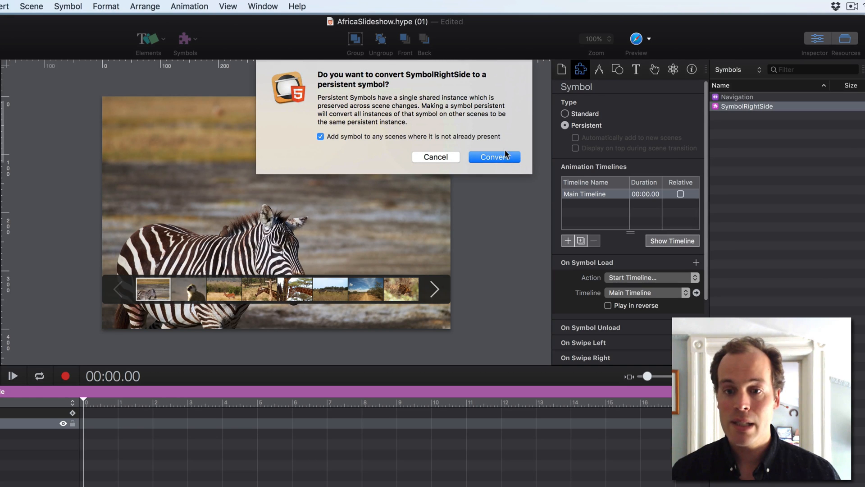
{"action": "mouse_move", "coordinate": [356, 146]}
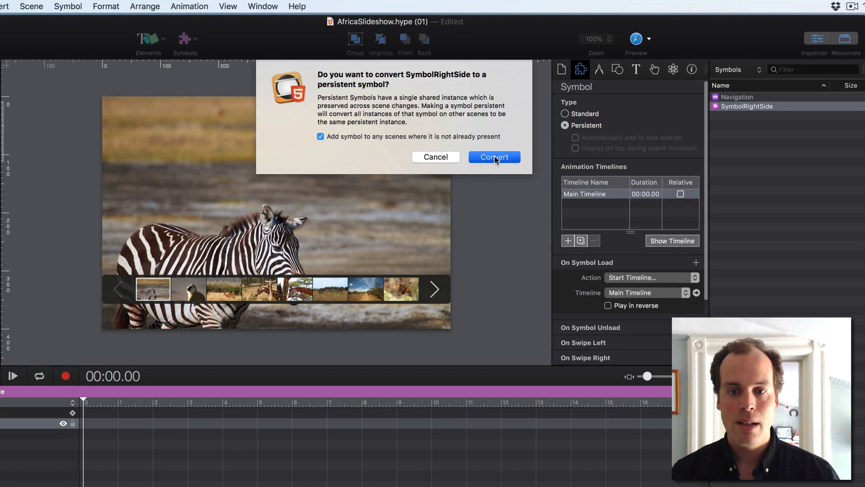
{"action": "left_click", "coordinate": [493, 157]}
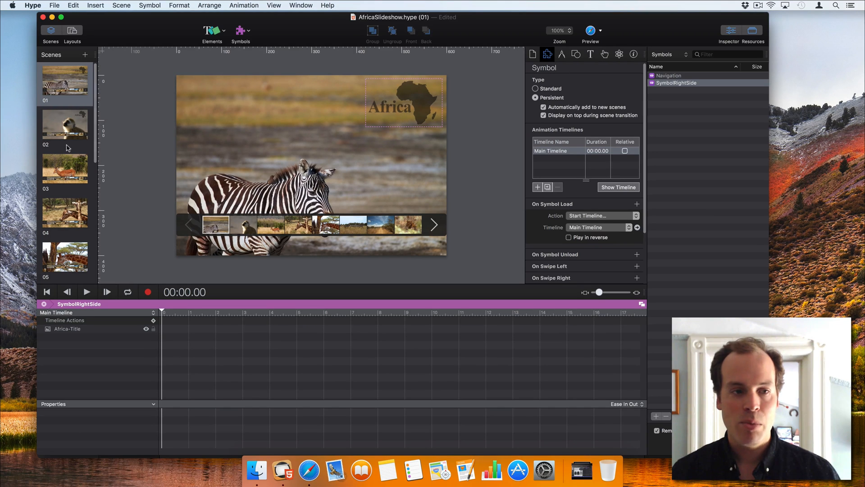